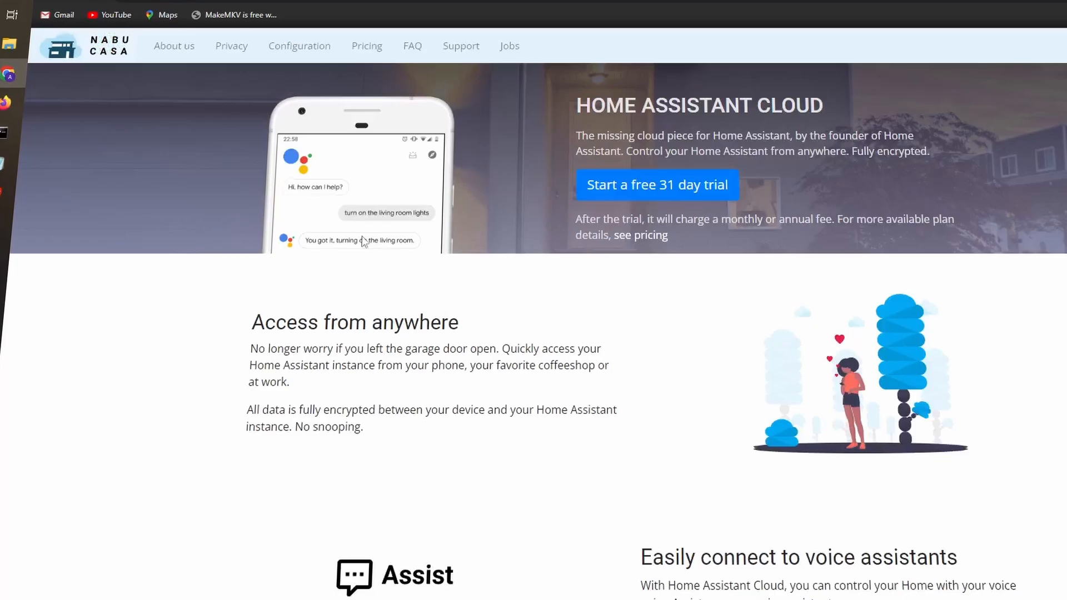
- Scroll through the VPN comparison list and go to the Cloudflare website from the search results
scroll(down, 3)
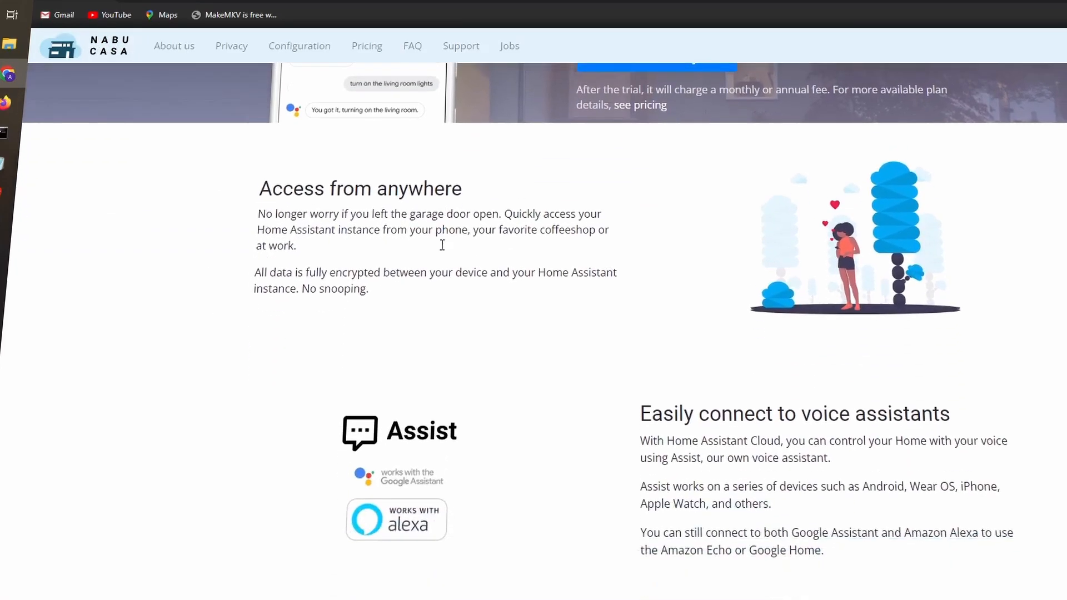
scroll(down, 3)
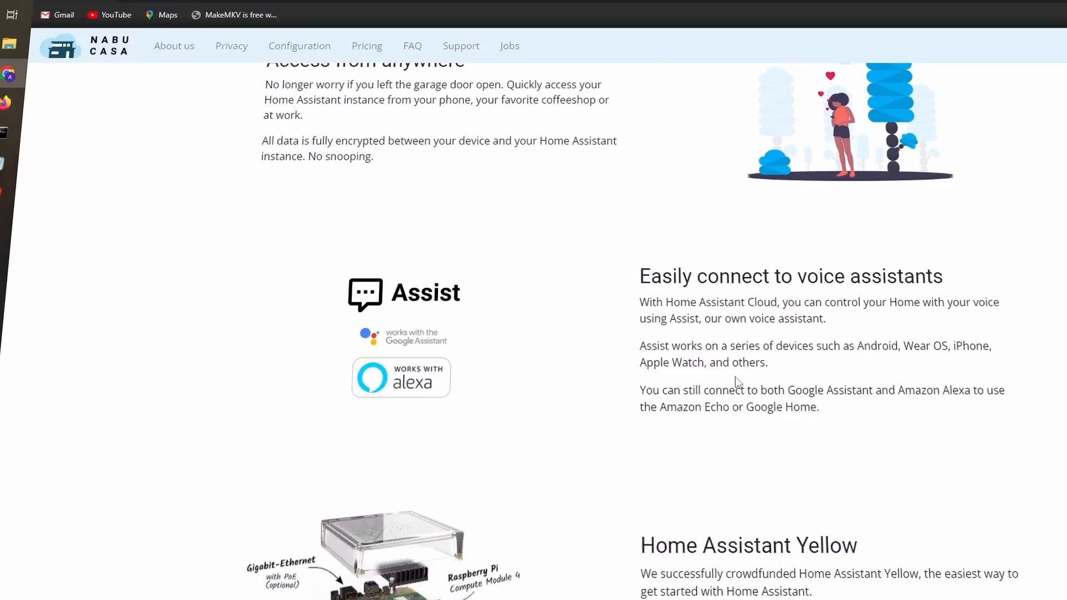
scroll(down, 3)
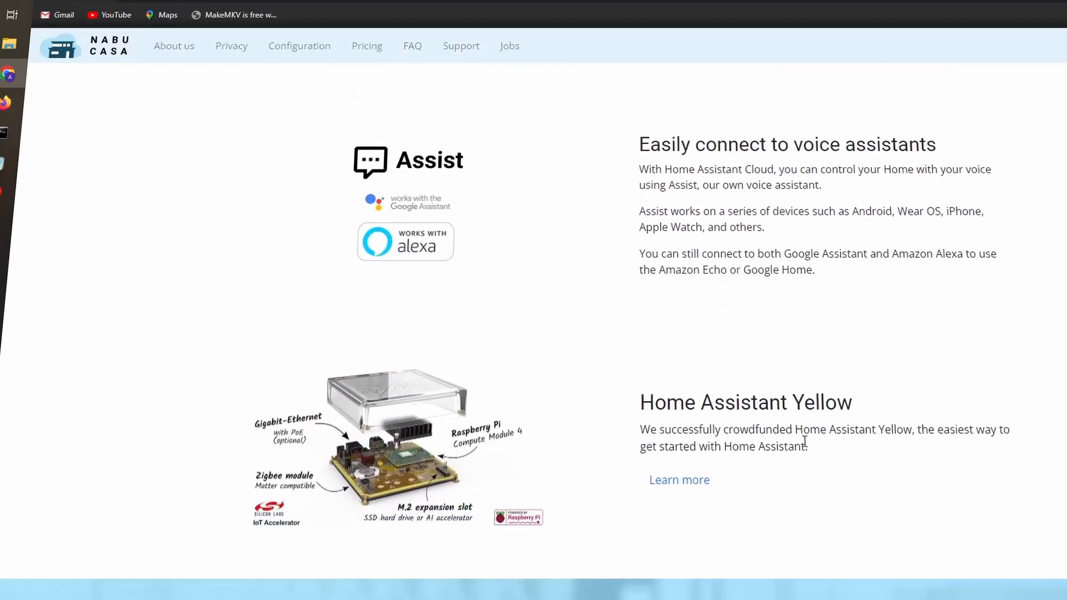
scroll(down, 3)
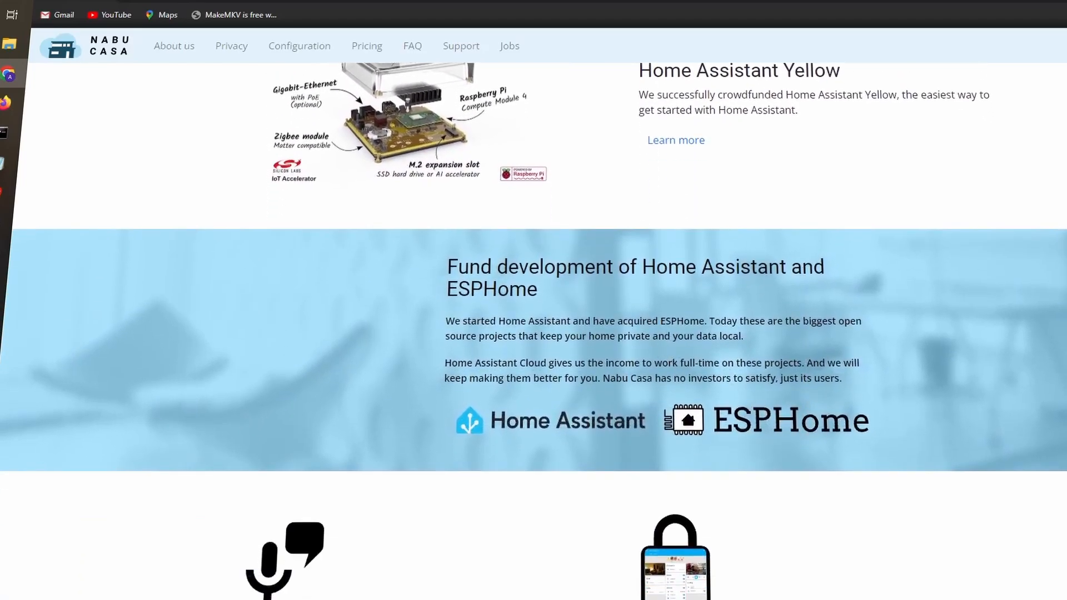
scroll(down, 3)
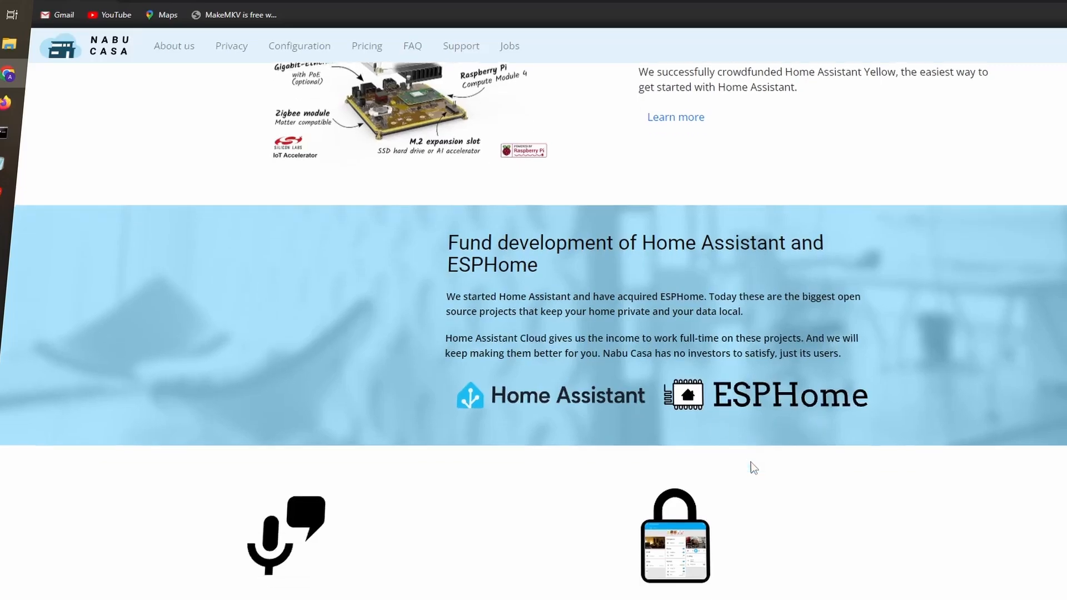
scroll(down, 3)
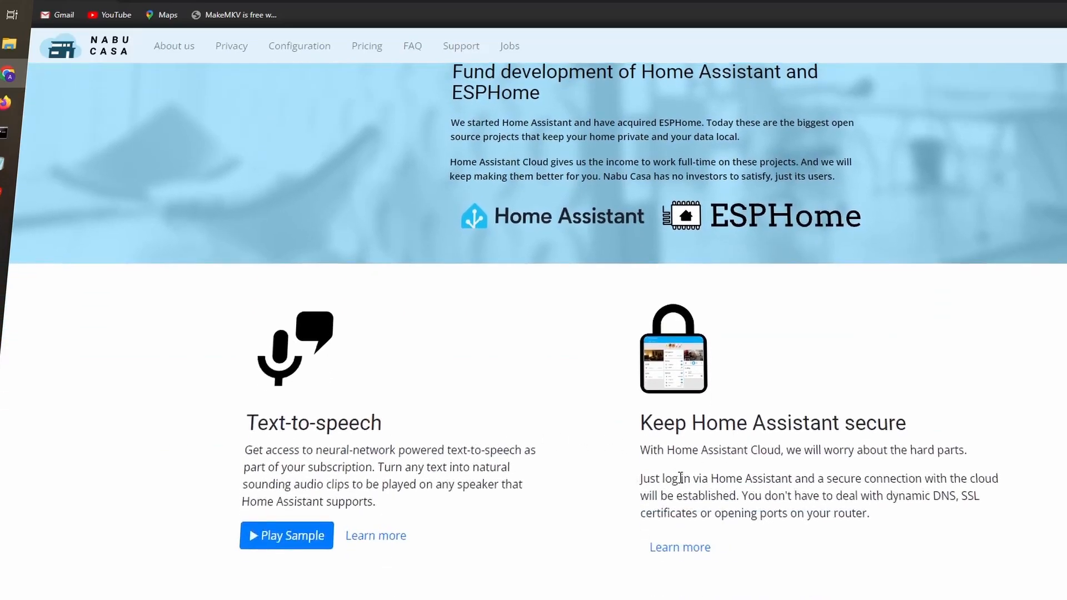
scroll(down, 3)
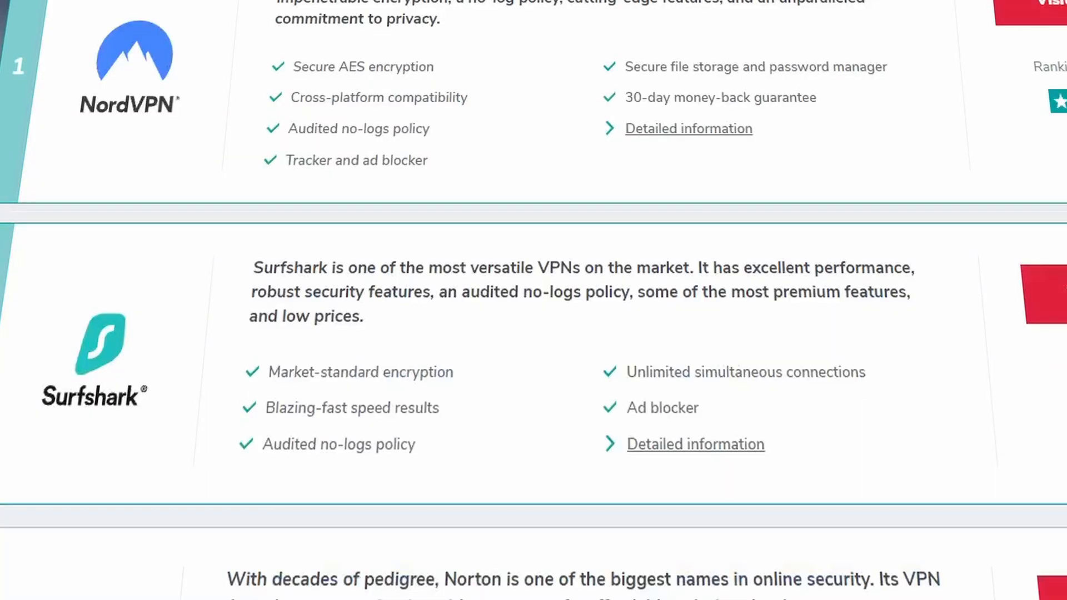
scroll(down, 3)
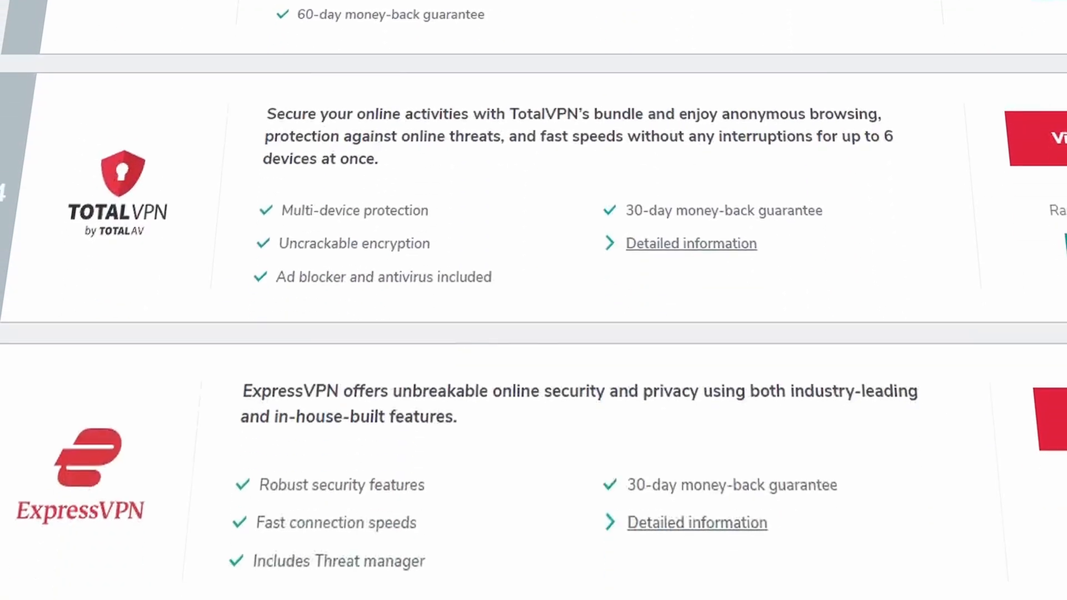
scroll(down, 3)
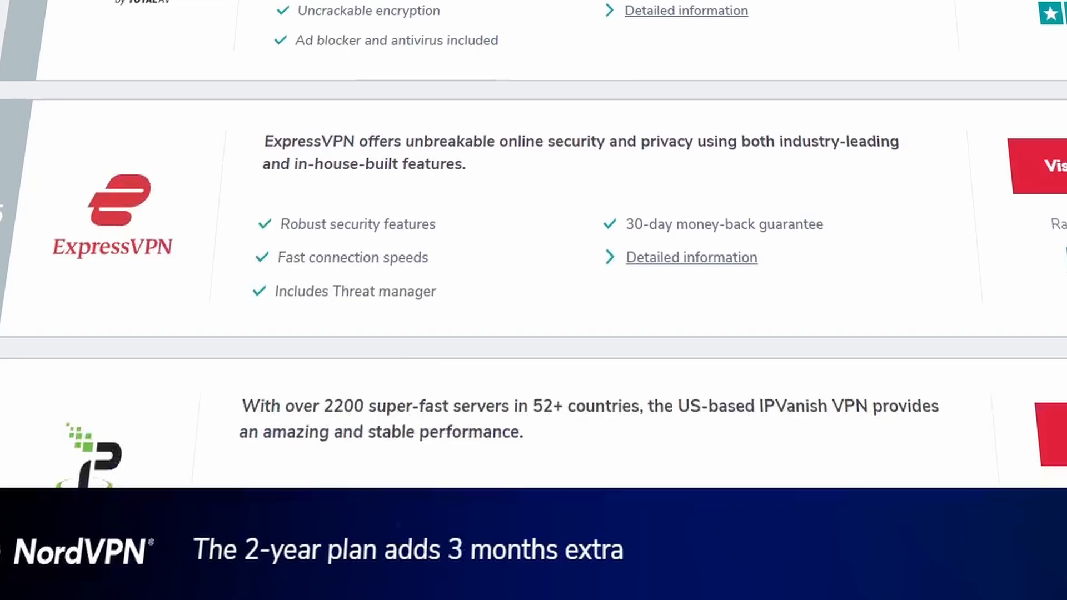
scroll(down, 3)
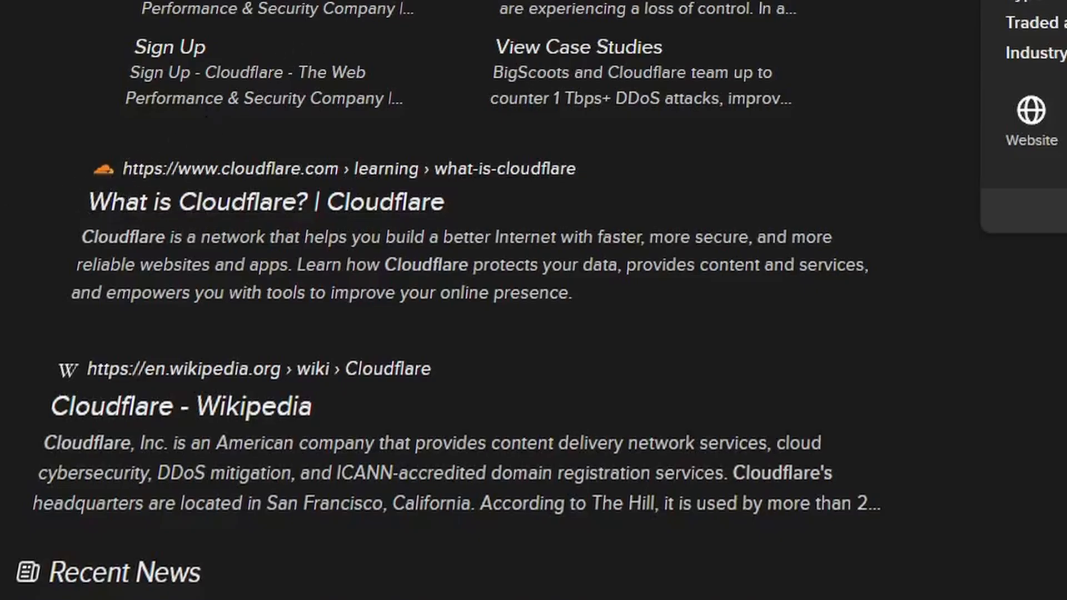
click(264, 201)
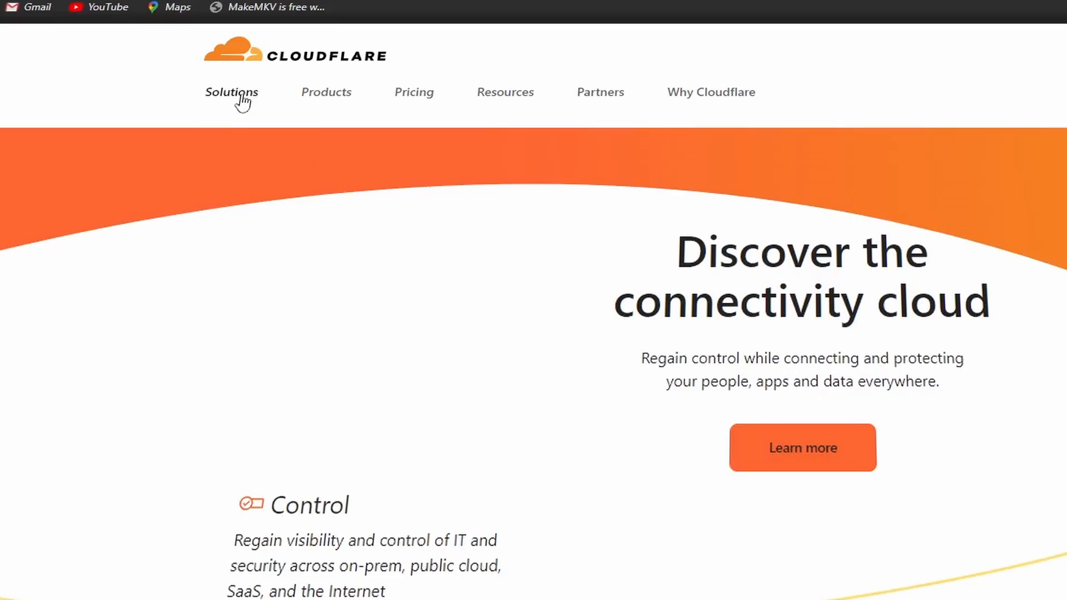
- Browse the Solutions, Products and Why Cloudflare menus and reach the Cloudflare Tunnel product page
click(232, 93)
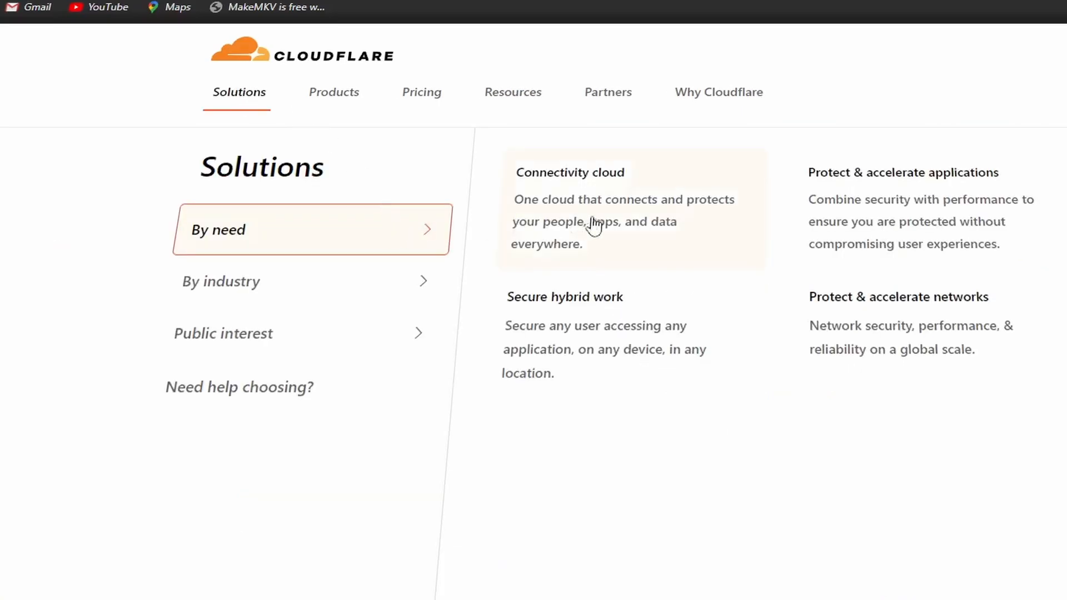
mouse_move(878, 226)
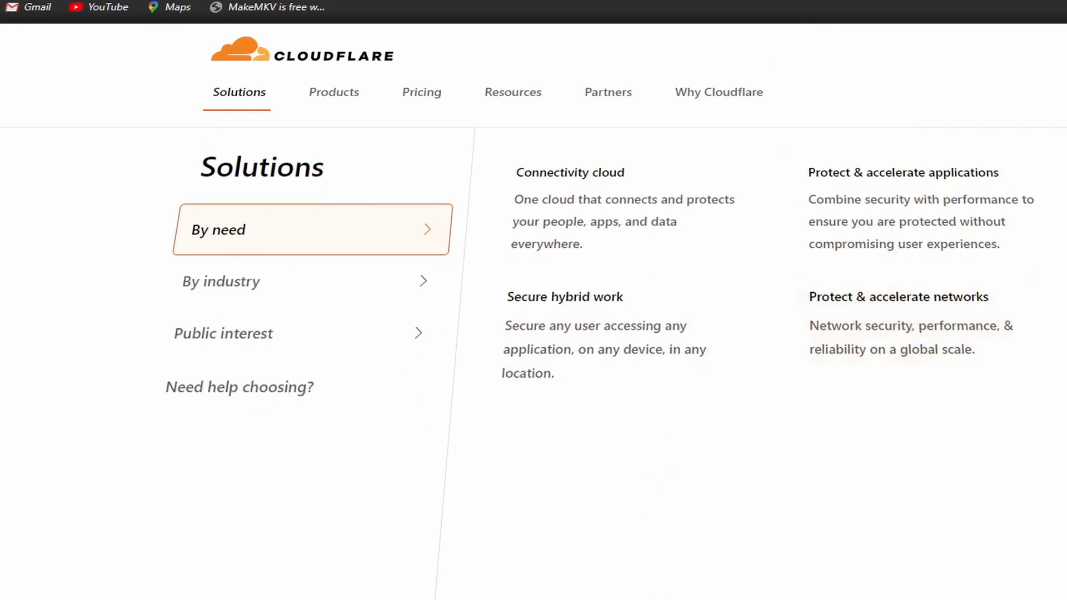
click(334, 92)
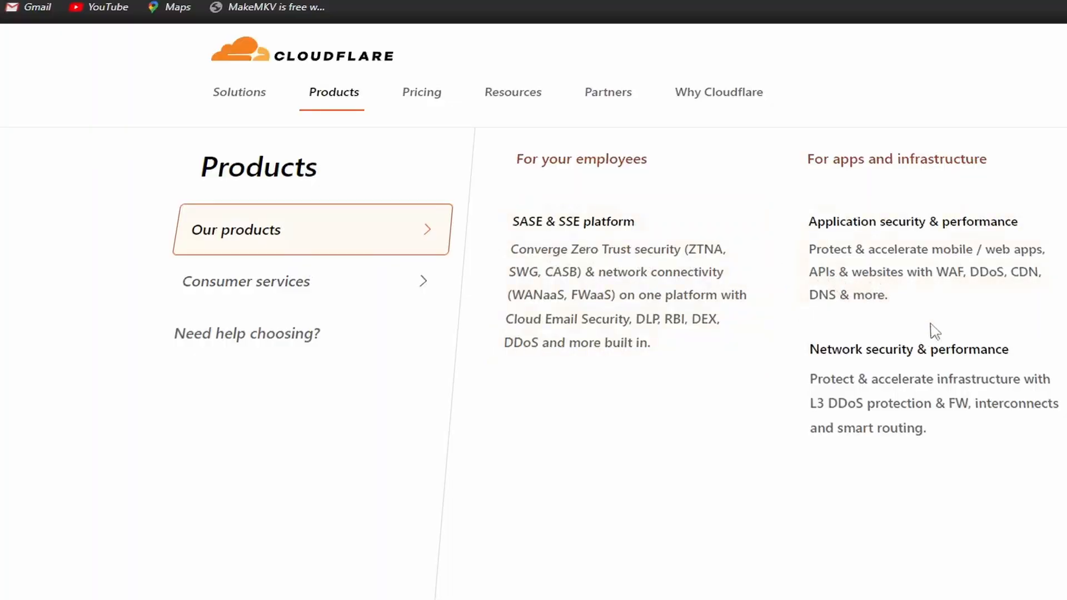
mouse_move(1048, 340)
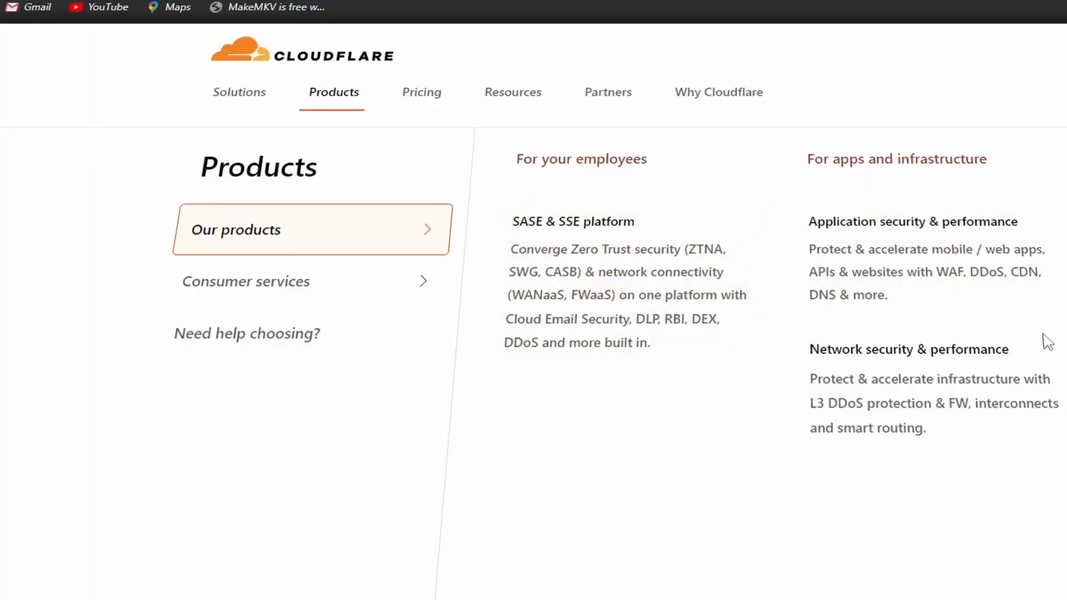
click(247, 280)
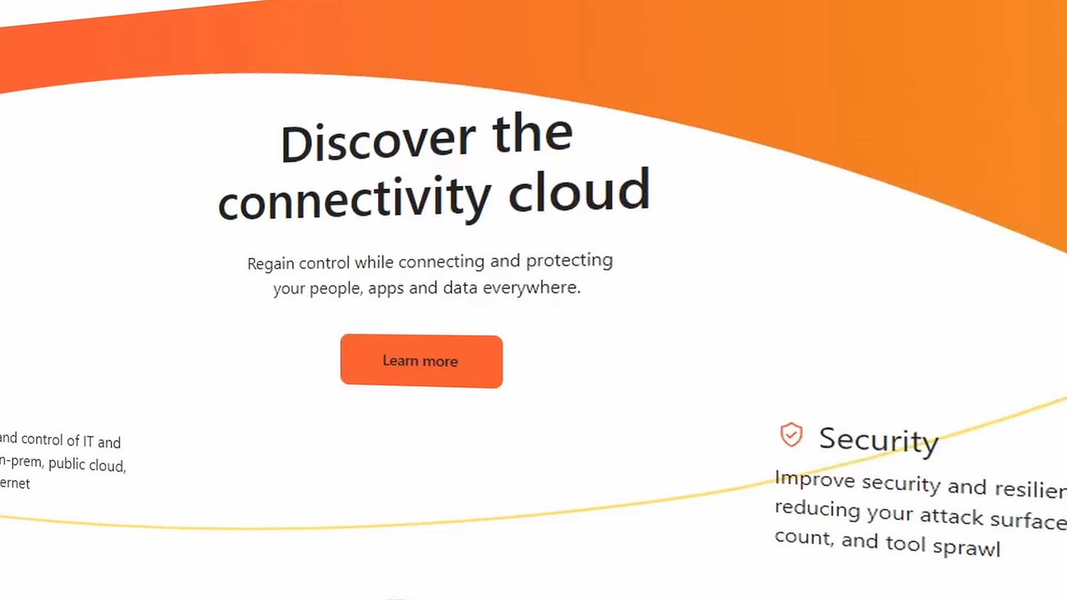
click(334, 92)
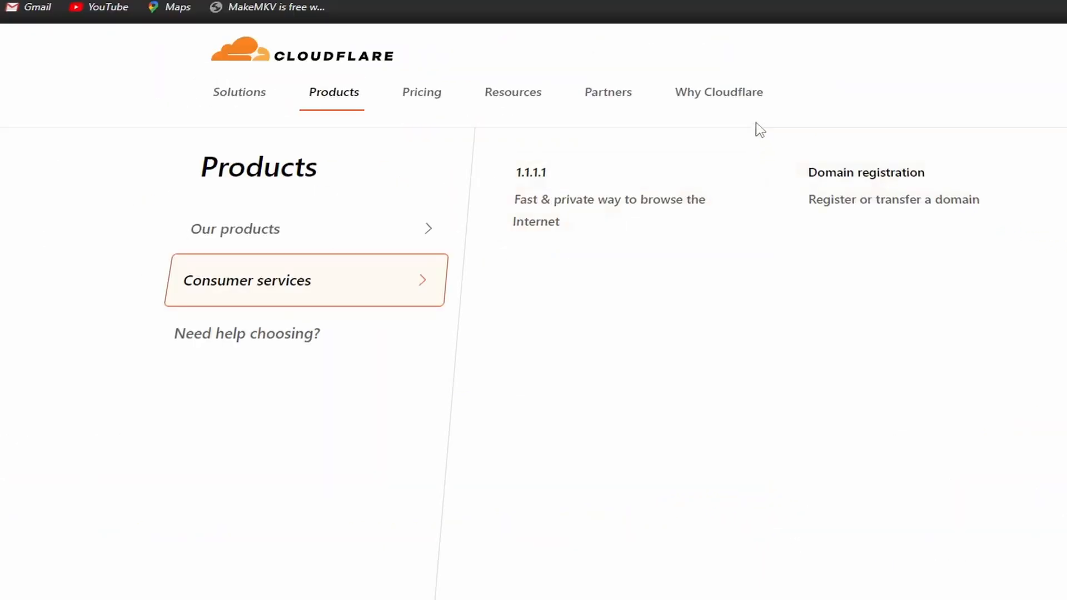
click(720, 93)
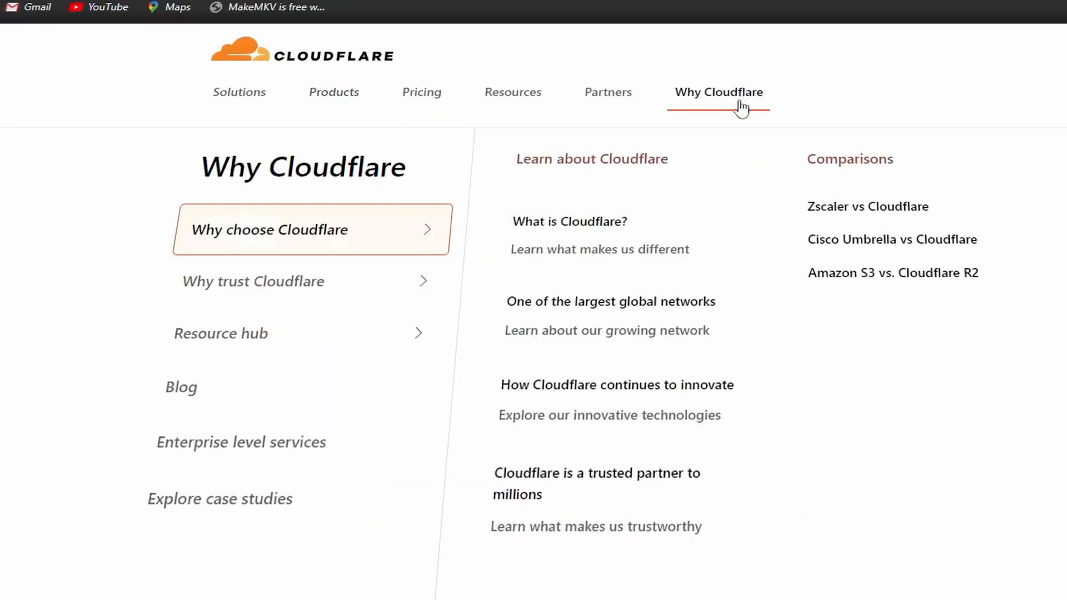
mouse_move(750, 283)
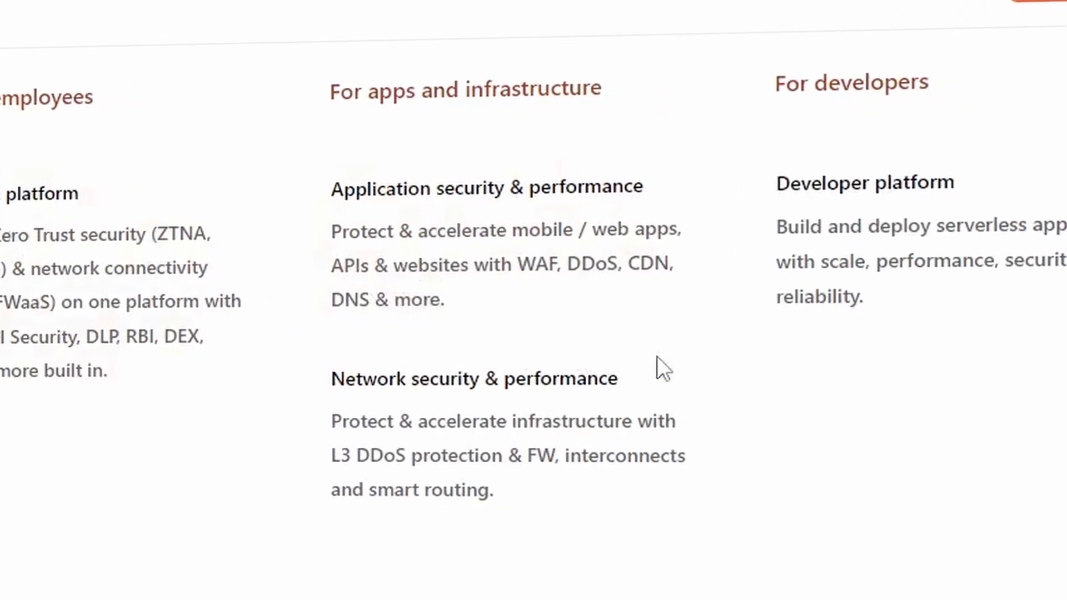
click(718, 92)
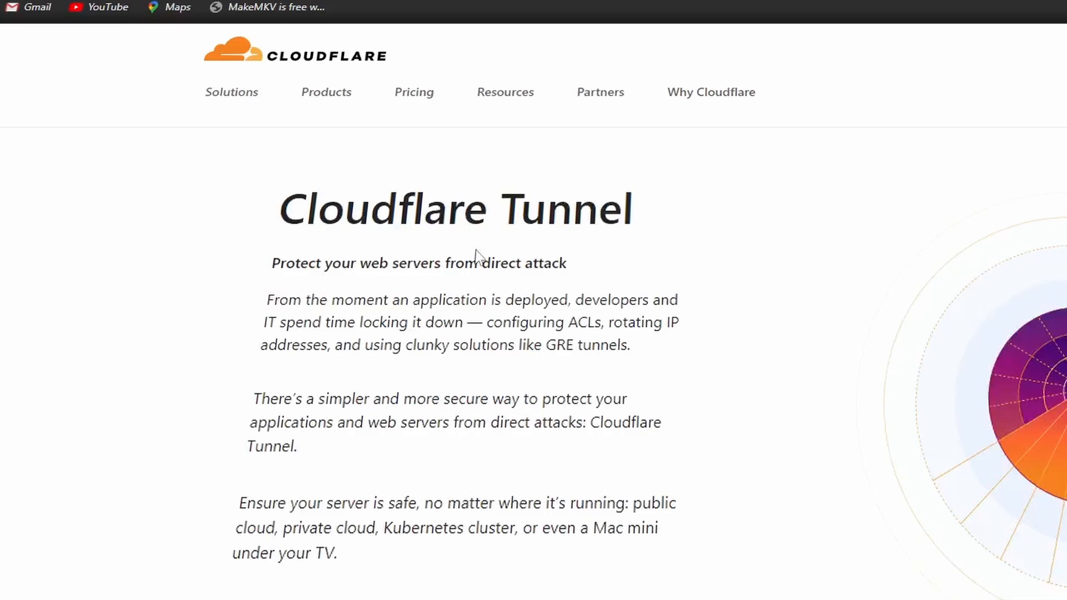
mouse_move(533, 286)
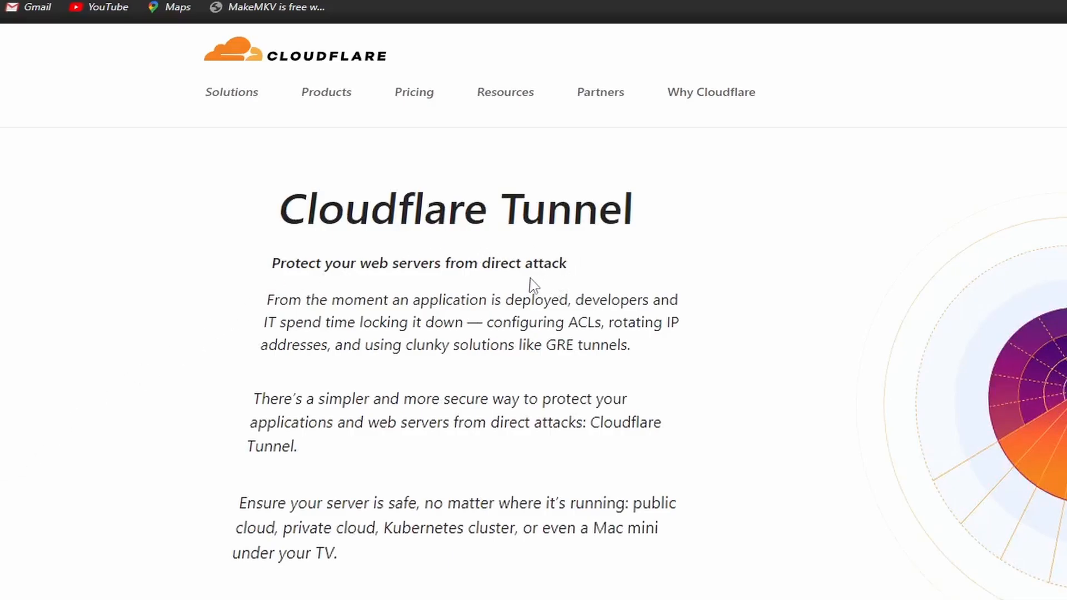
mouse_move(470, 340)
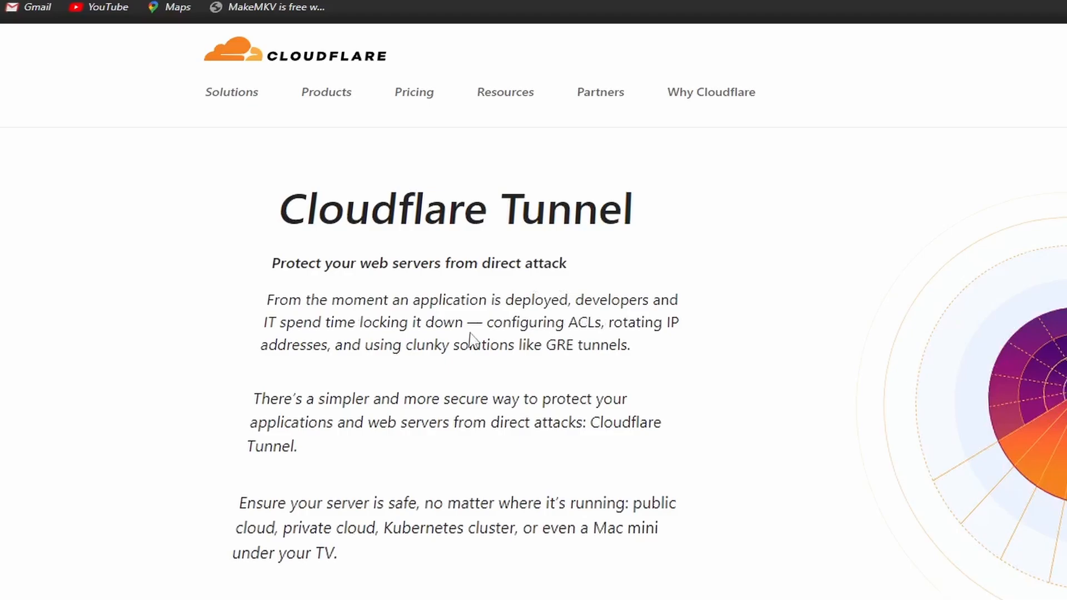
mouse_move(726, 420)
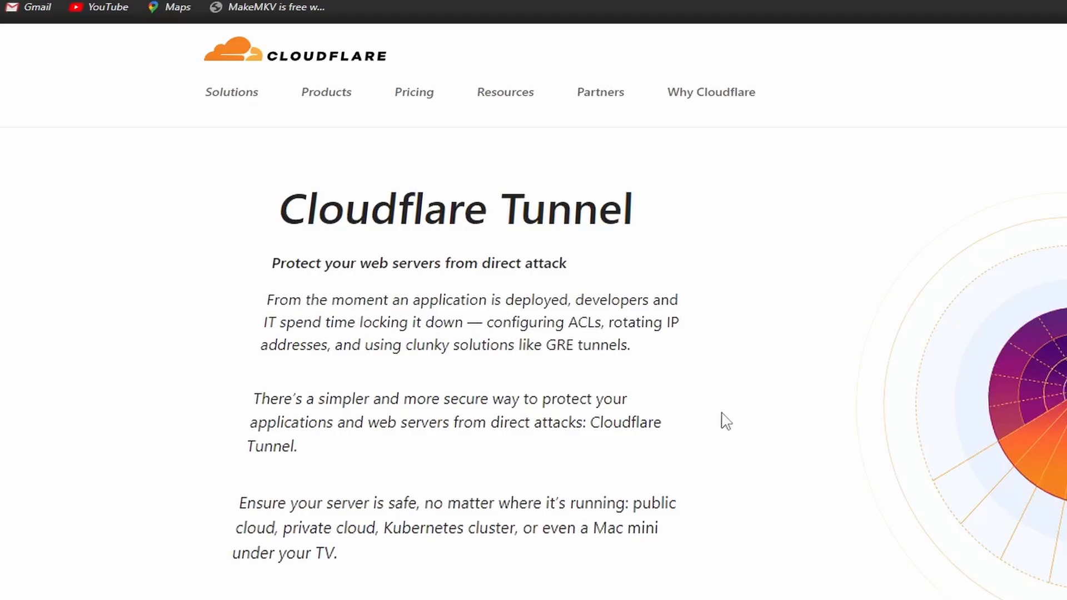
scroll(down, 3)
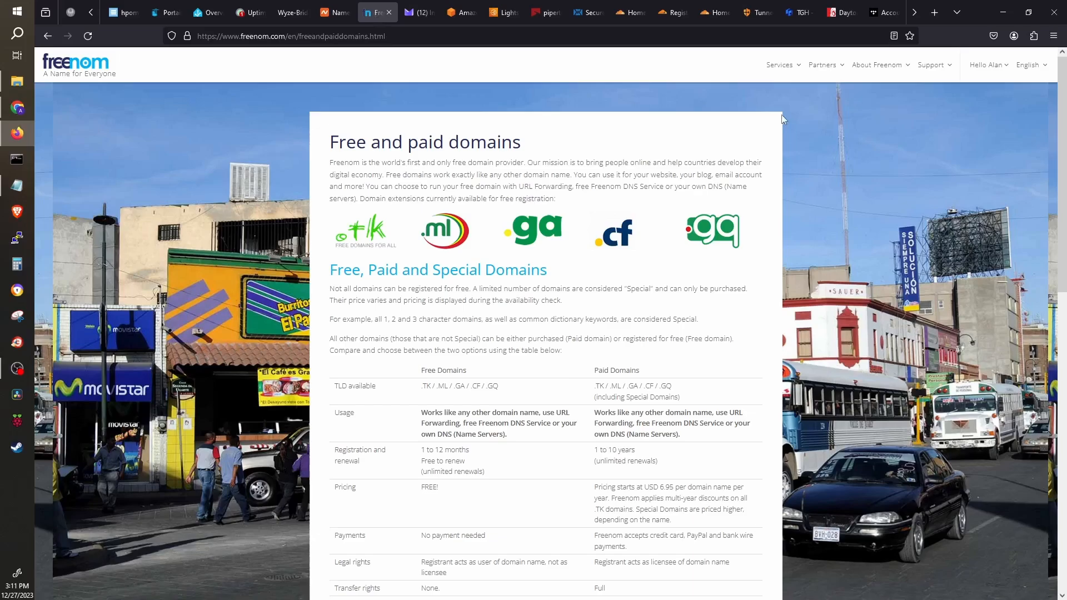
- Go to Freenom's Register a New Domain search, then review Home Assistant's Cloudflare TLD limitations
click(780, 65)
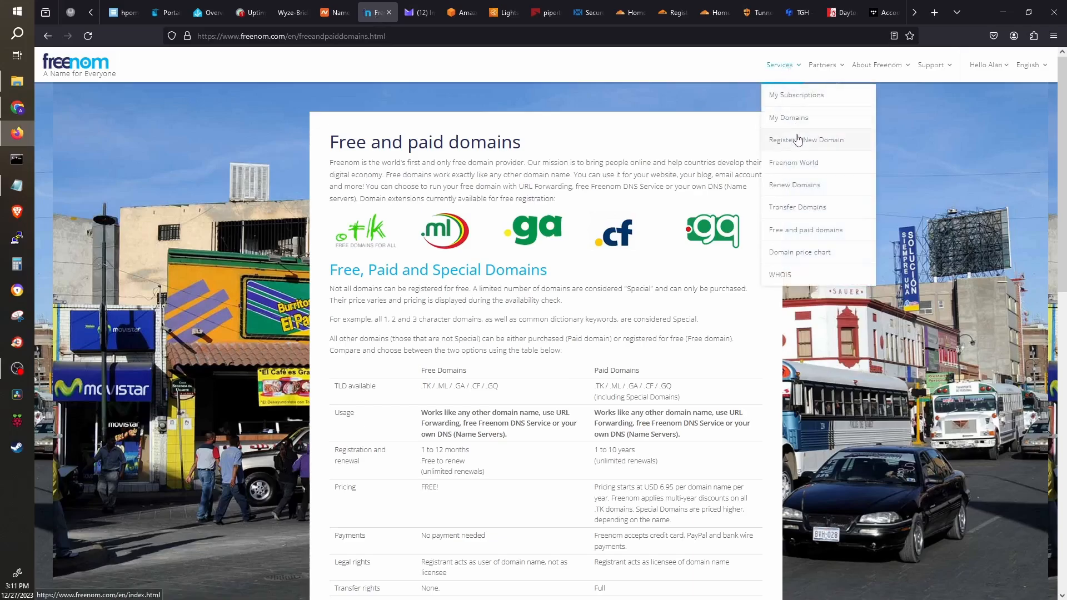
click(75, 62)
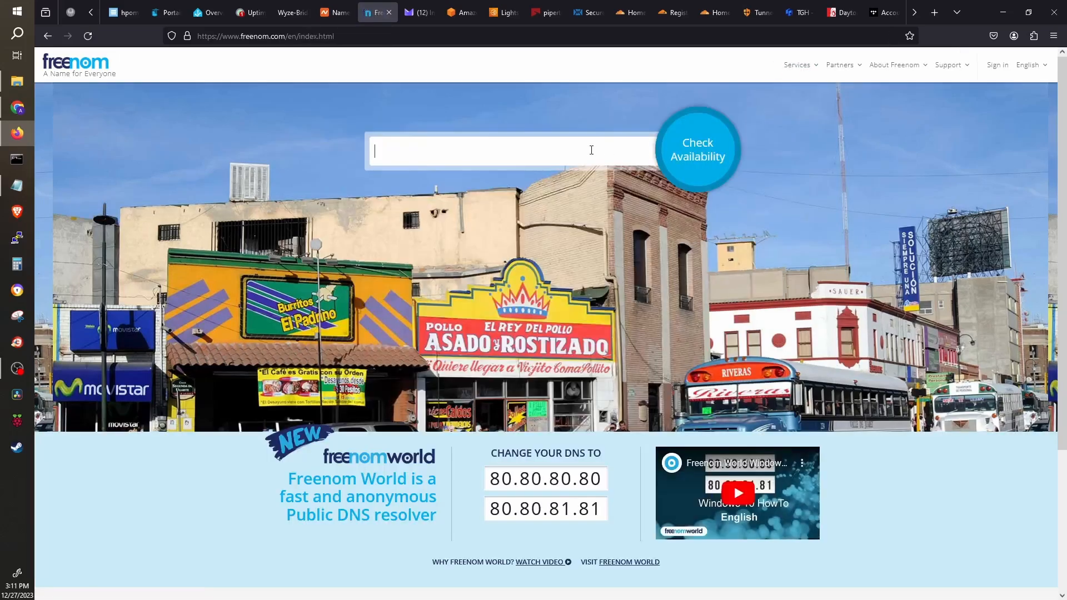
click(697, 149)
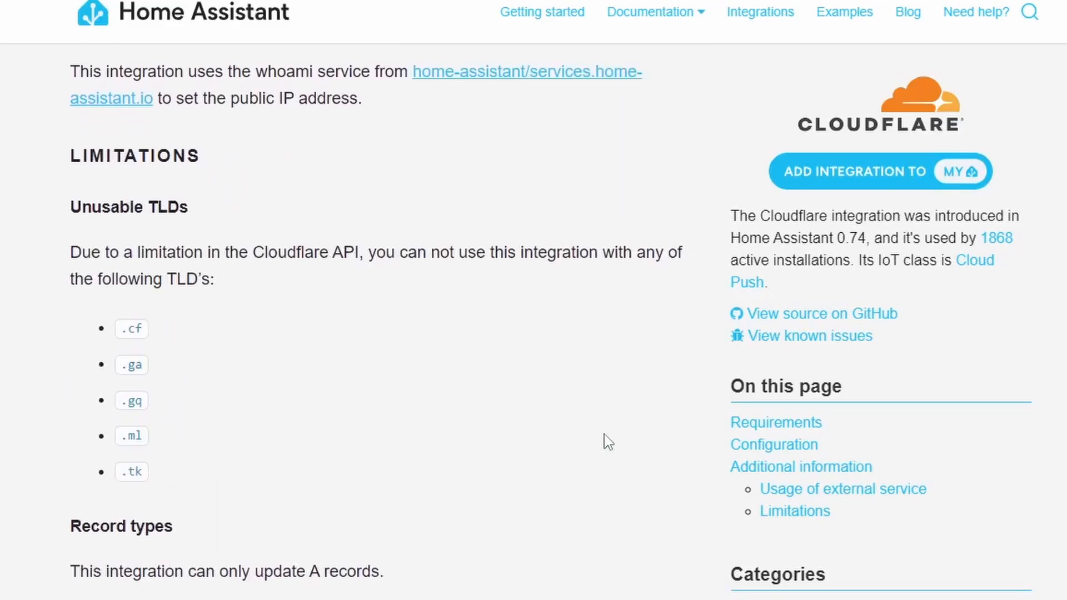
scroll(down, 3)
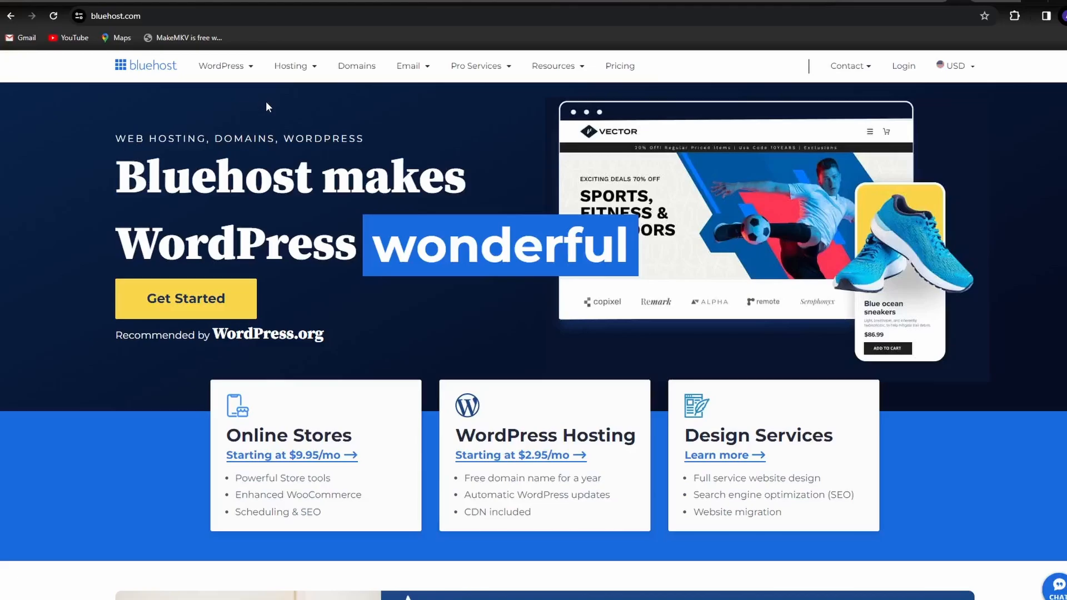
click(221, 66)
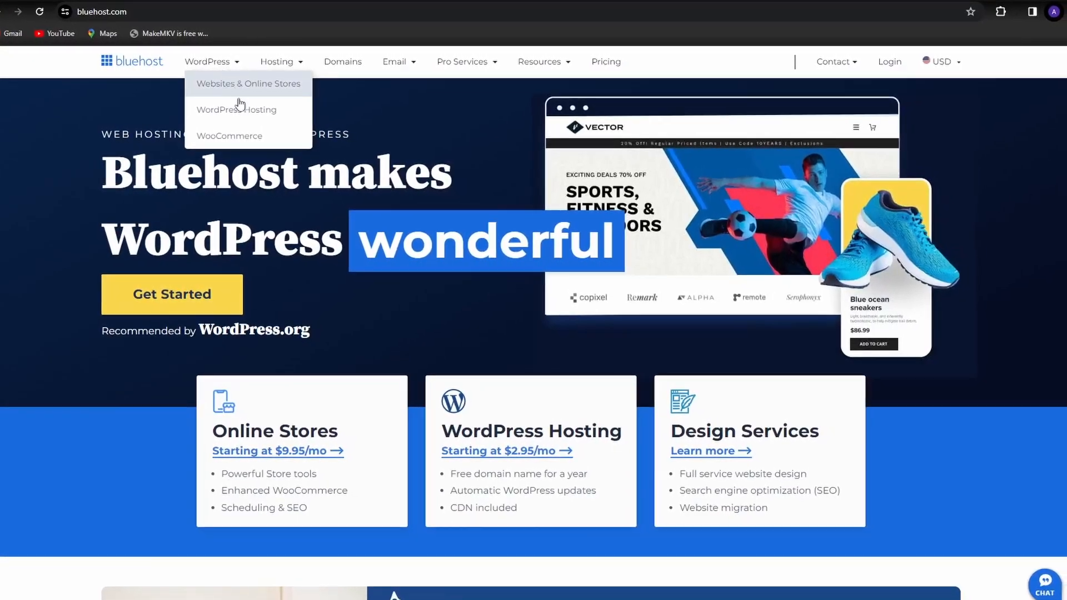
click(275, 61)
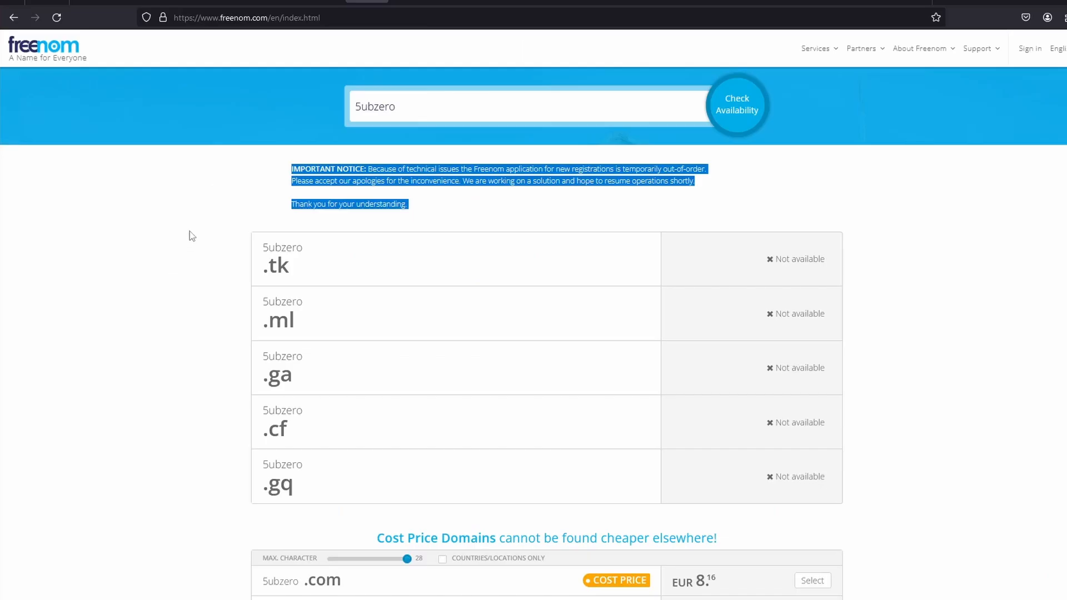
mouse_move(339, 44)
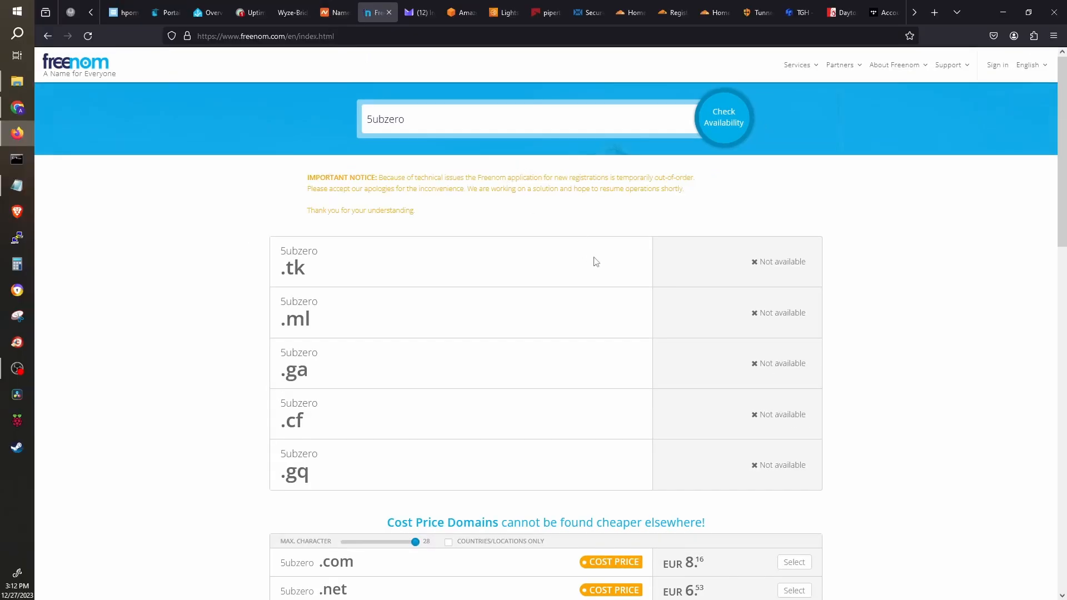
scroll(down, 3)
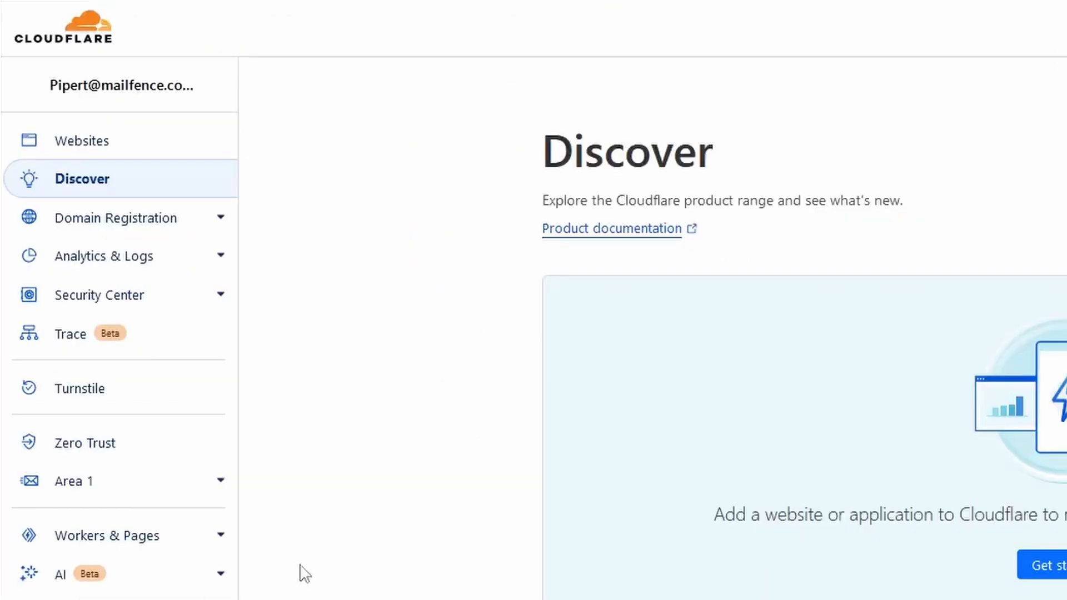
mouse_move(116, 218)
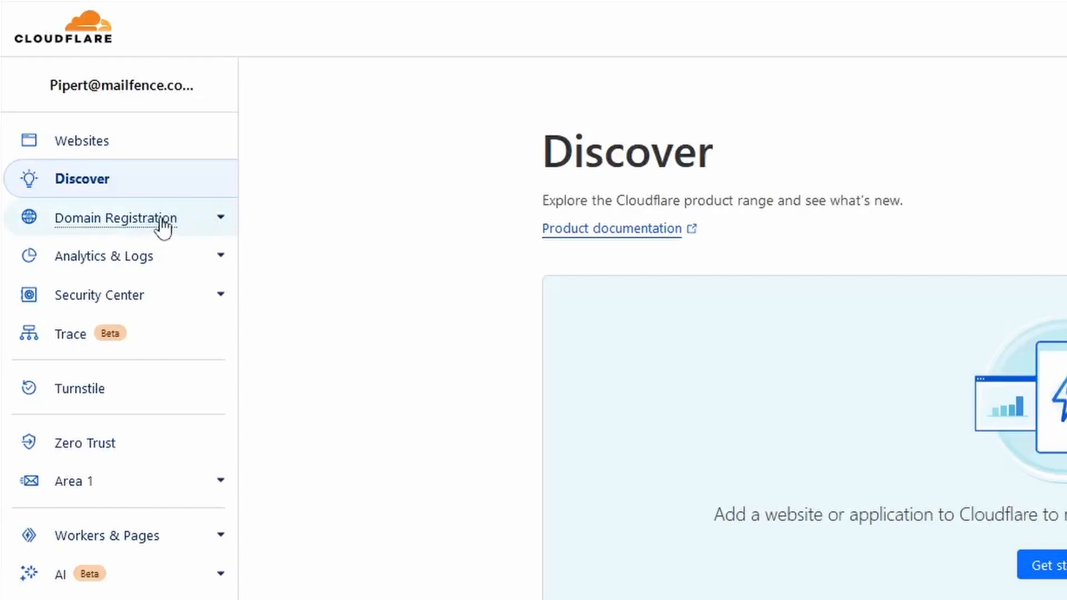
- Go to Cloudflare's Register Domains page and its domain registration documentation
click(115, 218)
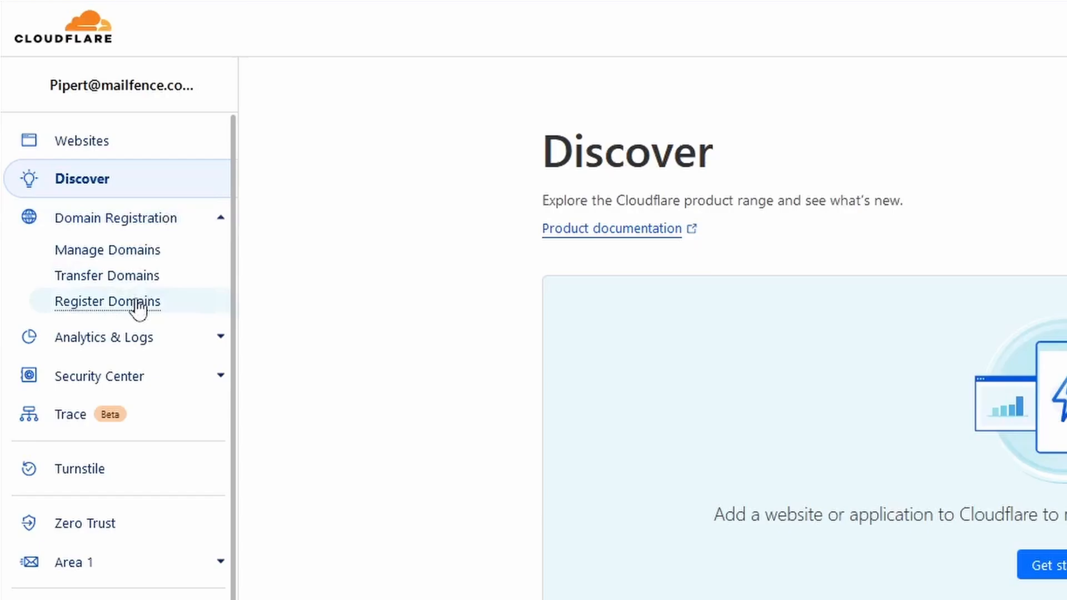
click(108, 302)
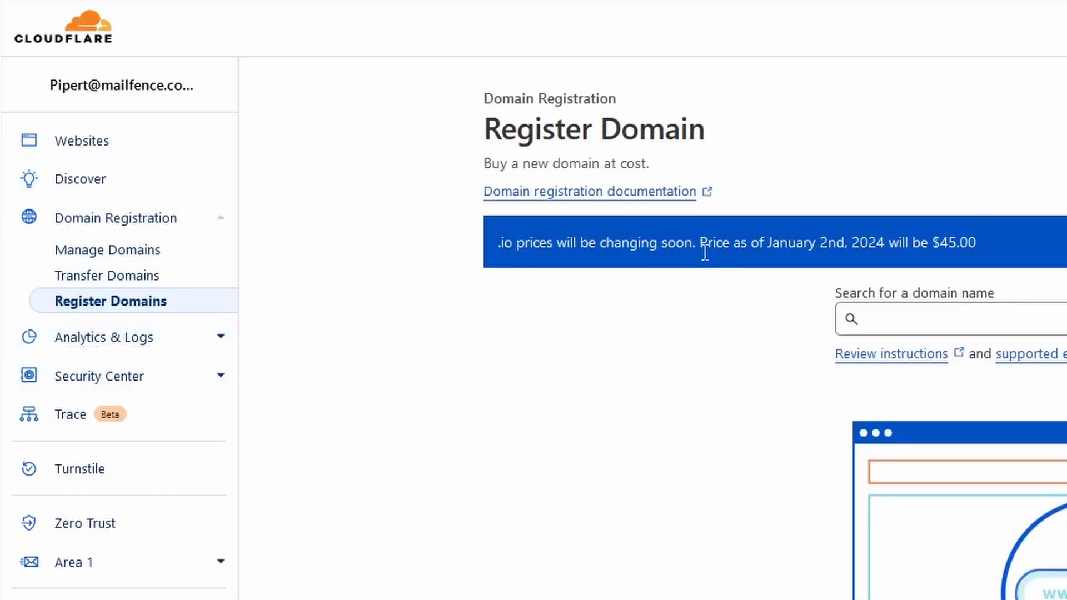
mouse_move(615, 207)
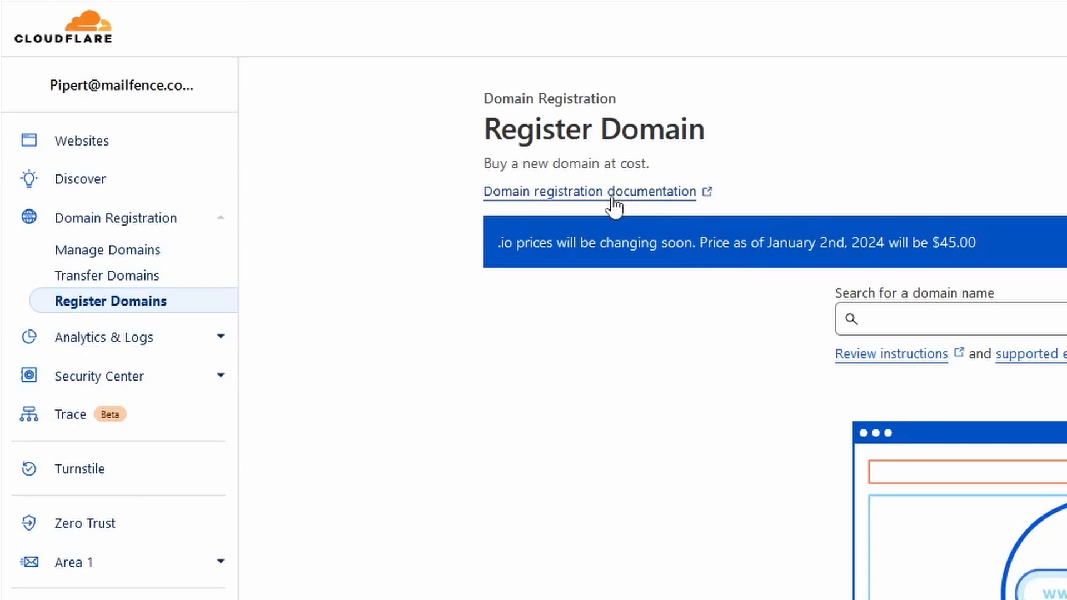
click(590, 191)
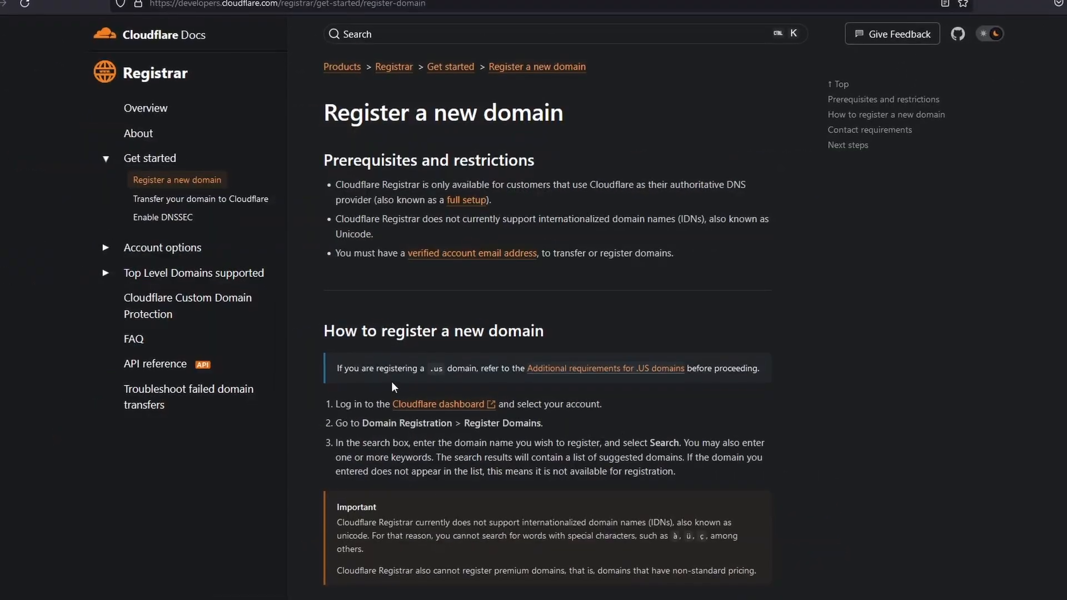
- Scroll through the Register a new domain guide's prerequisites and steps
scroll(down, 3)
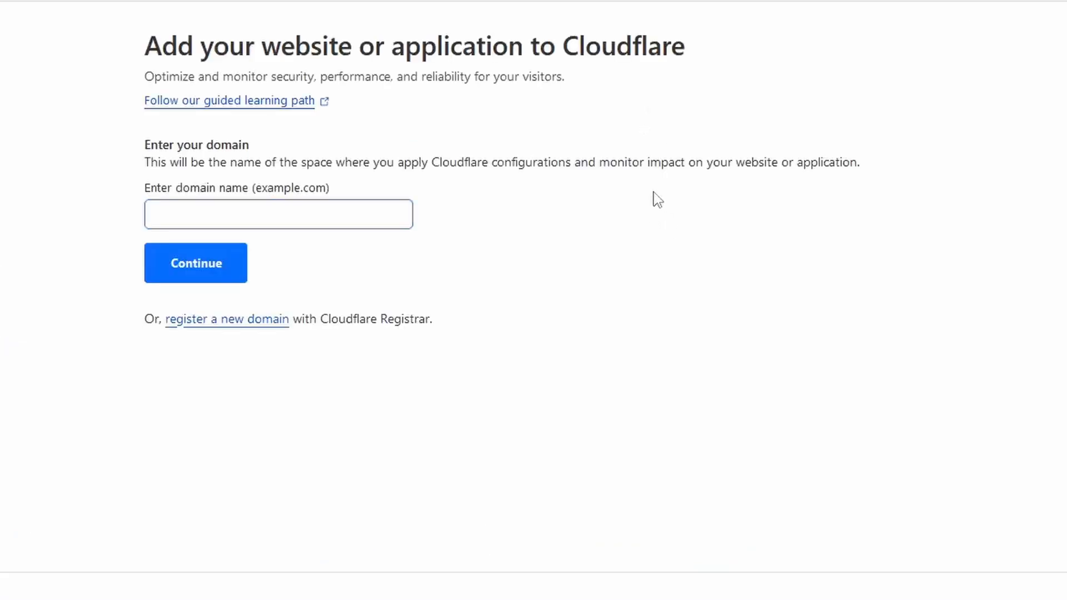
- Add the domain 'alan' to Cloudflare and choose the Free $0 plan
click(278, 213)
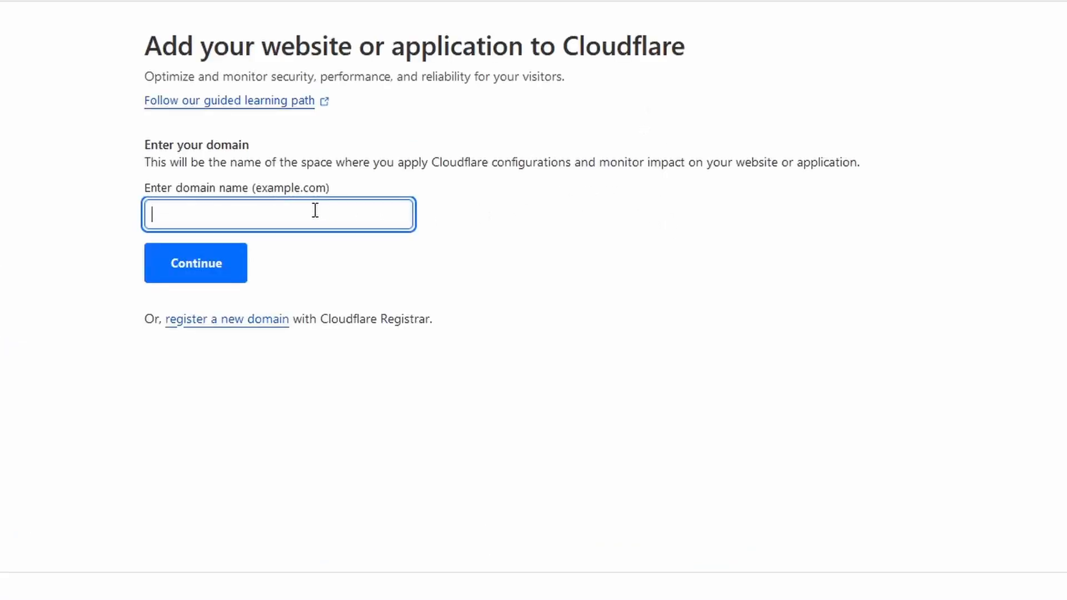
text(alan)
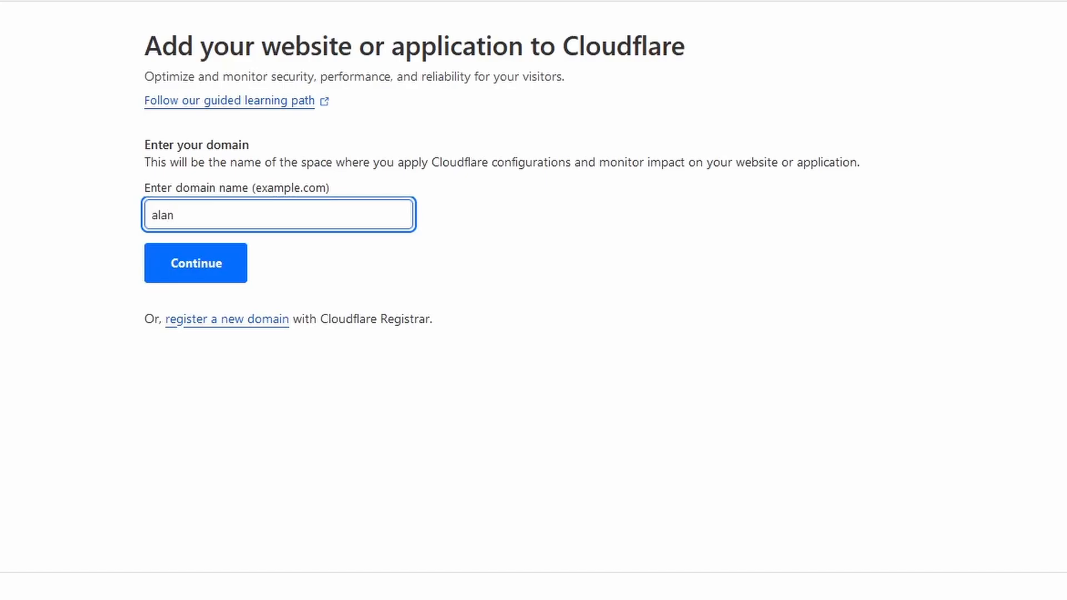
click(195, 263)
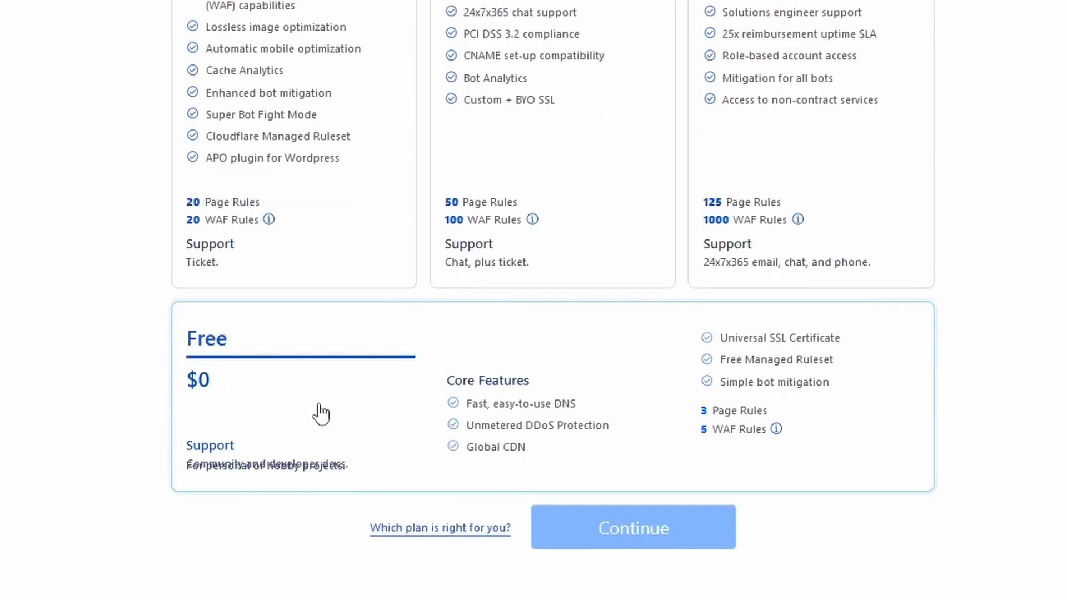
click(292, 338)
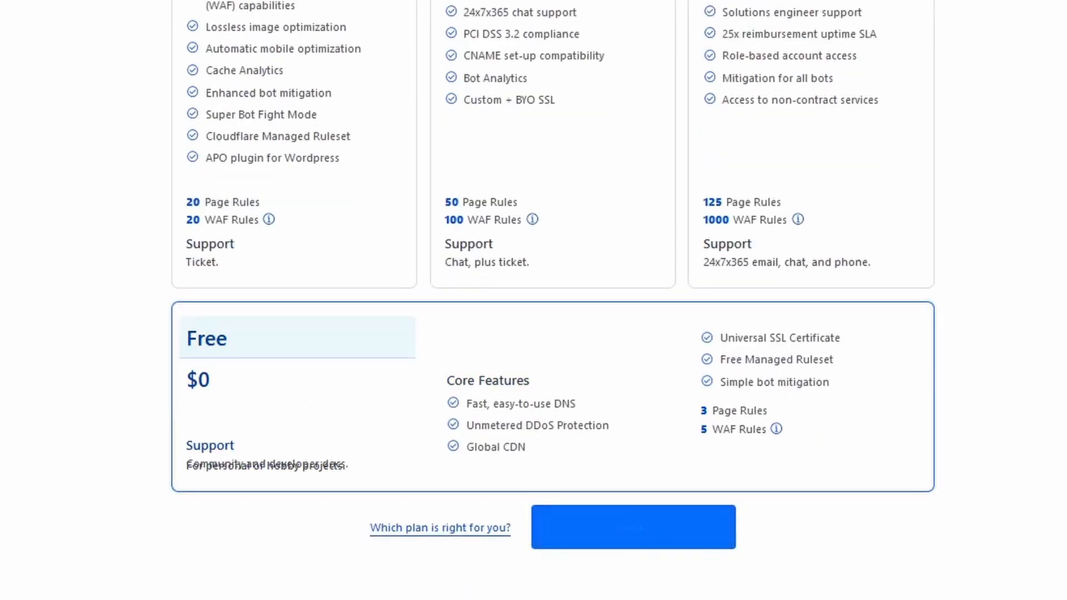
click(633, 526)
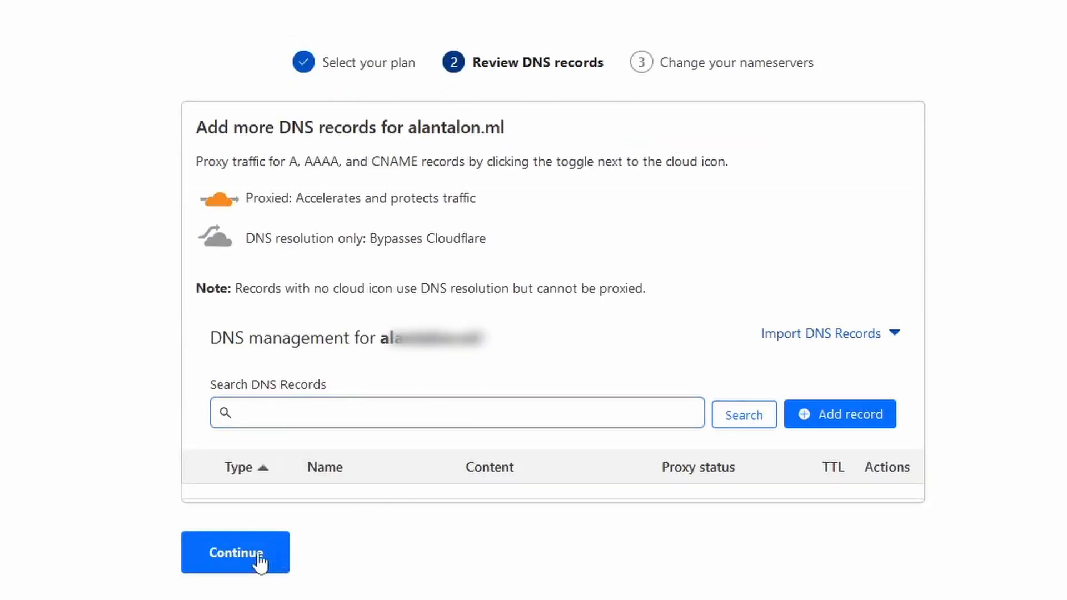
- Continue past DNS record review for alantalon.ml, confirming records will be added later
click(235, 552)
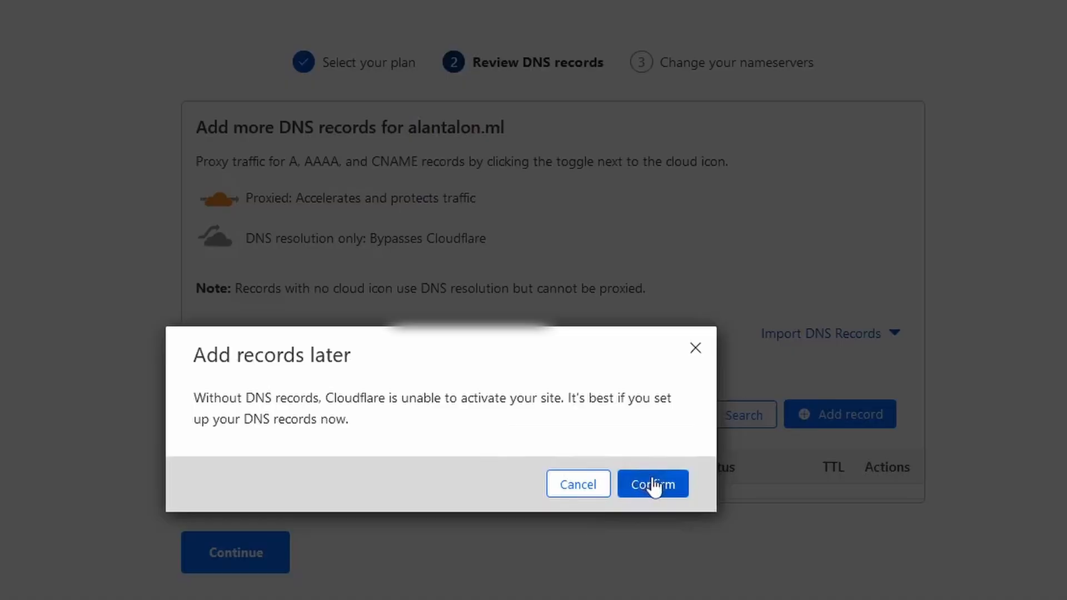
click(653, 484)
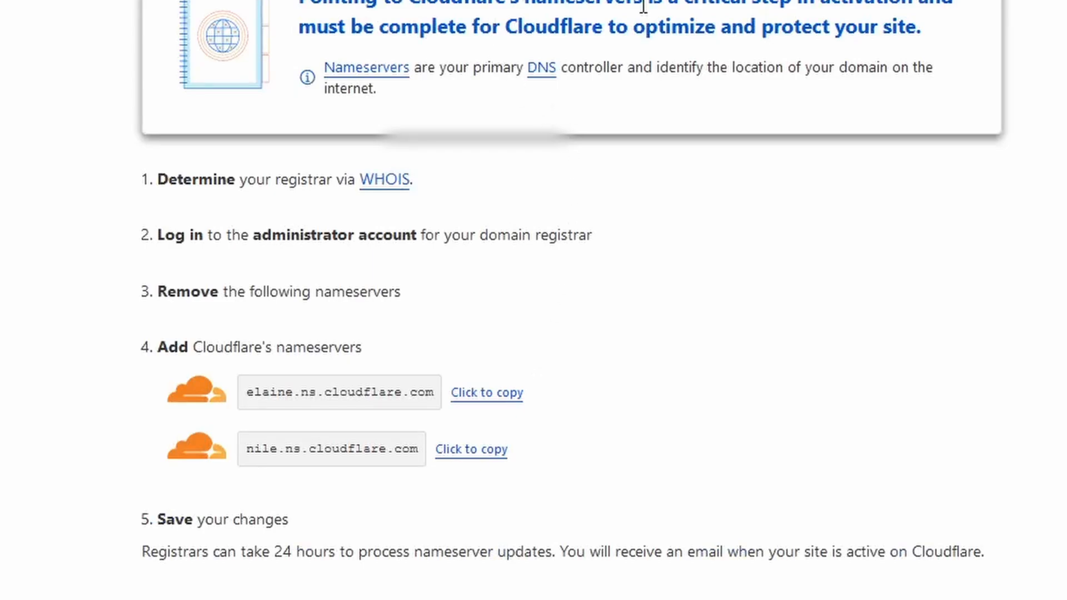
mouse_move(431, 478)
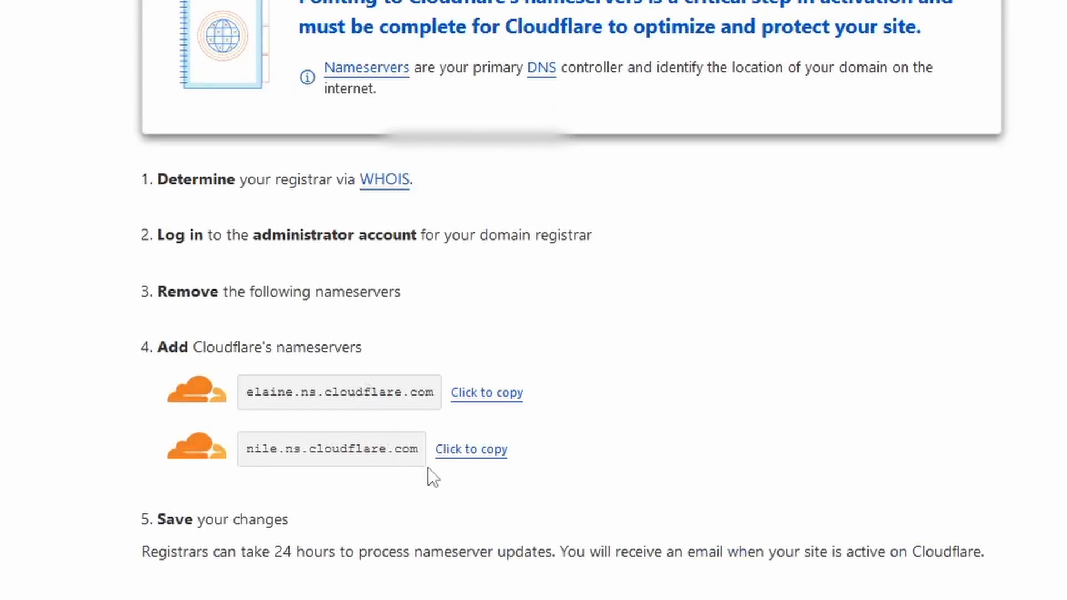
mouse_move(487, 394)
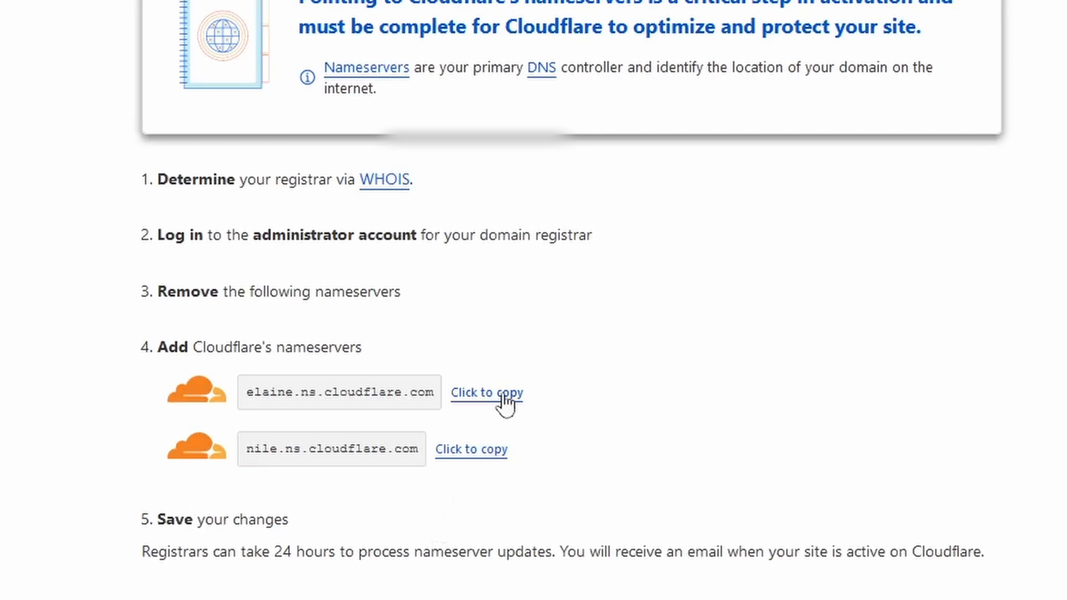
- Copy the first Cloudflare nameserver, elaine.ns.cloudflare.com, for the registrar
click(487, 392)
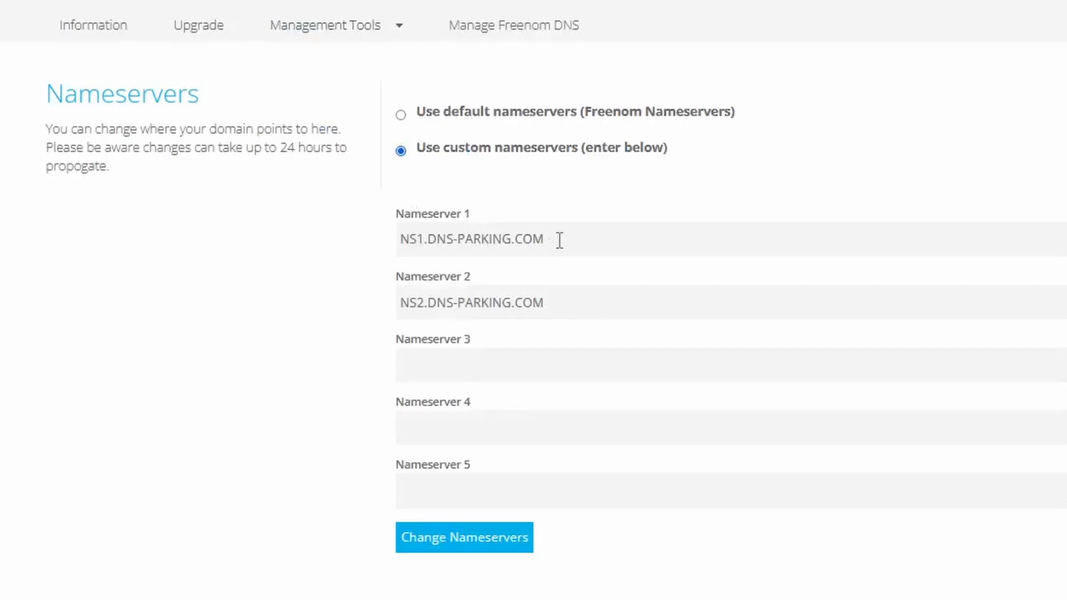
- Replace Freenom's nameservers with elaine.ns.cloudflare.com and nile.ns.cloudflare.com and save the change
double_click(471, 239)
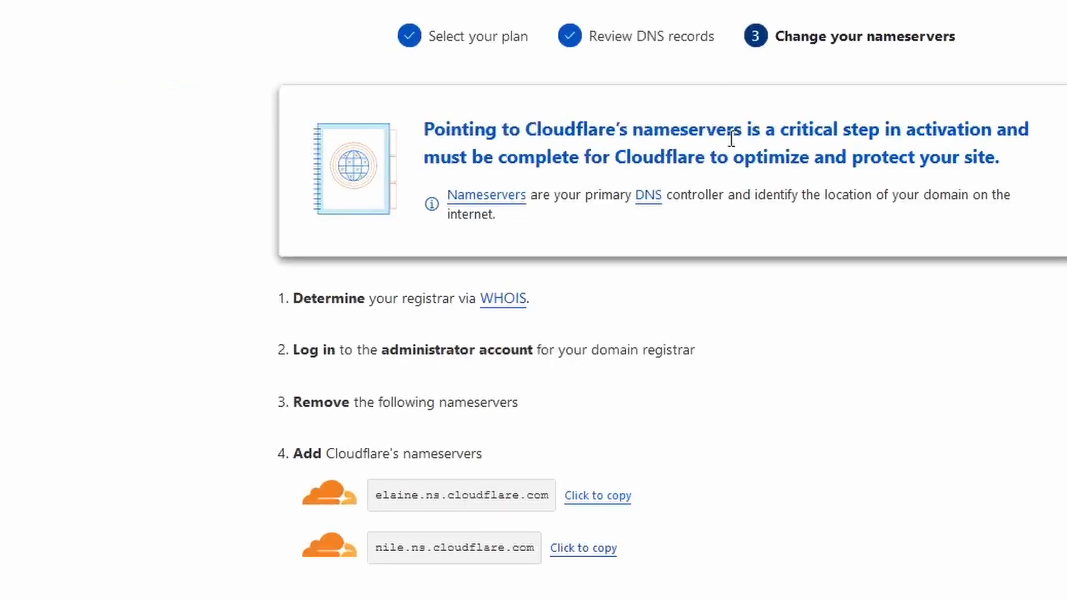
click(583, 548)
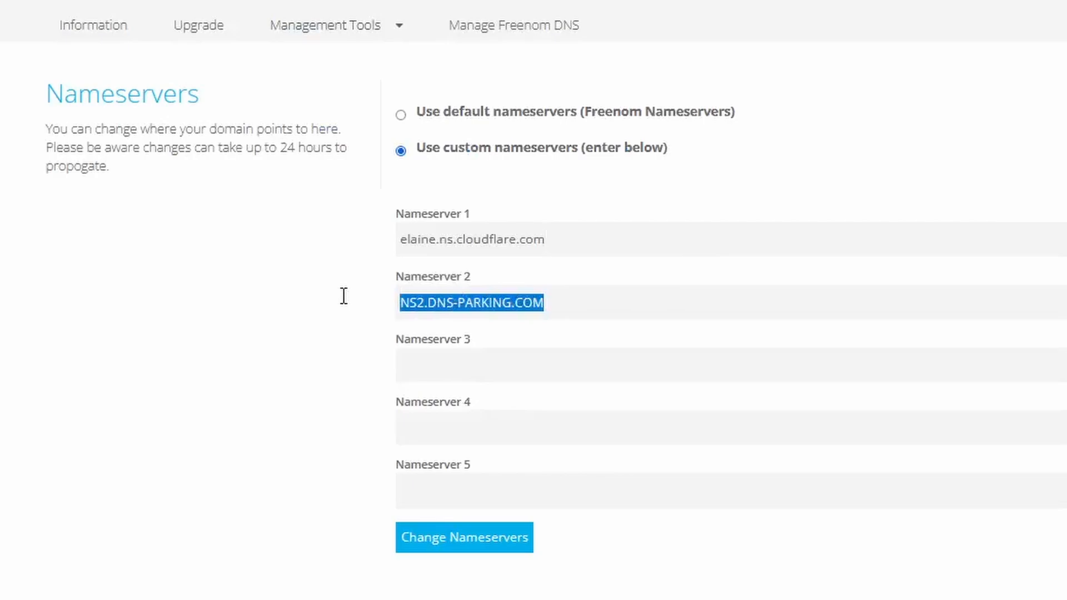
text(nile.ns.cloudflare.com)
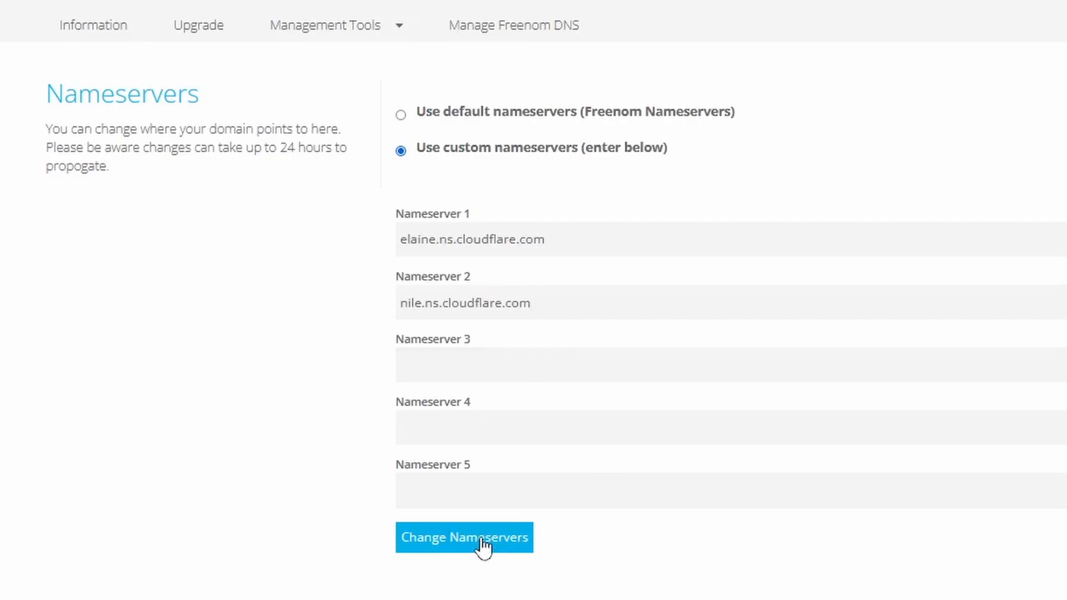
click(465, 539)
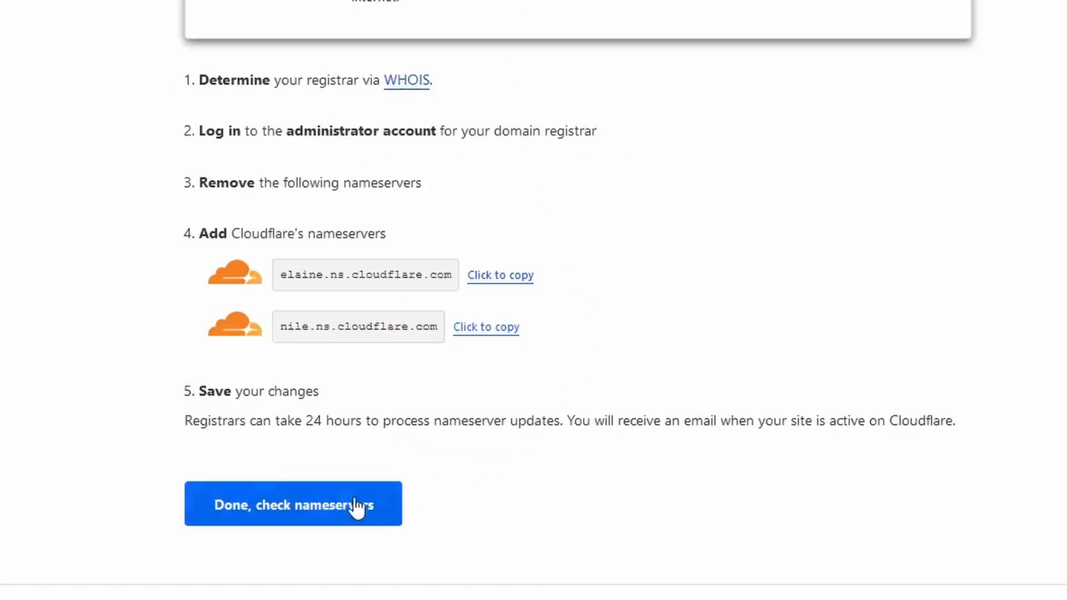
- Confirm nameservers changed and finish Quick Start with Automatic HTTPS Rewrites, Always use HTTPS and Brotli on
click(292, 504)
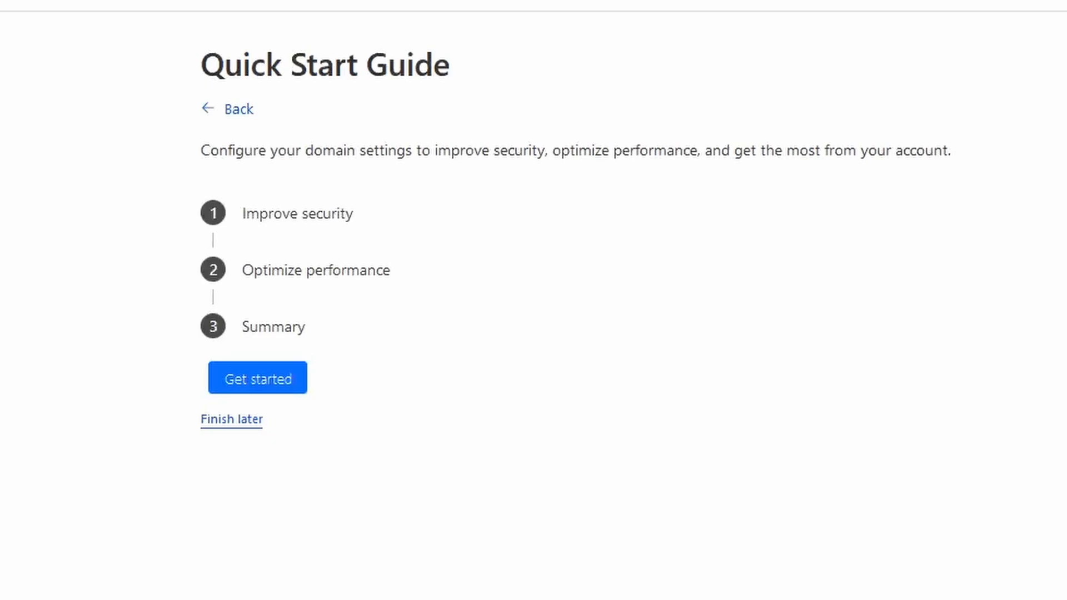
mouse_move(319, 288)
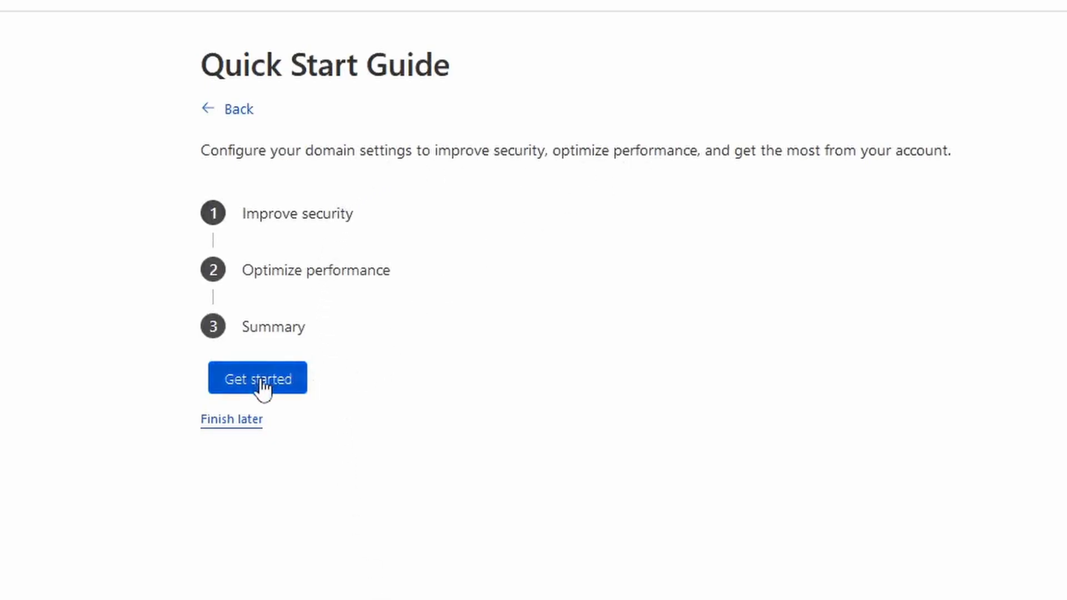
click(257, 378)
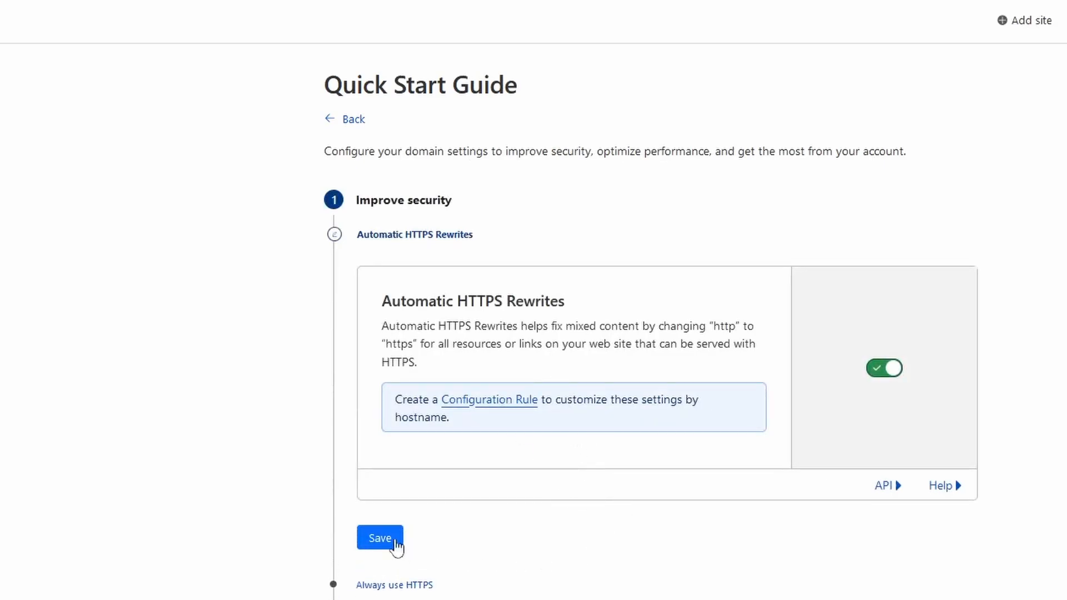
click(380, 538)
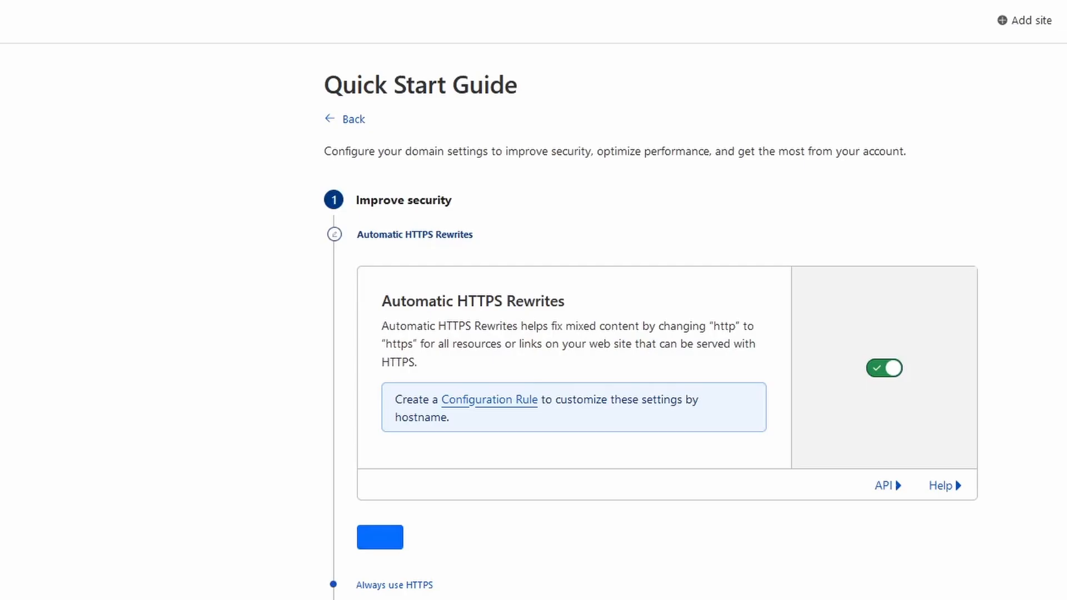
click(381, 537)
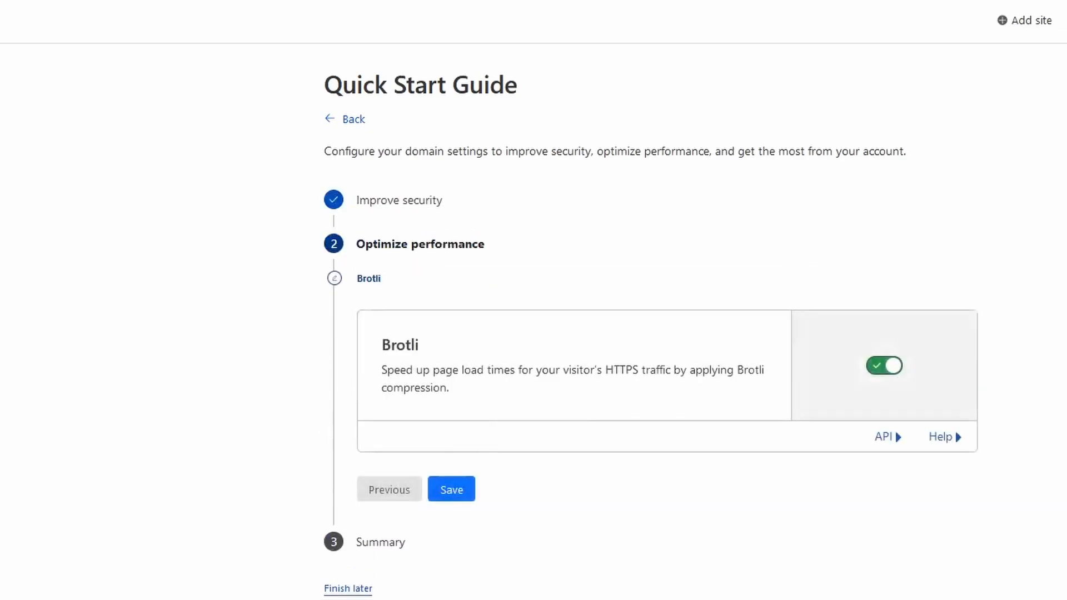
click(451, 489)
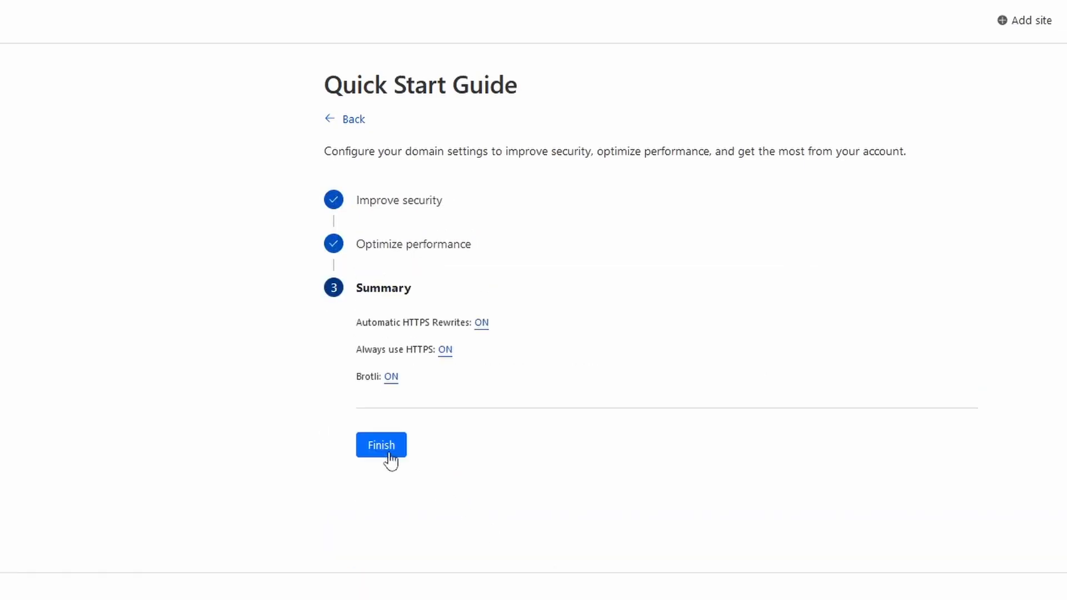
click(380, 445)
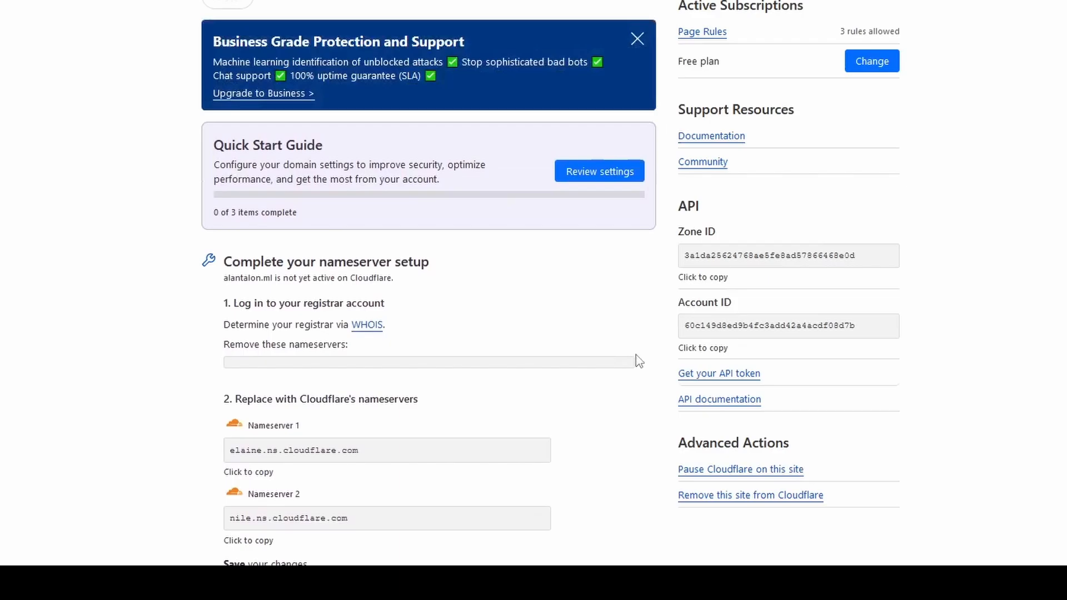
mouse_move(645, 346)
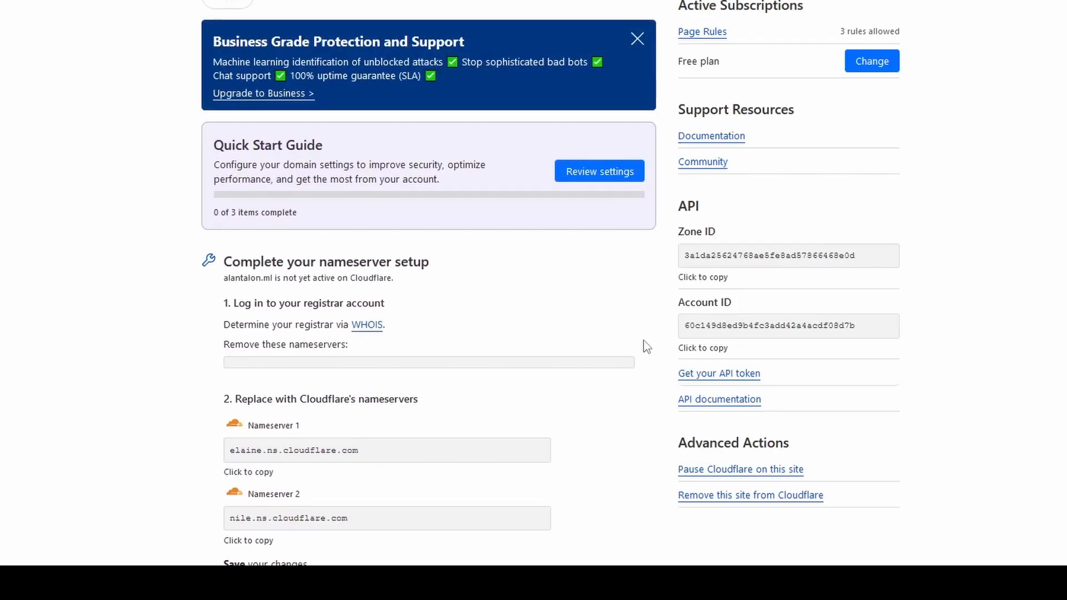
mouse_move(435, 353)
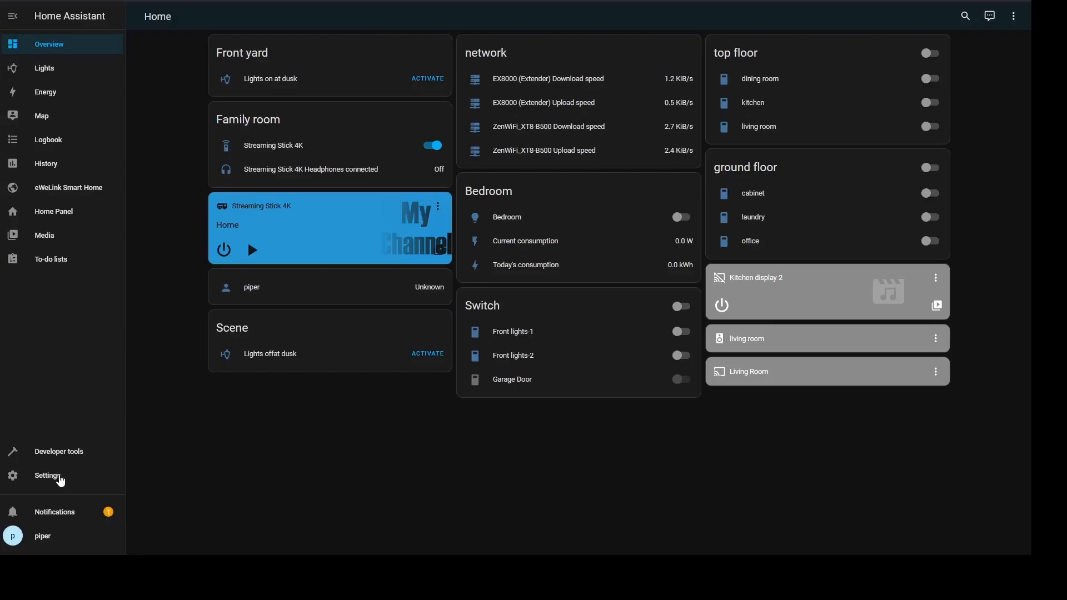
- Reach the Add-on Store from Settings and bring up Manage add-on repositories
click(47, 475)
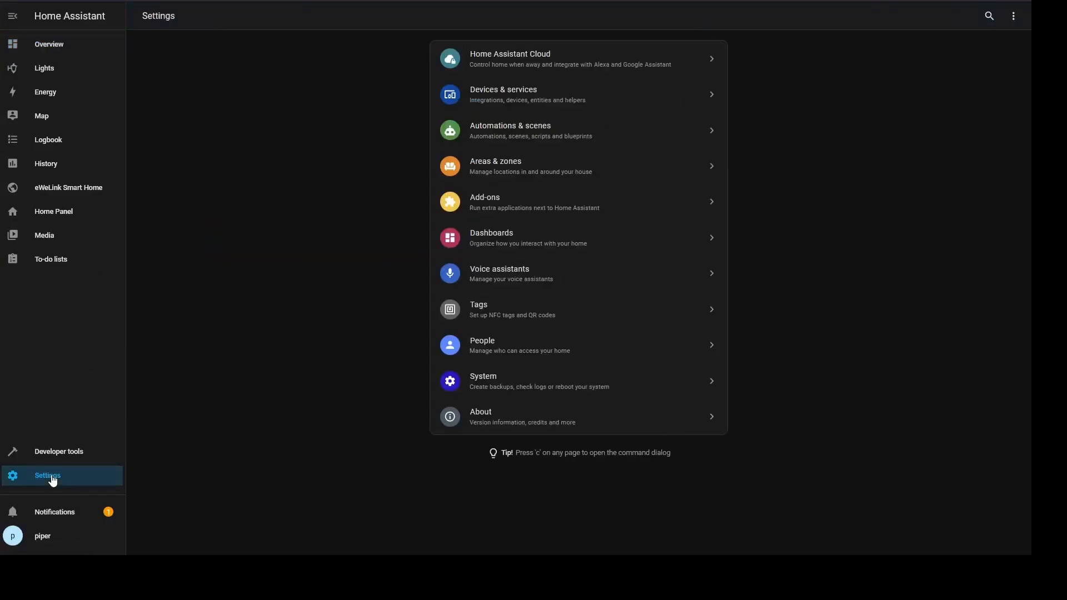
mouse_move(493, 207)
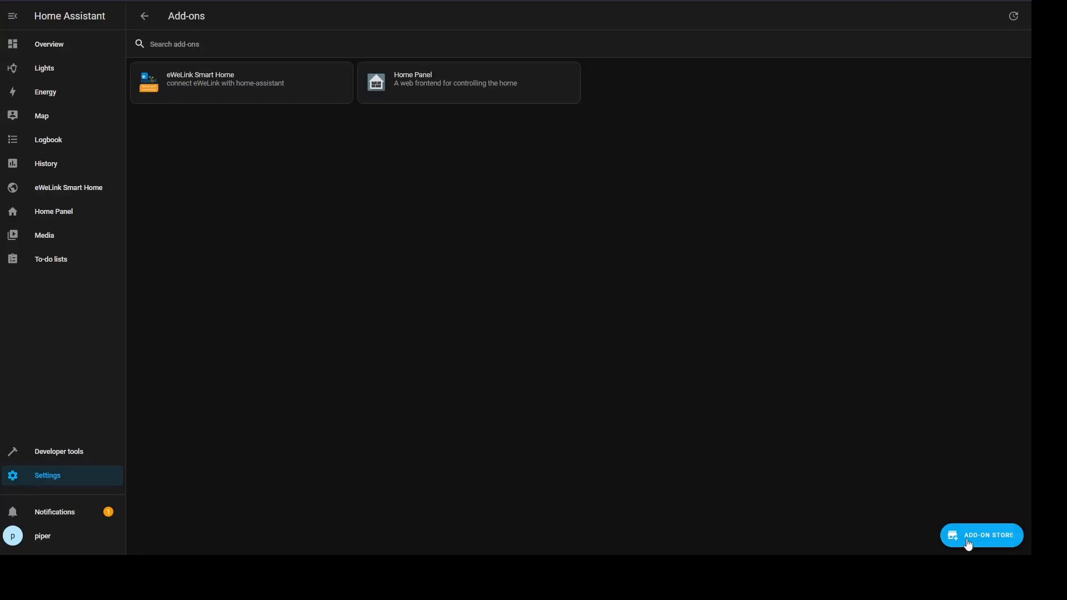
click(982, 536)
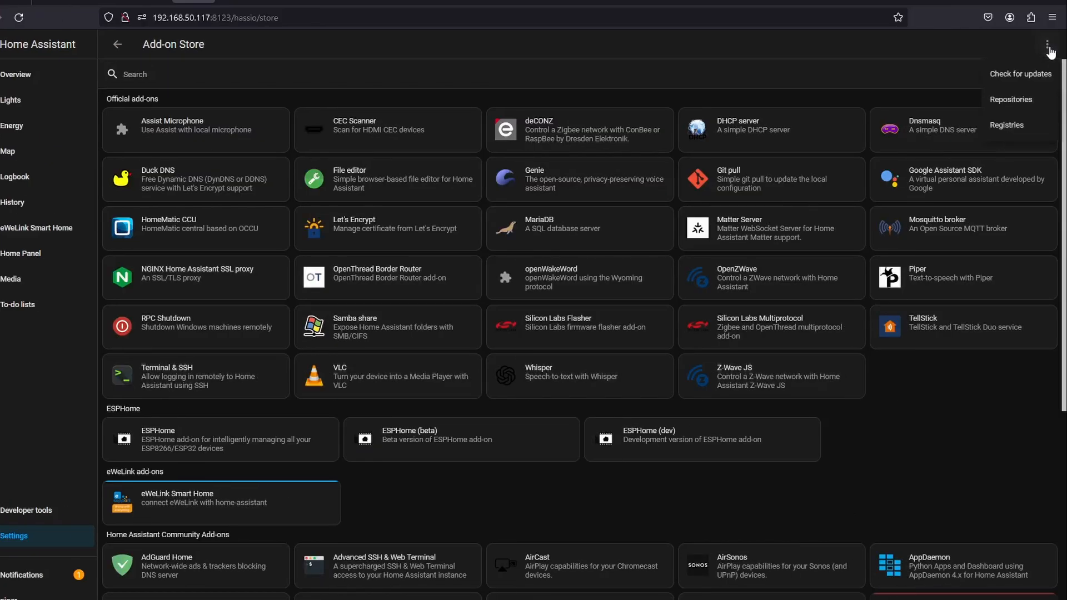
mouse_move(1020, 104)
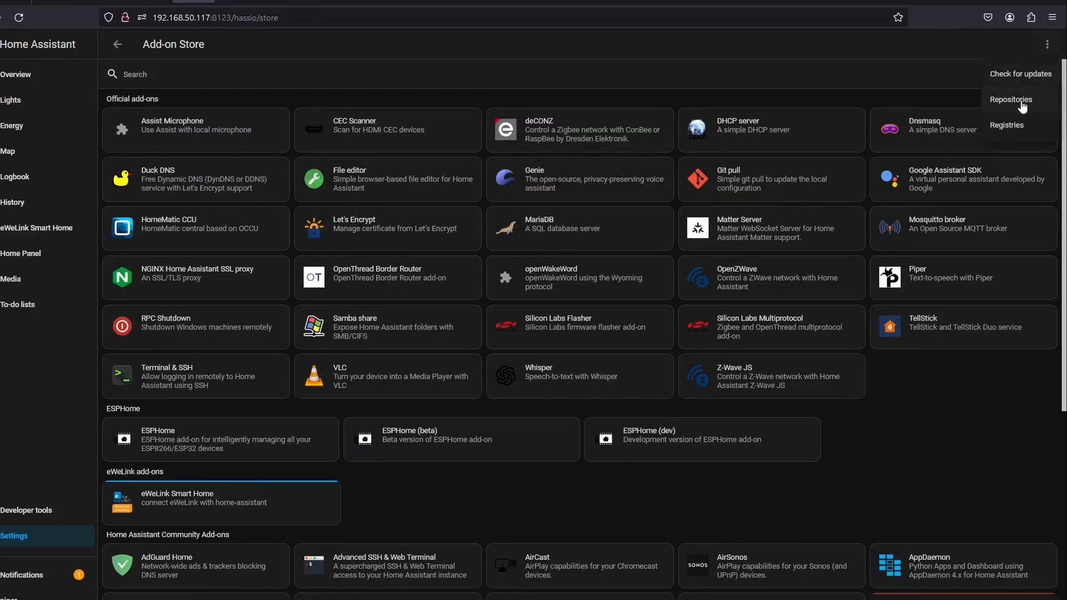
click(1010, 100)
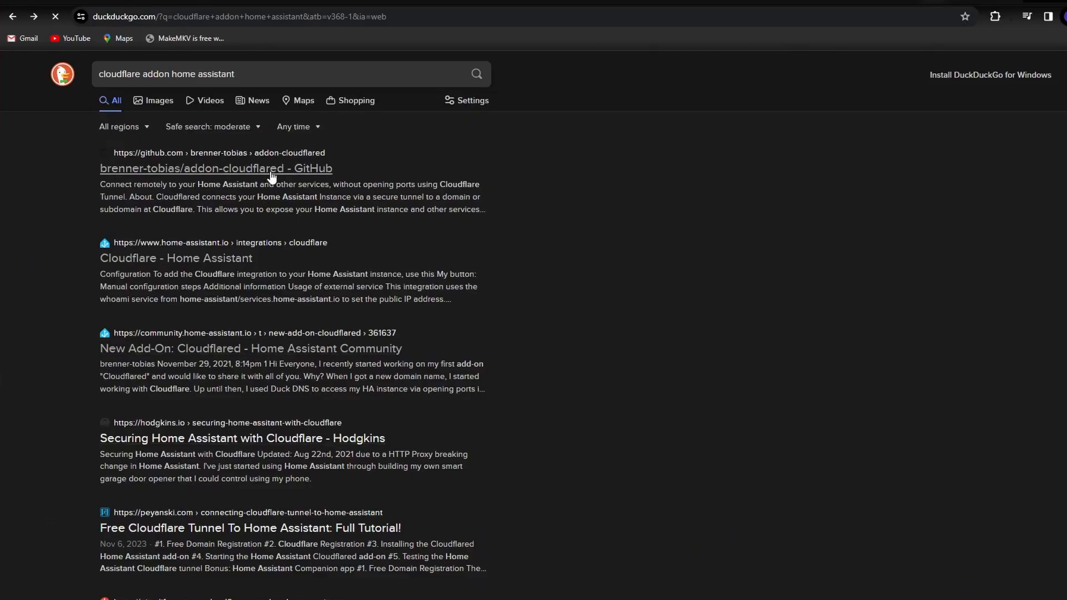
- From the addon-cloudflared GitHub page, reach brenner-tobias/ha-addons and copy its URL
click(215, 168)
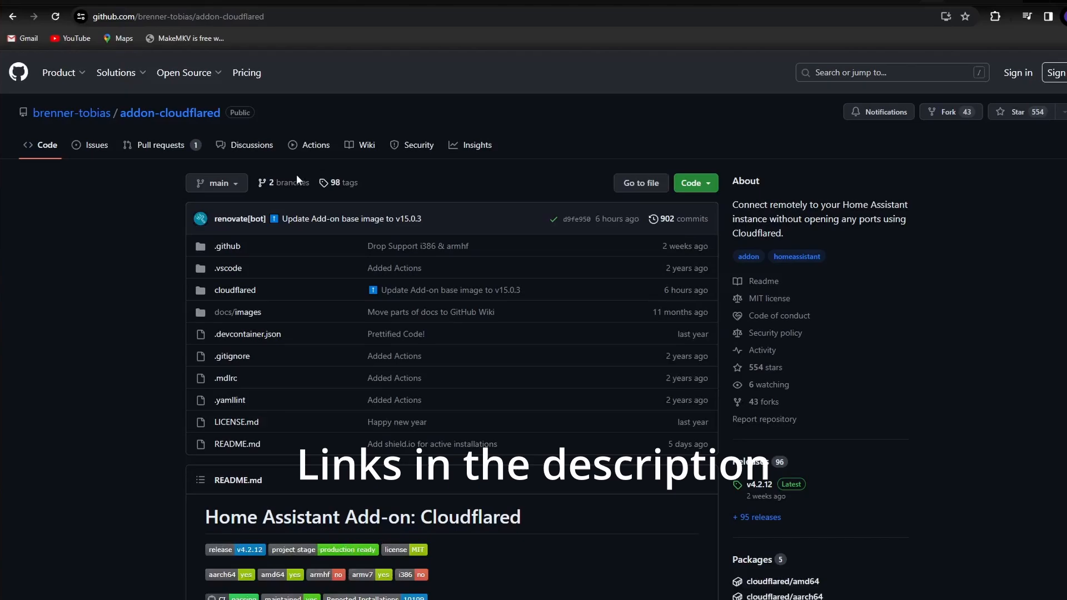
mouse_move(360, 204)
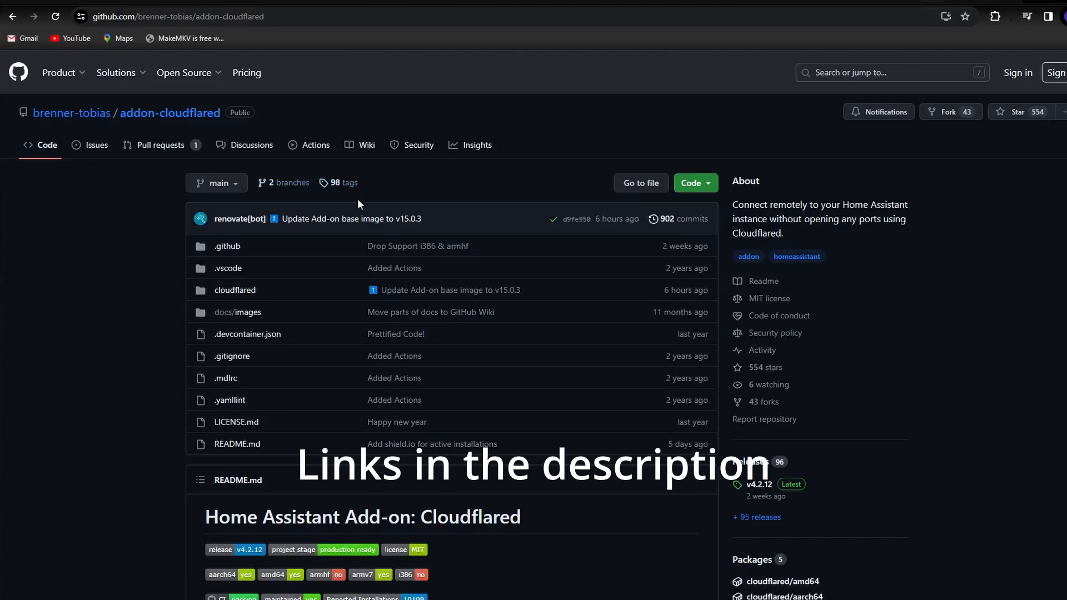
mouse_move(772, 433)
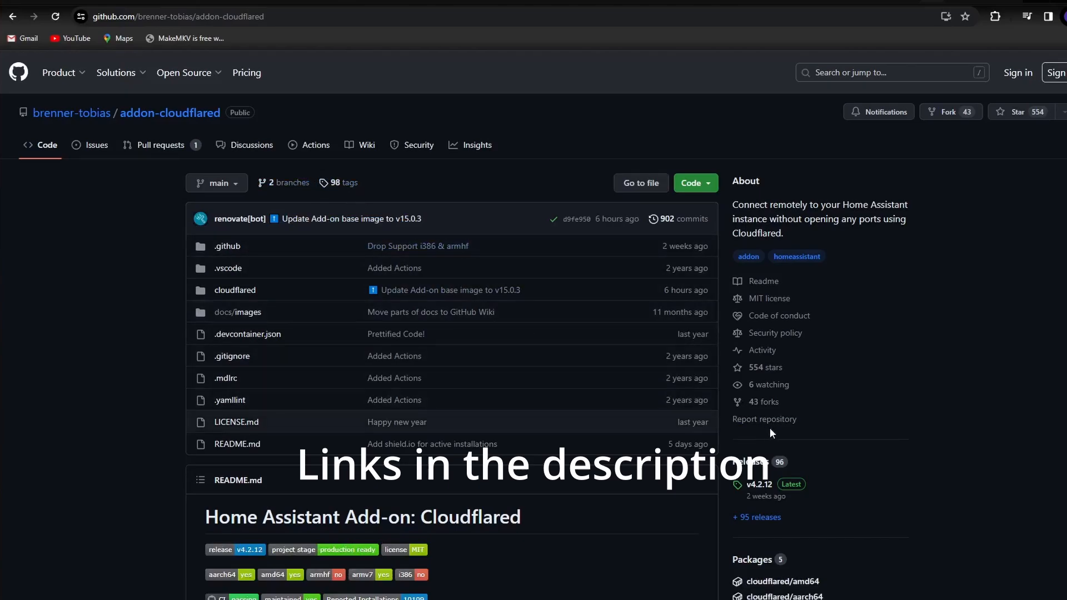
scroll(down, 3)
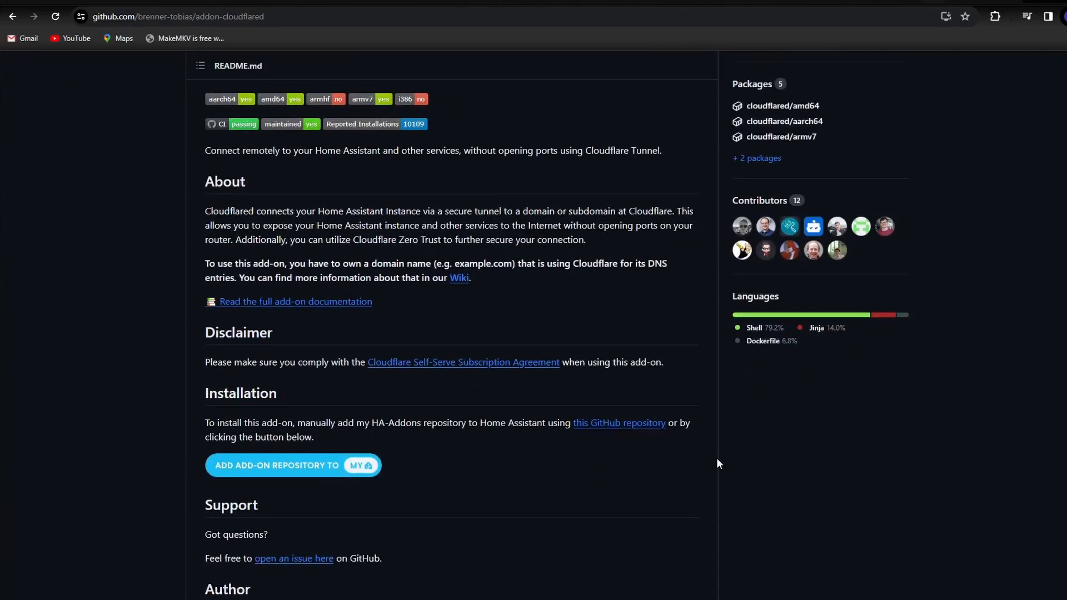
click(620, 423)
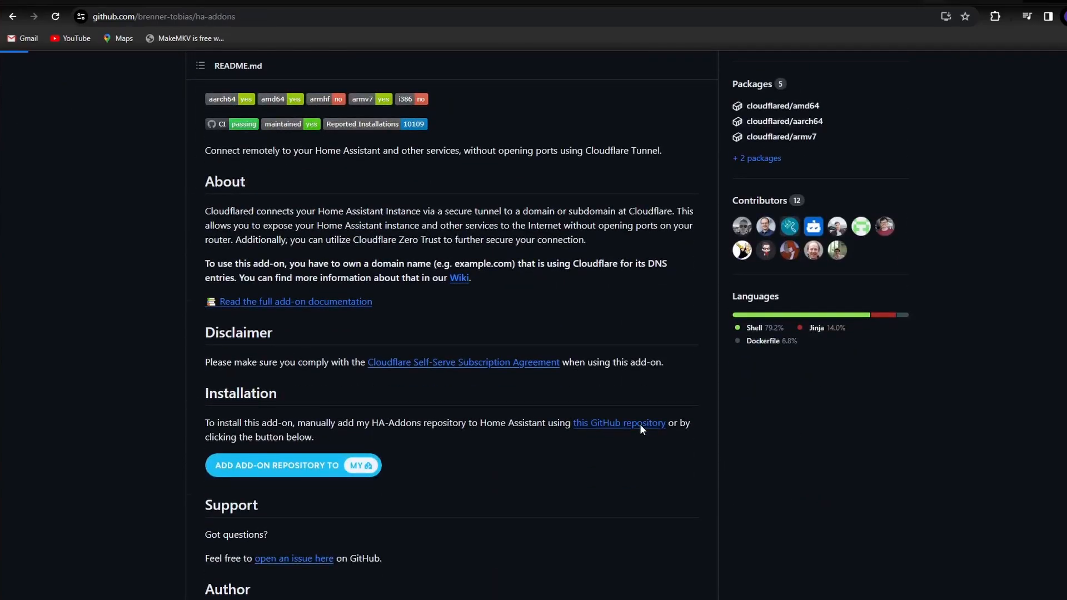
click(276, 466)
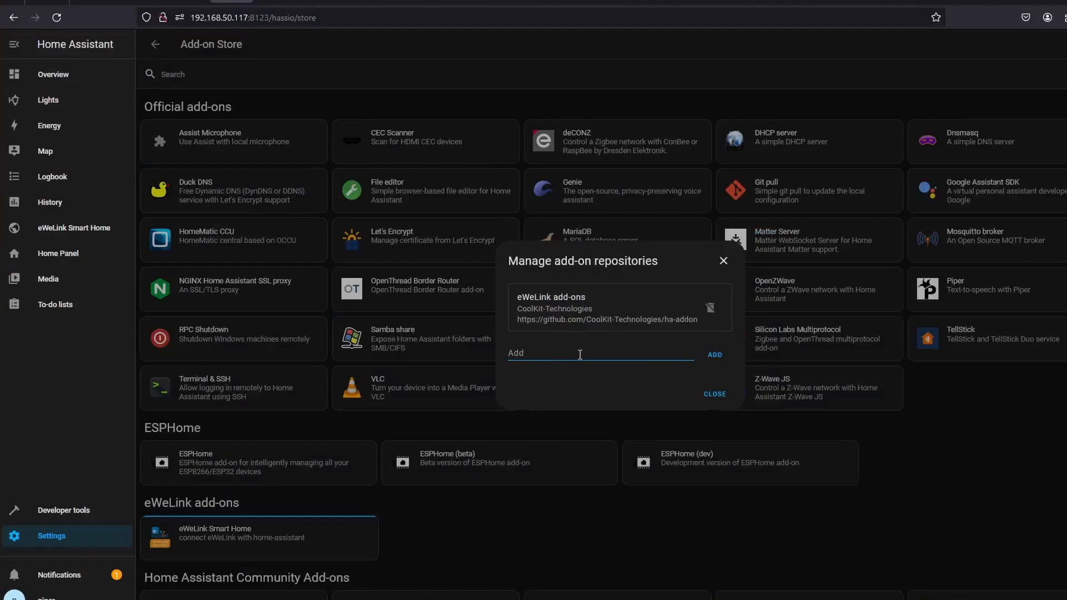
text(https://github.com/brenner-tobias/ha-addons)
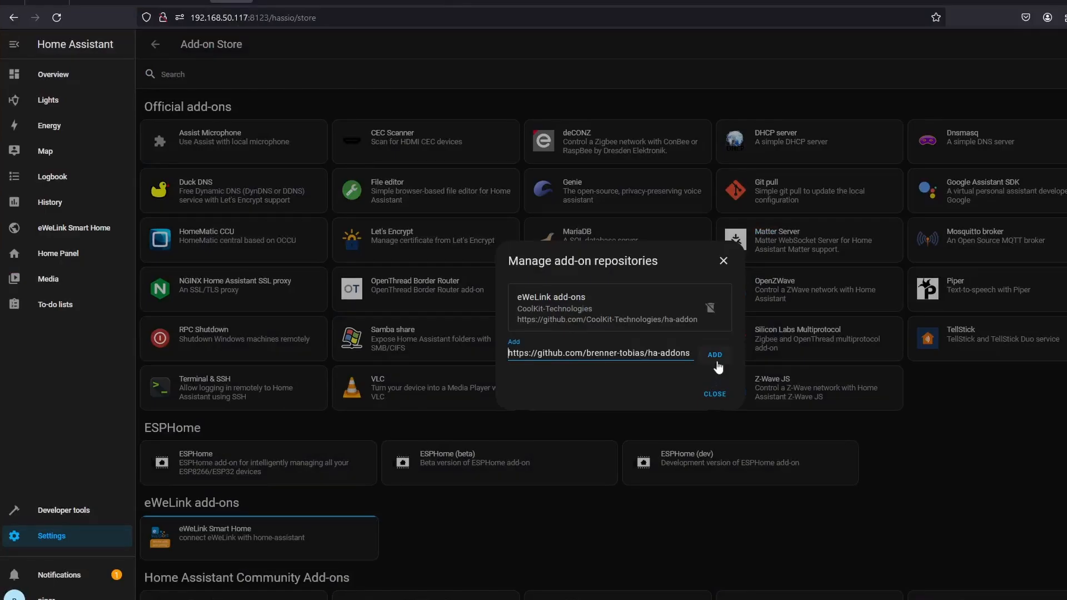
click(715, 354)
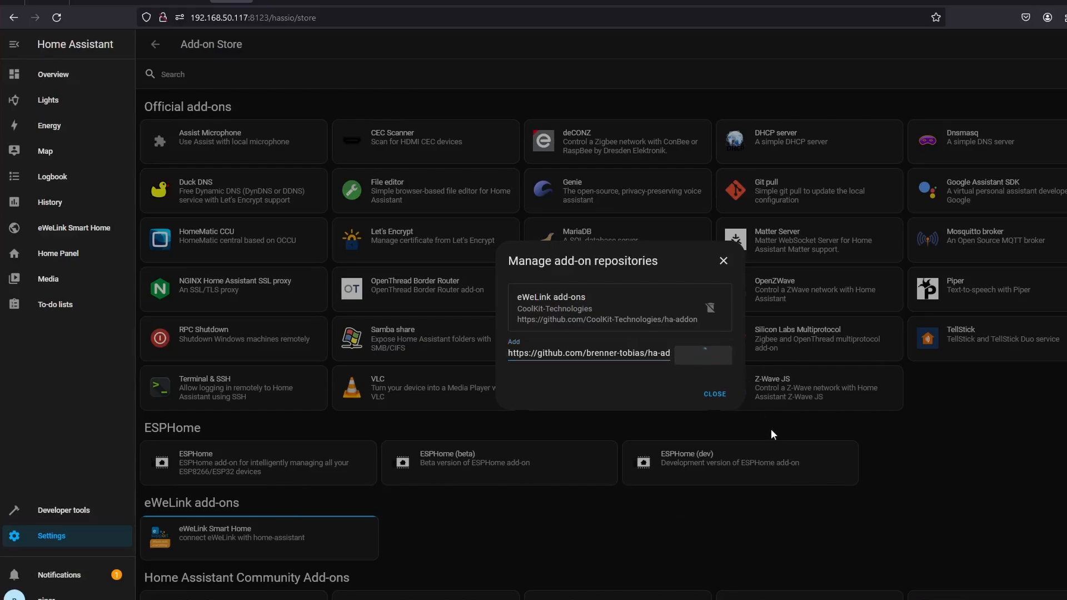
click(714, 394)
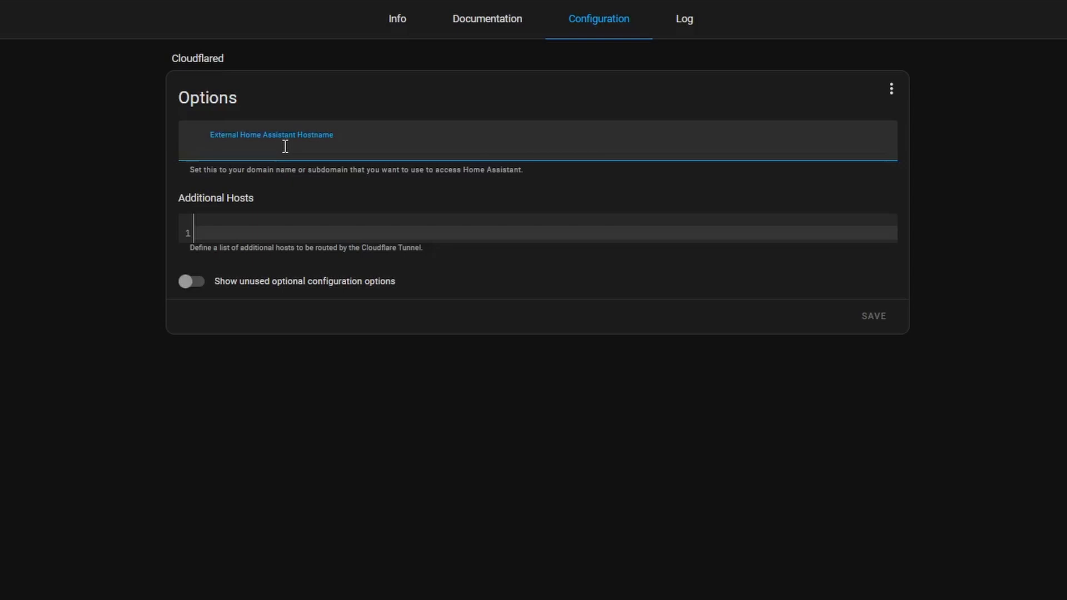
- Enter ha.example.com as the External Home Assistant Hostname in the Cloudflared configuration
text(ha.example.com)
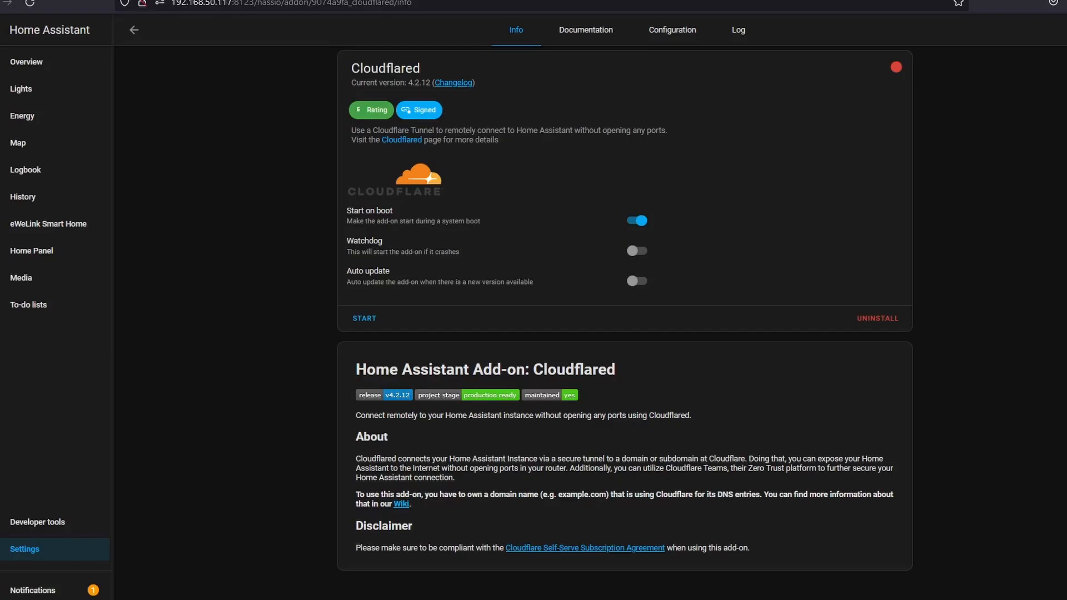
mouse_move(577, 249)
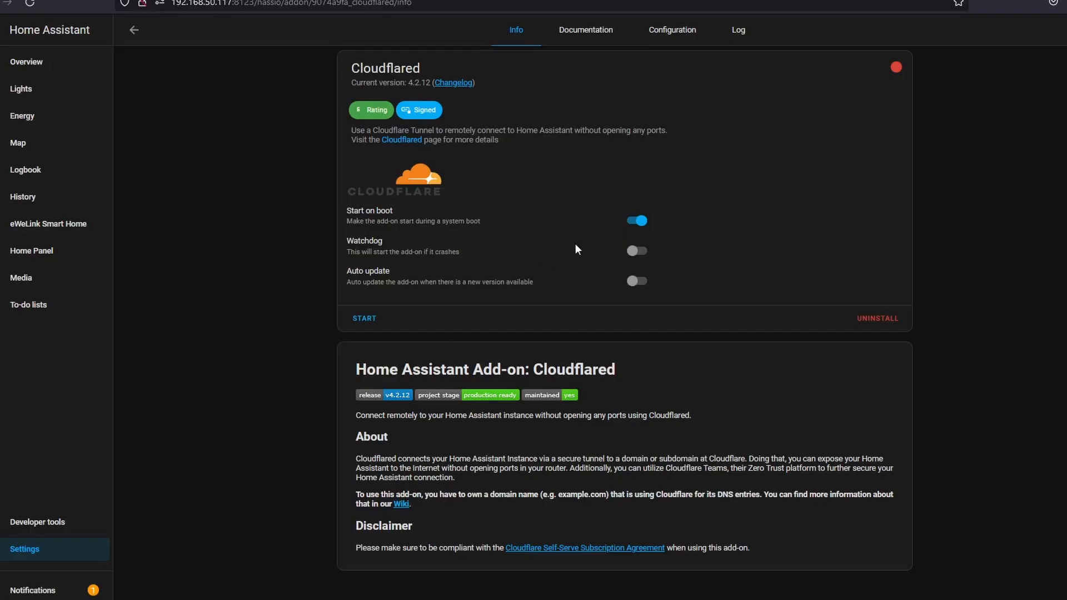
- Enable Watchdog for the Cloudflared add-on and start it
click(636, 250)
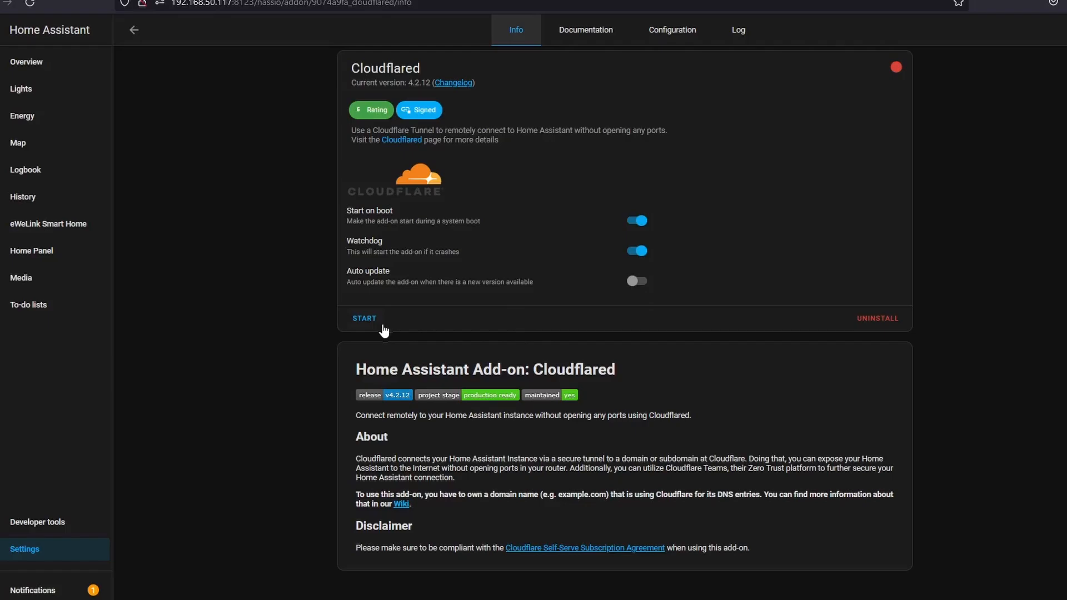
click(365, 318)
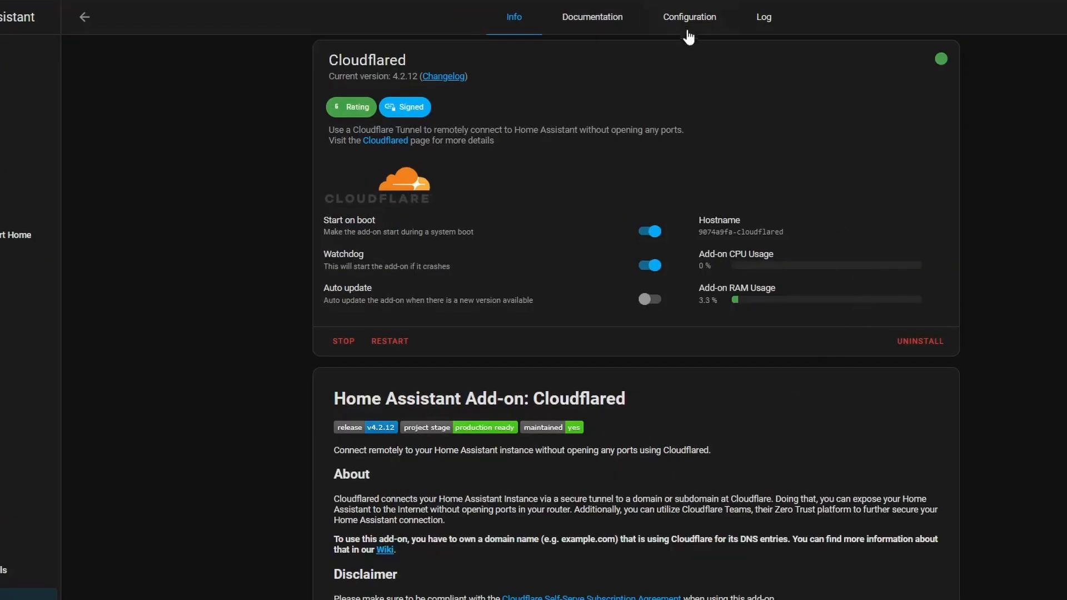
mouse_move(773, 29)
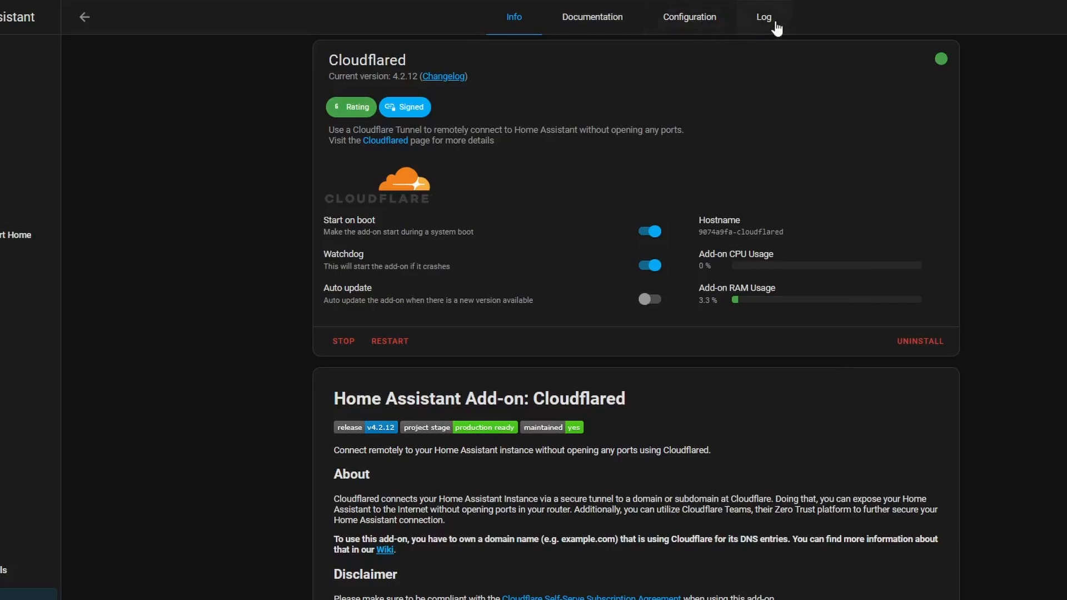
- Follow the login URL from the Cloudflared log and authorize the tunnel for talonhub.com
click(763, 17)
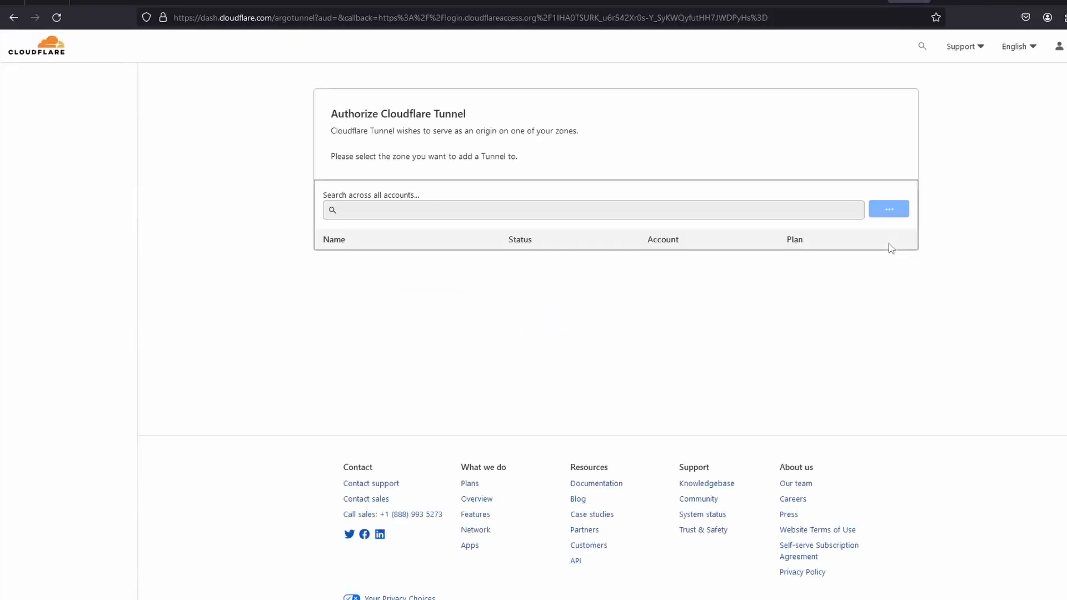
click(890, 209)
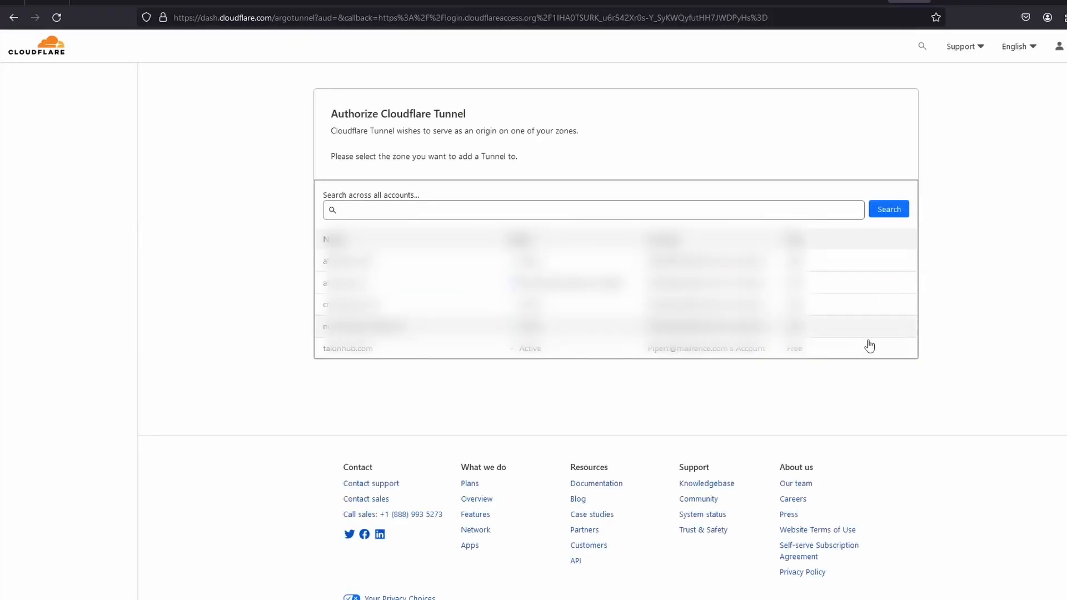
click(347, 348)
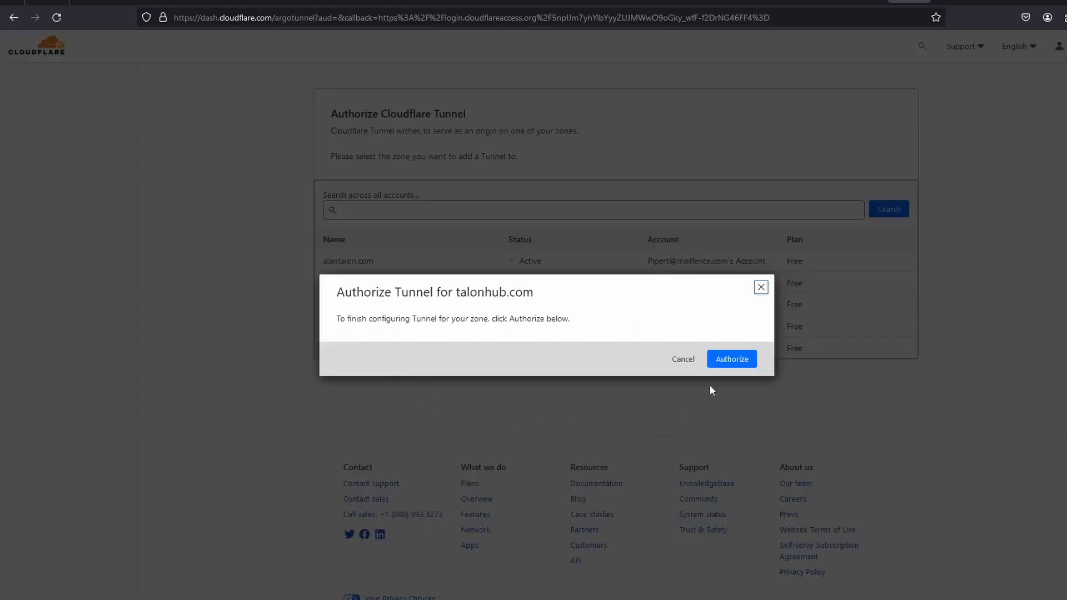
click(732, 359)
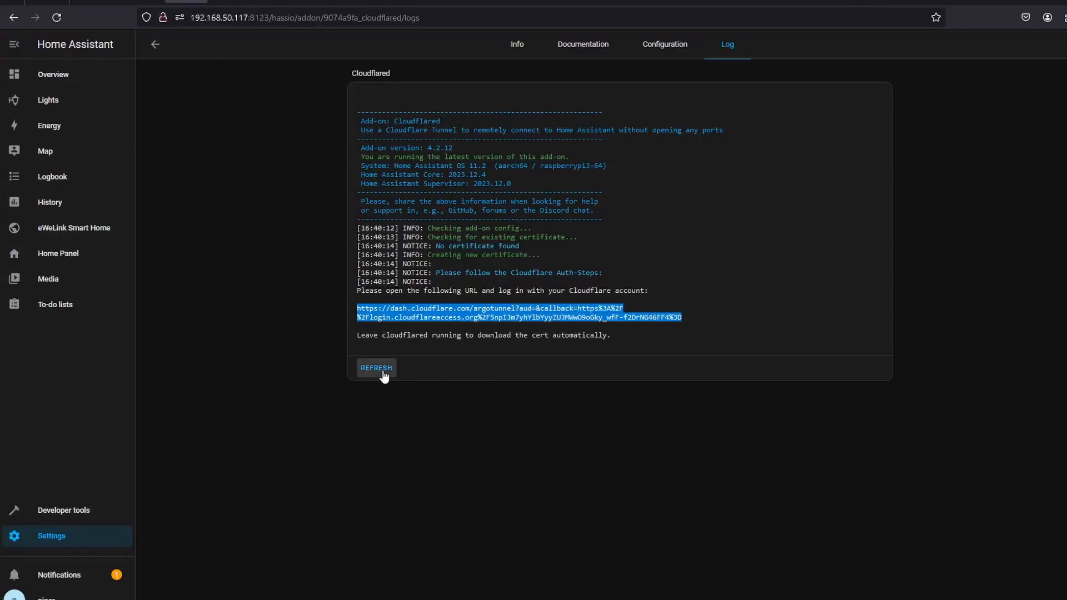
- Refresh the Cloudflared log to see the login, tunnel creation and ha.talonhub.com DNS entry
click(375, 368)
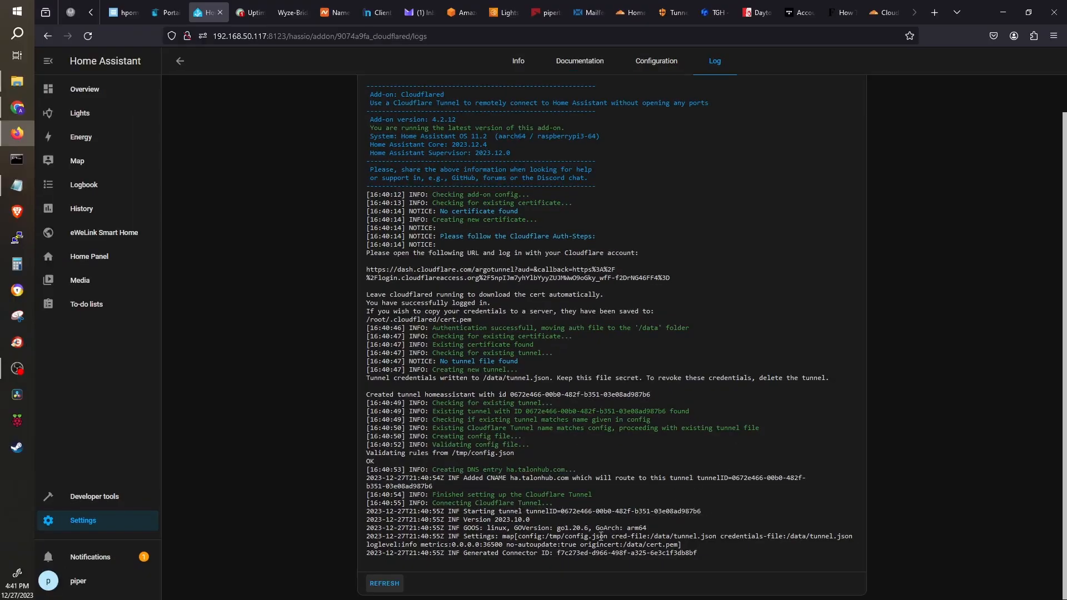
mouse_move(558, 494)
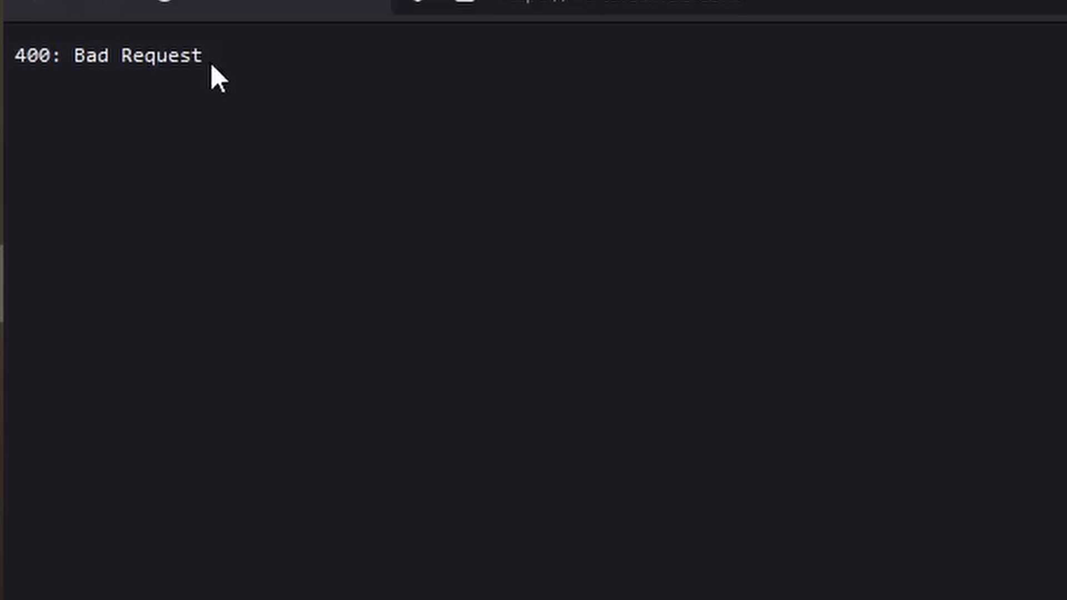
- Highlight the 400: Bad Request error returned by the new subdomain
triple_click(109, 56)
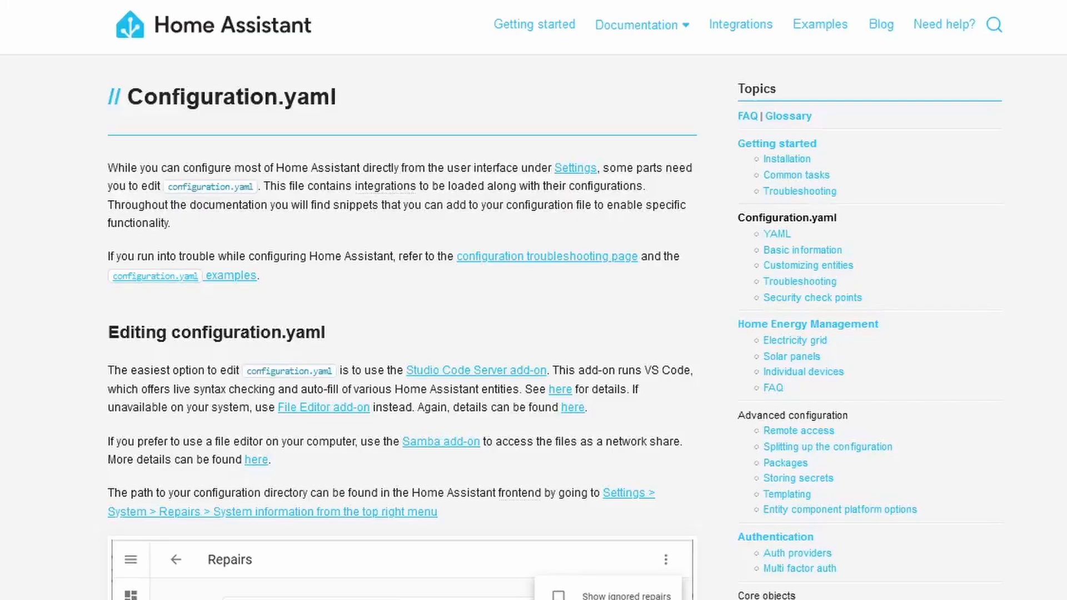
- Bring up the Home Assistant Configuration.yaml docs and read the editing section
click(642, 24)
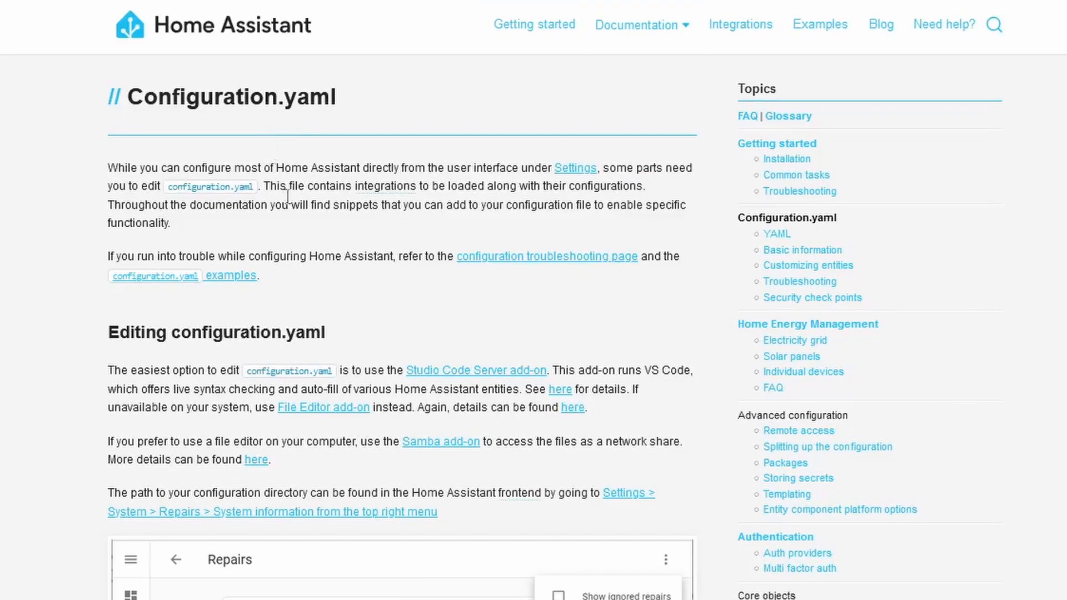
mouse_move(563, 389)
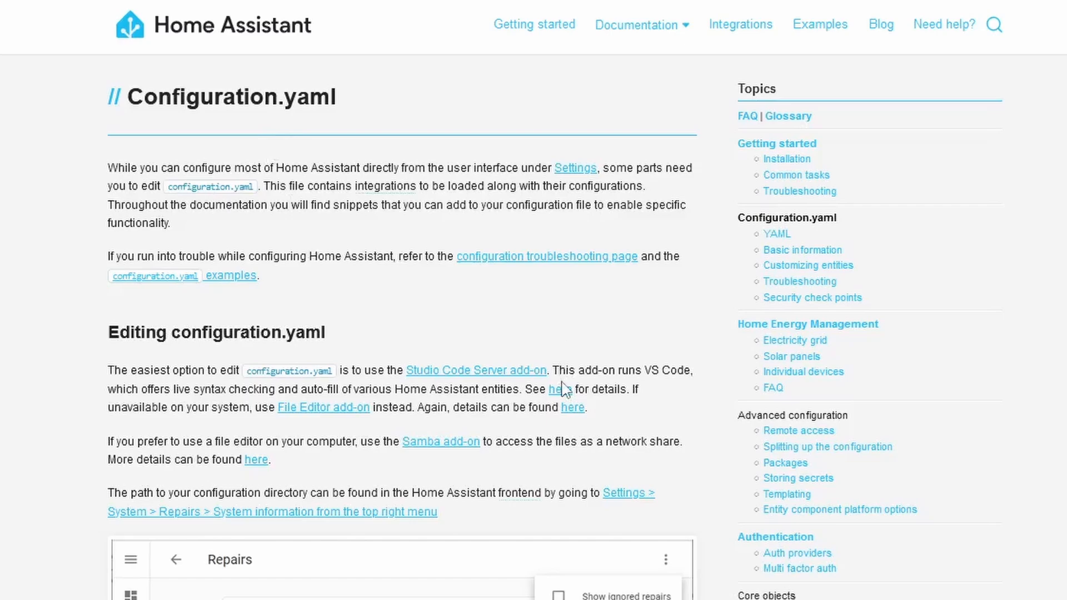
drag(487, 370, 558, 370)
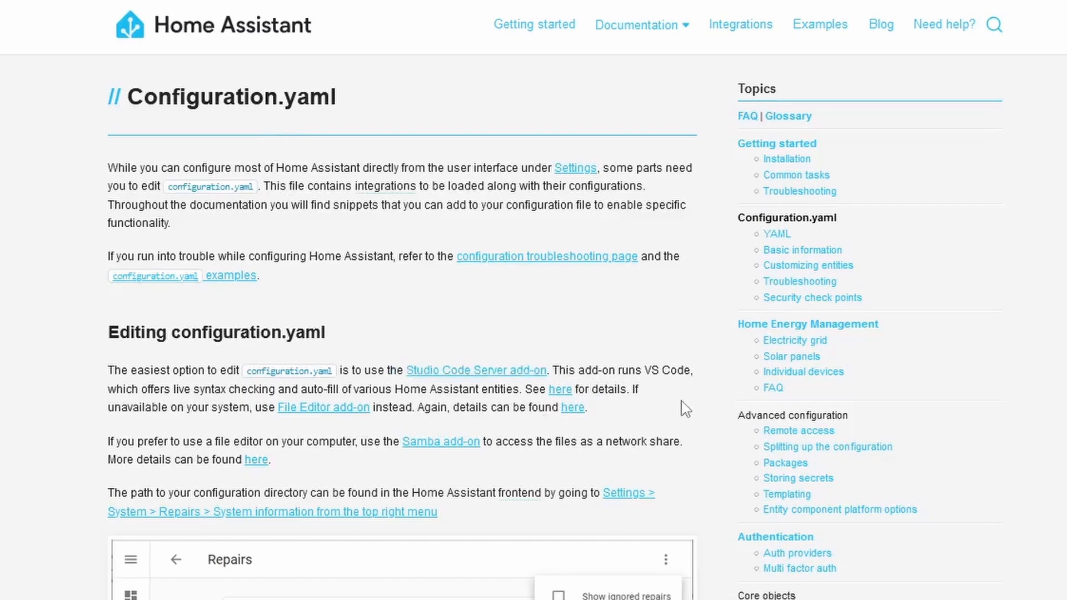
mouse_move(466, 478)
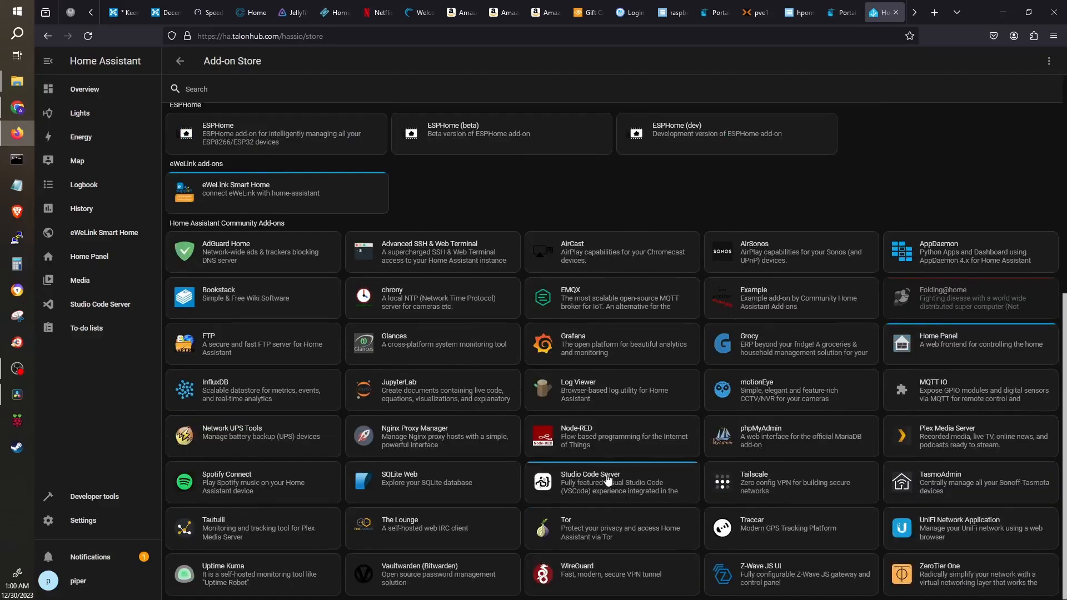
- Attempt to install Studio Code Server, acknowledge it is already installed, then go to System settings
click(590, 482)
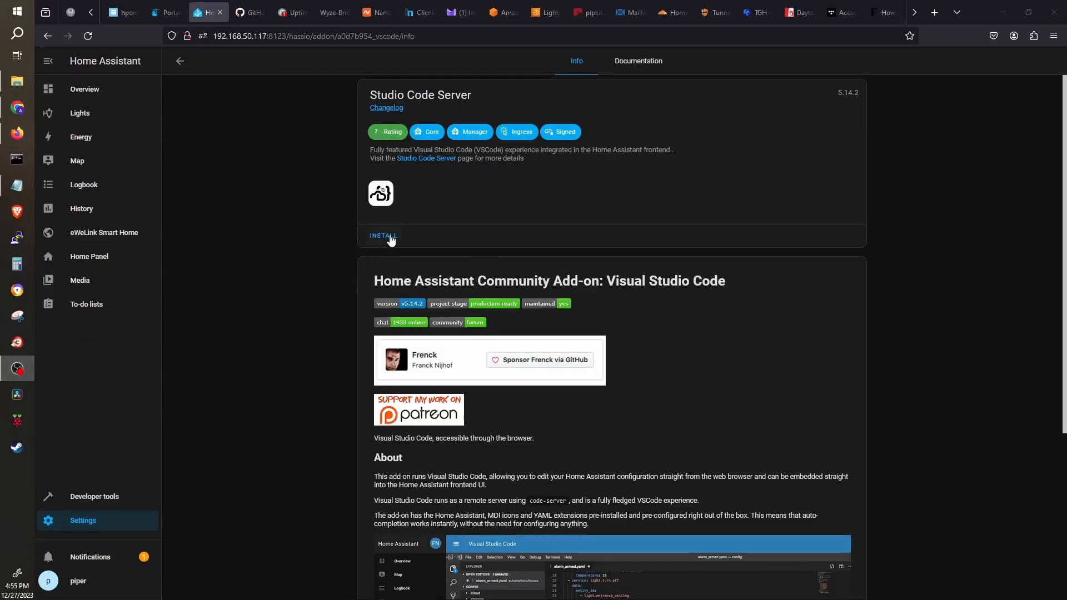
click(382, 236)
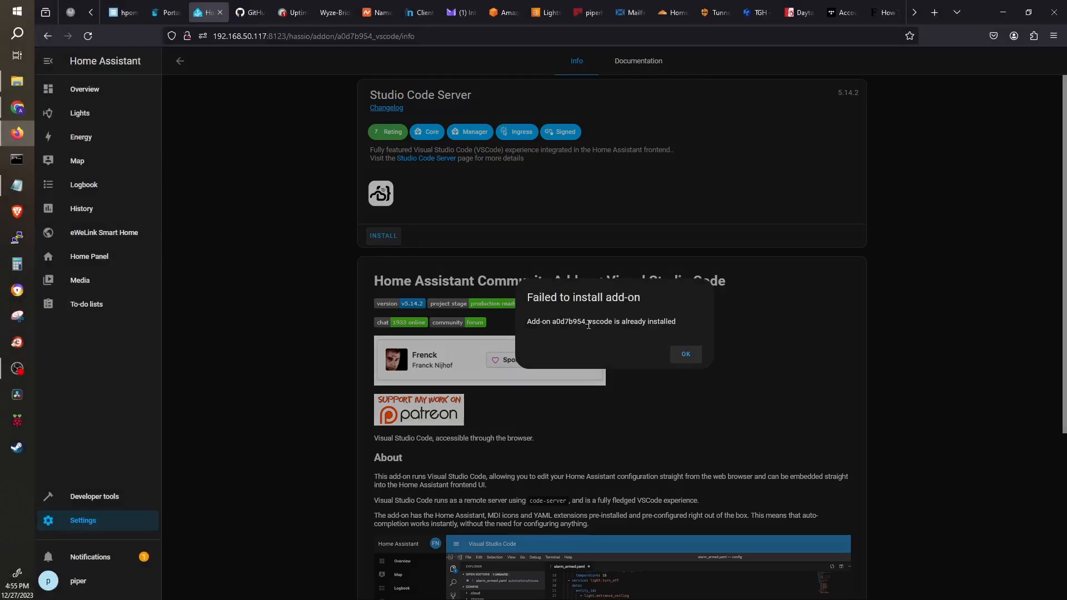
click(685, 353)
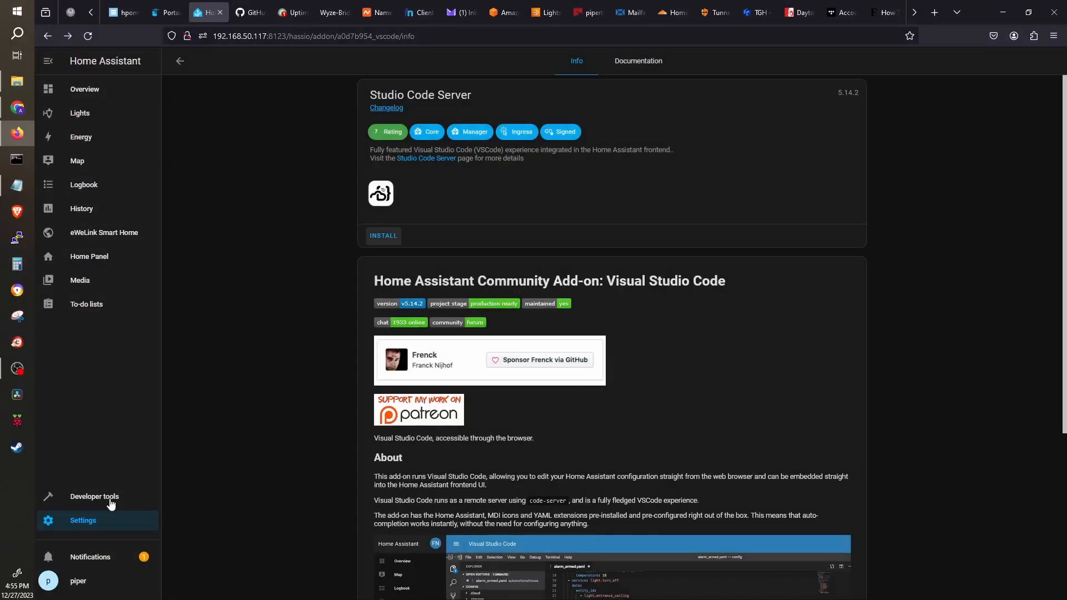
click(82, 520)
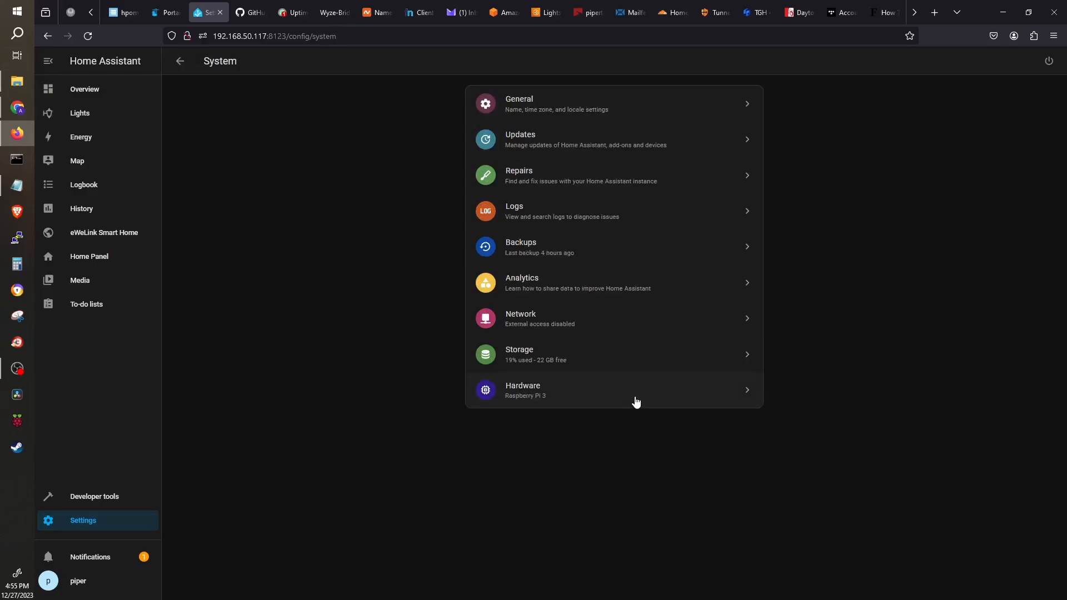
mouse_move(1014, 174)
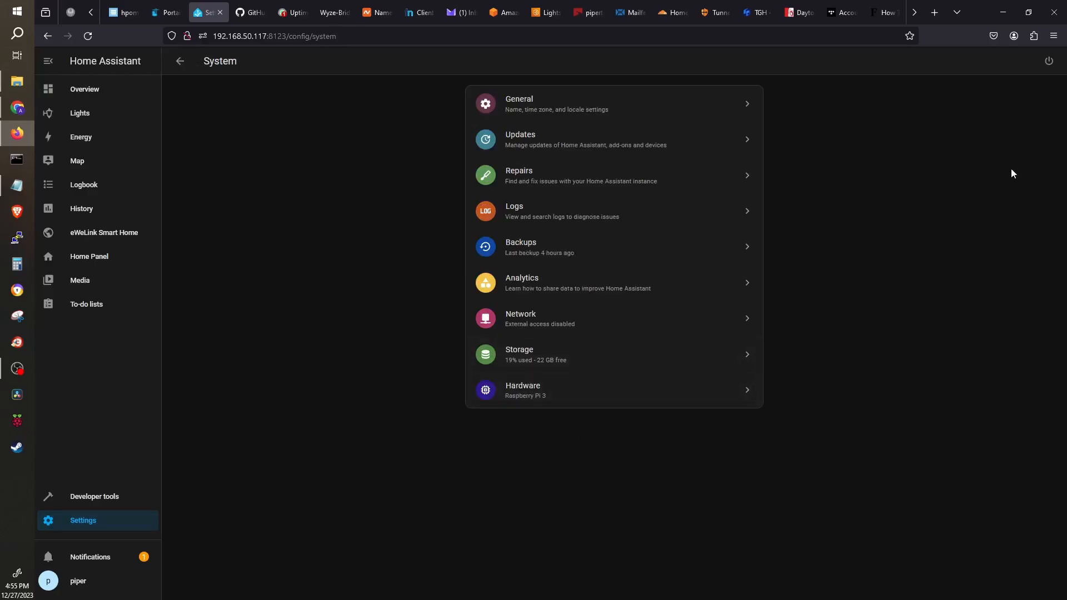
- Restart Home Assistant, then enable Watchdog and Show in sidebar for the Studio Code Server add-on
click(1050, 60)
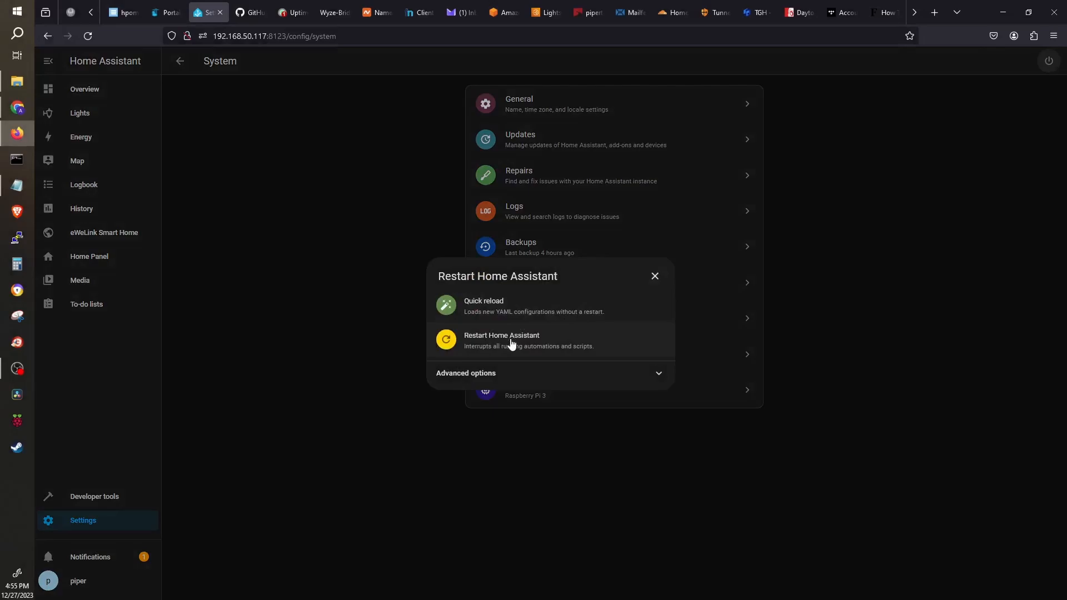
click(654, 277)
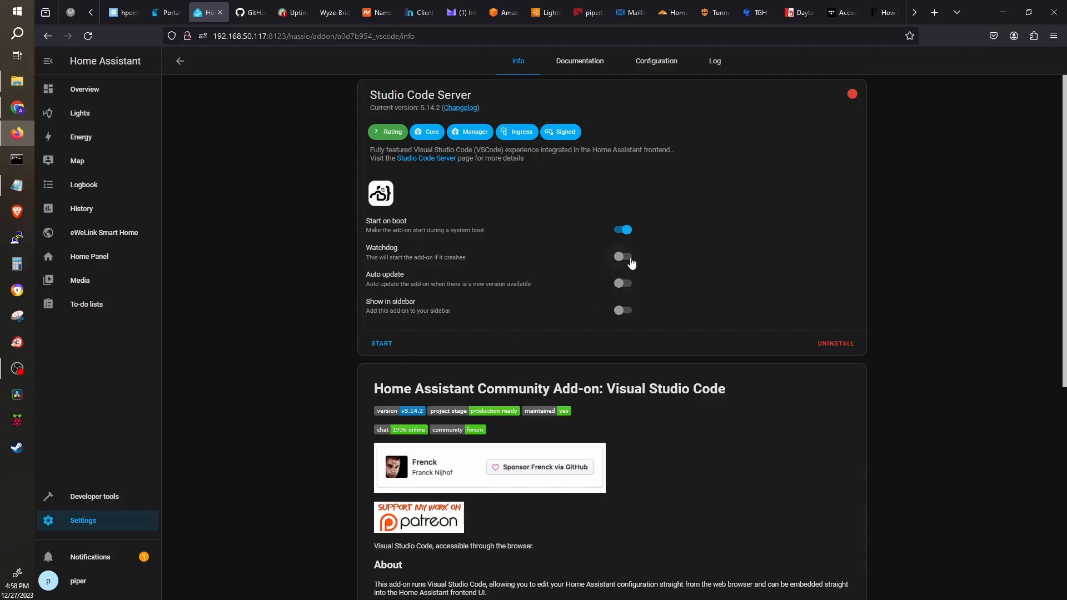
click(621, 257)
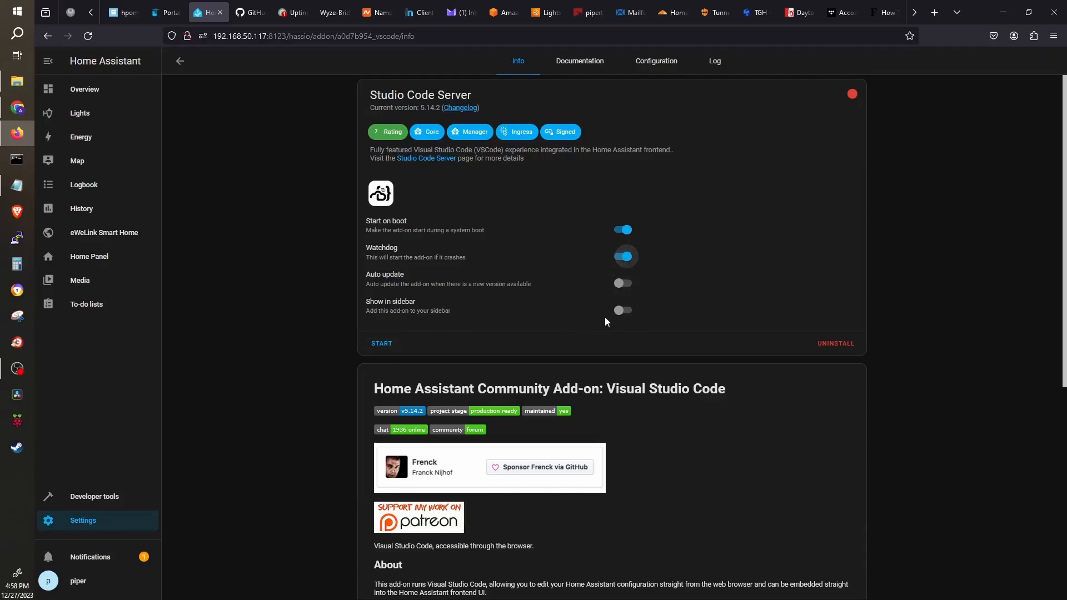
click(622, 310)
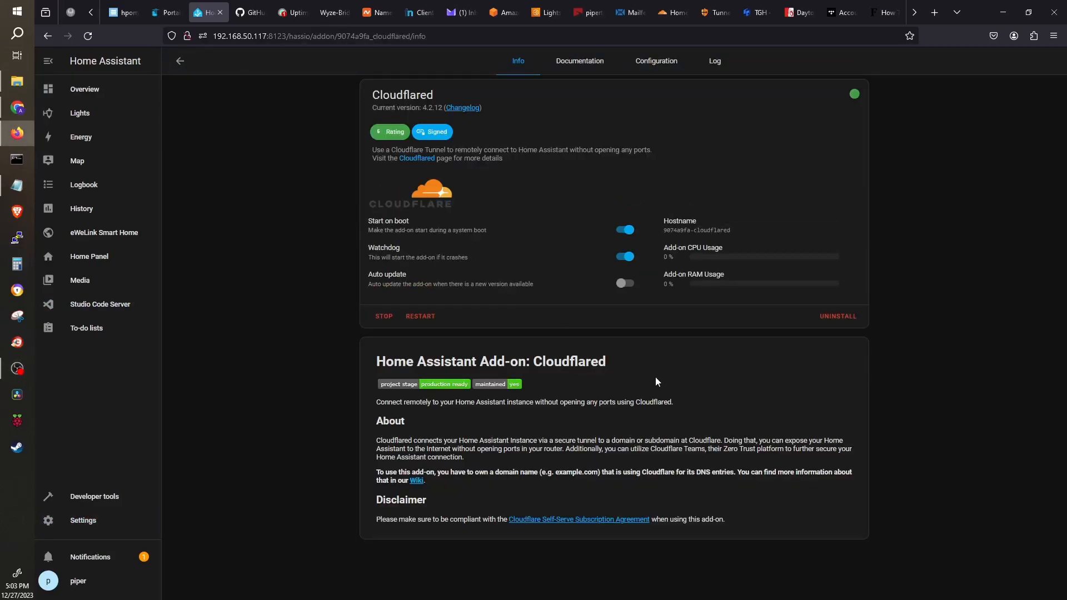
- Review the trusted_proxies configuration.yaml snippet in the Cloudflared docs, then return to Studio Code Server
click(579, 62)
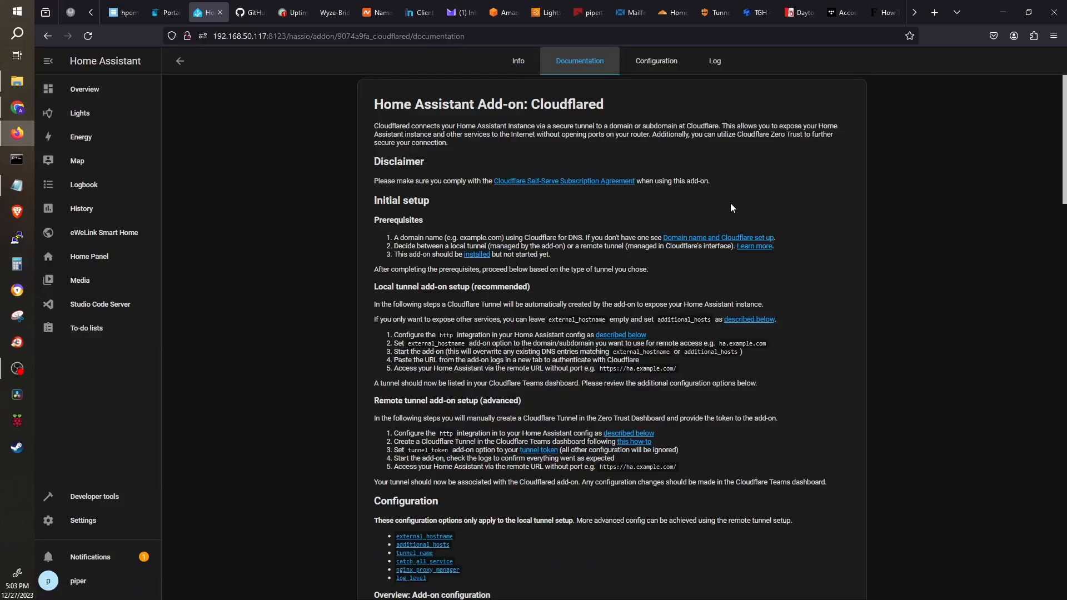
scroll(down, 3)
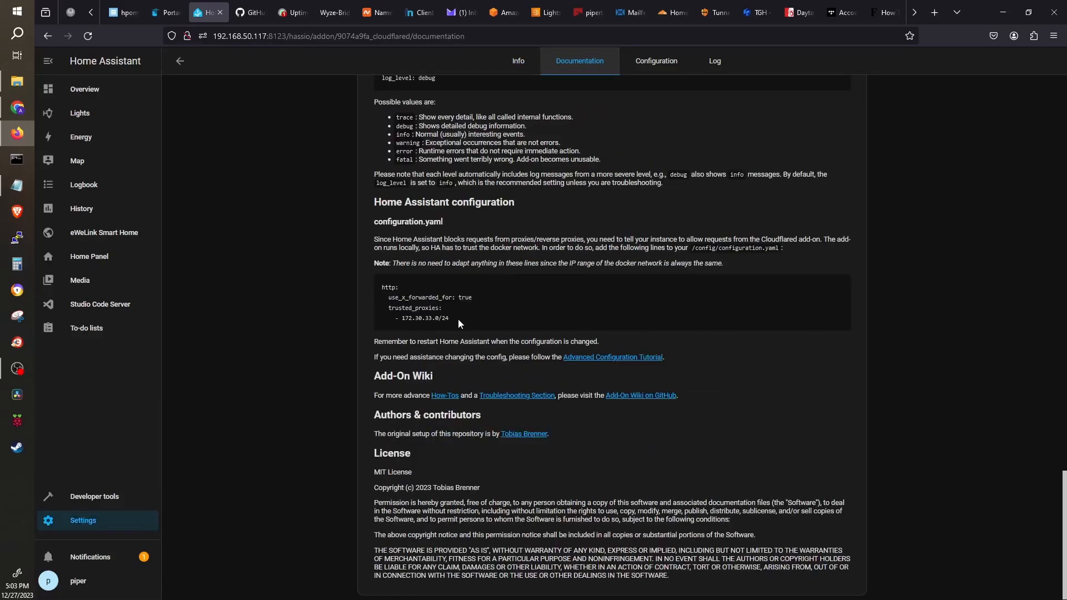
click(100, 305)
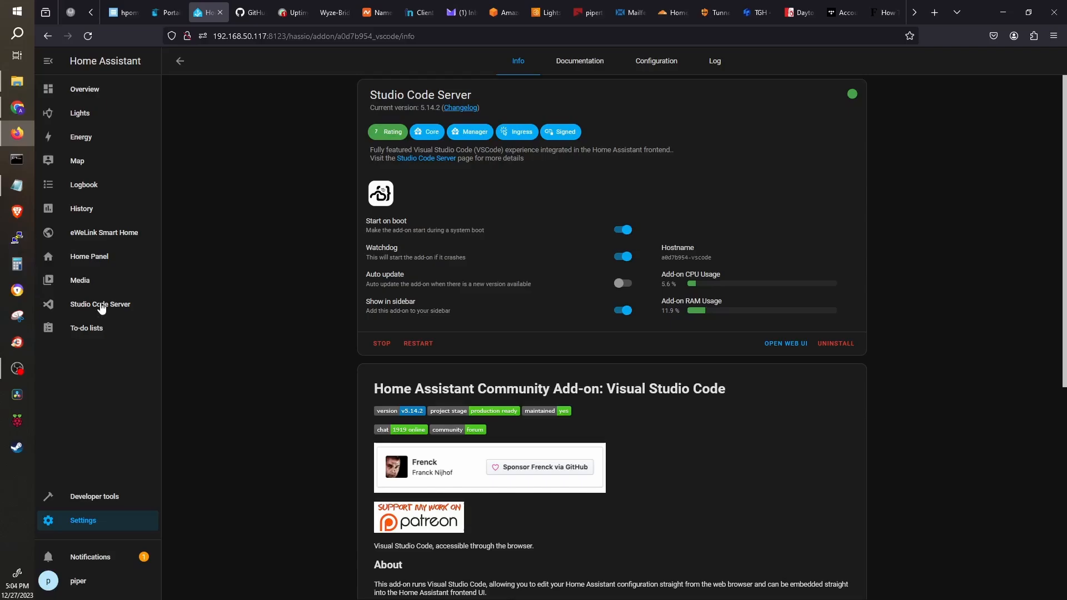
- Open configuration.yaml in the Studio Code Server editor for editing at line 9
click(100, 304)
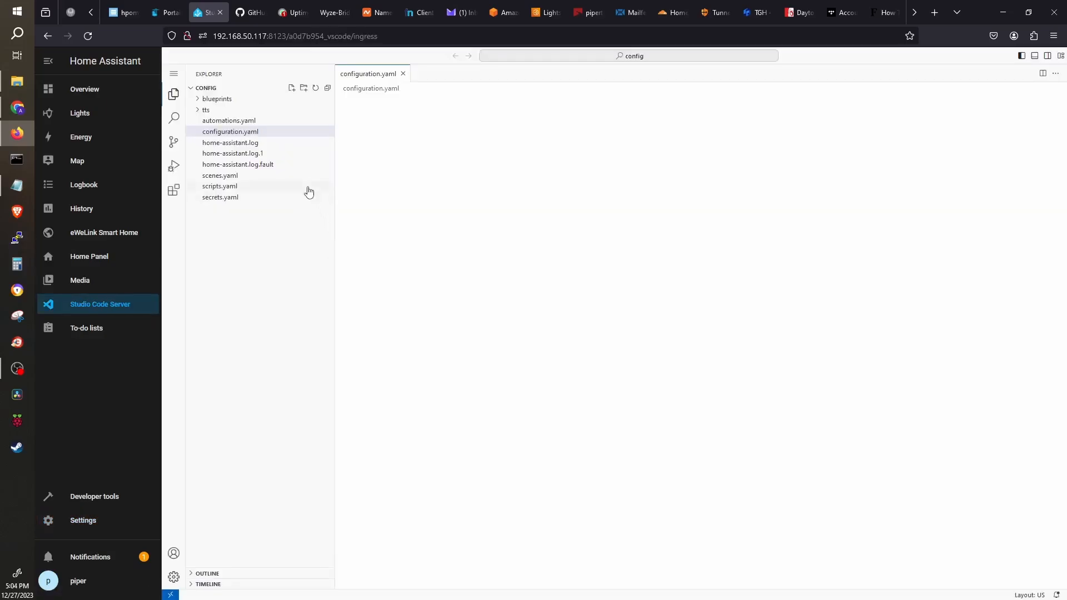
click(230, 131)
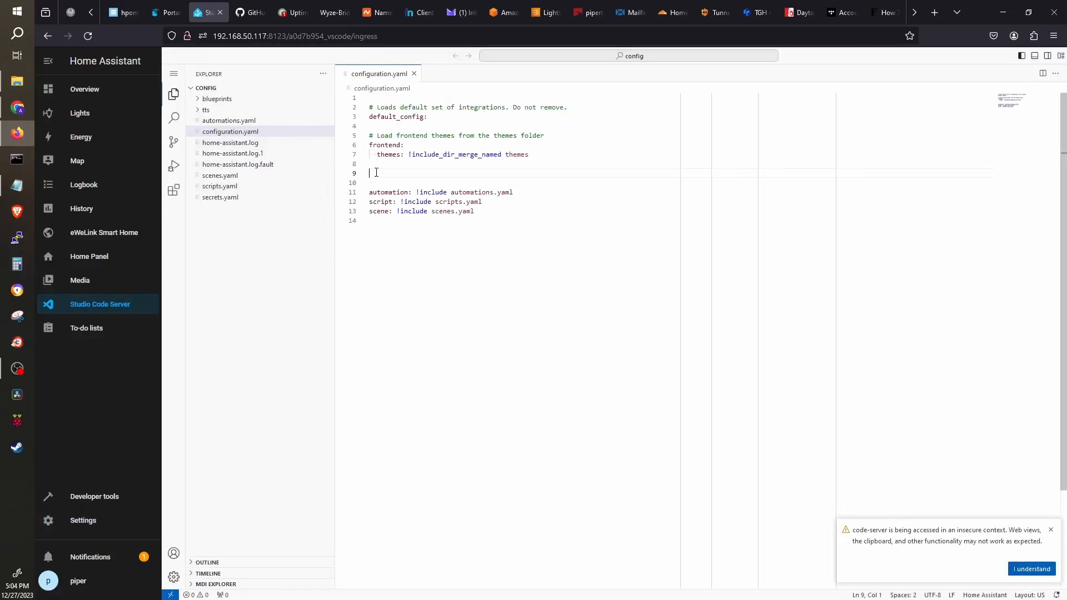
right_click(375, 172)
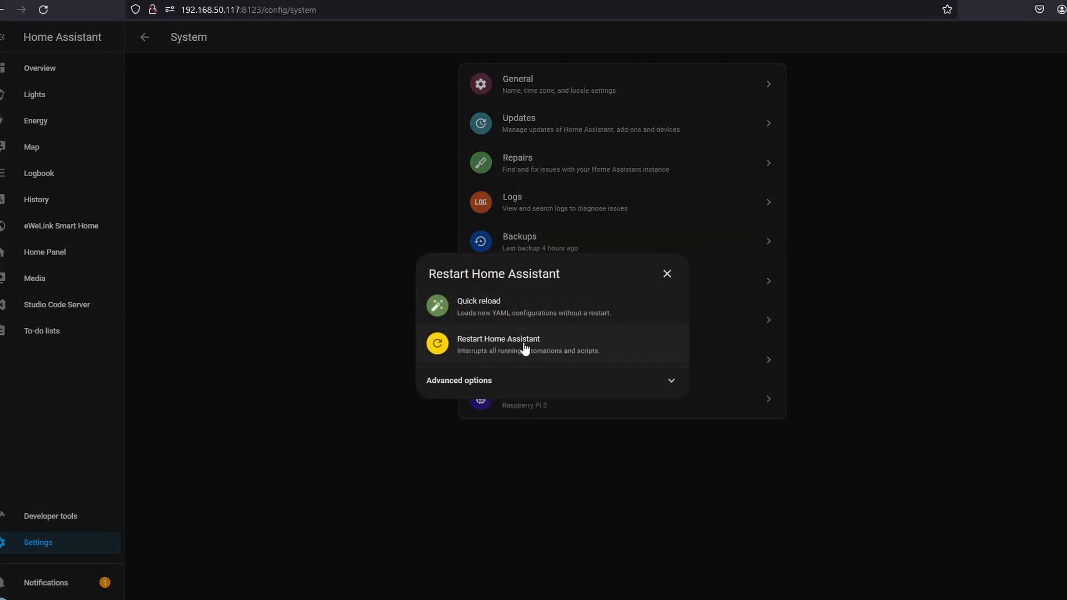
- Restart Home Assistant so the edited configuration.yaml takes effect
click(666, 273)
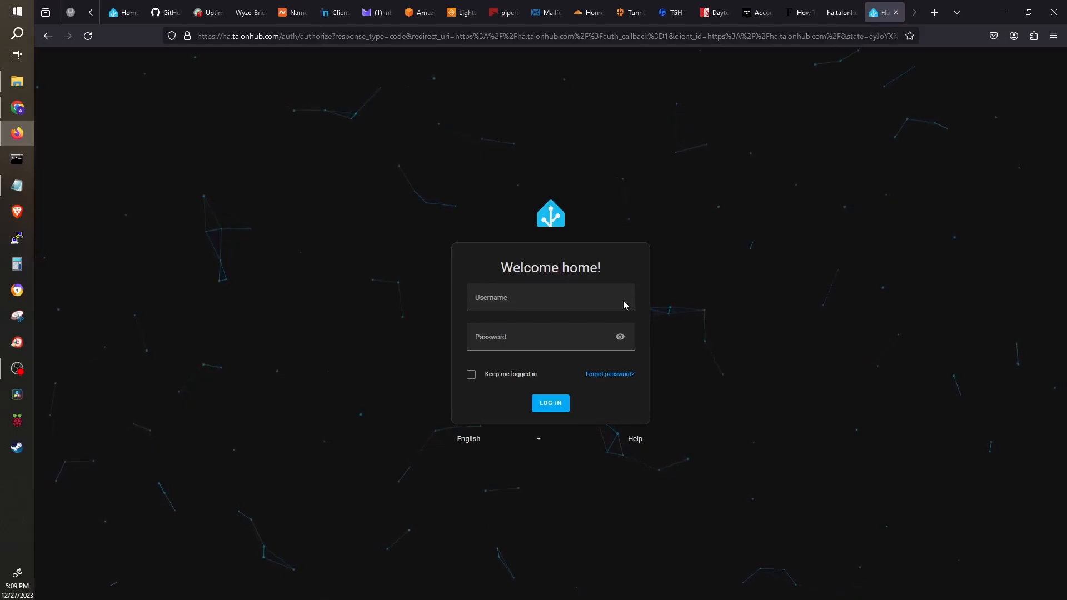
mouse_move(113, 481)
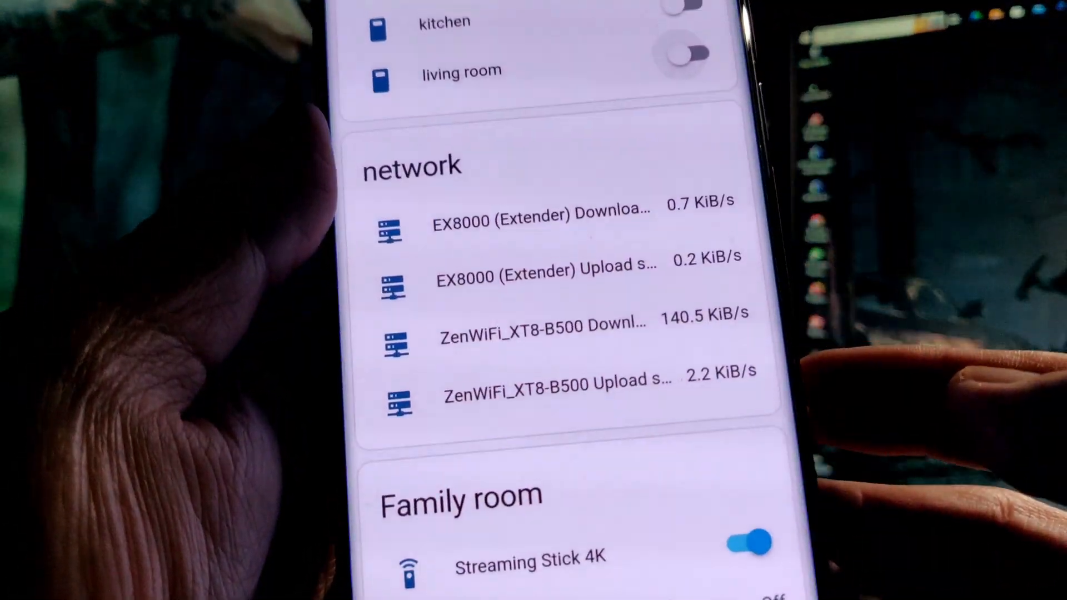
scroll(down, 3)
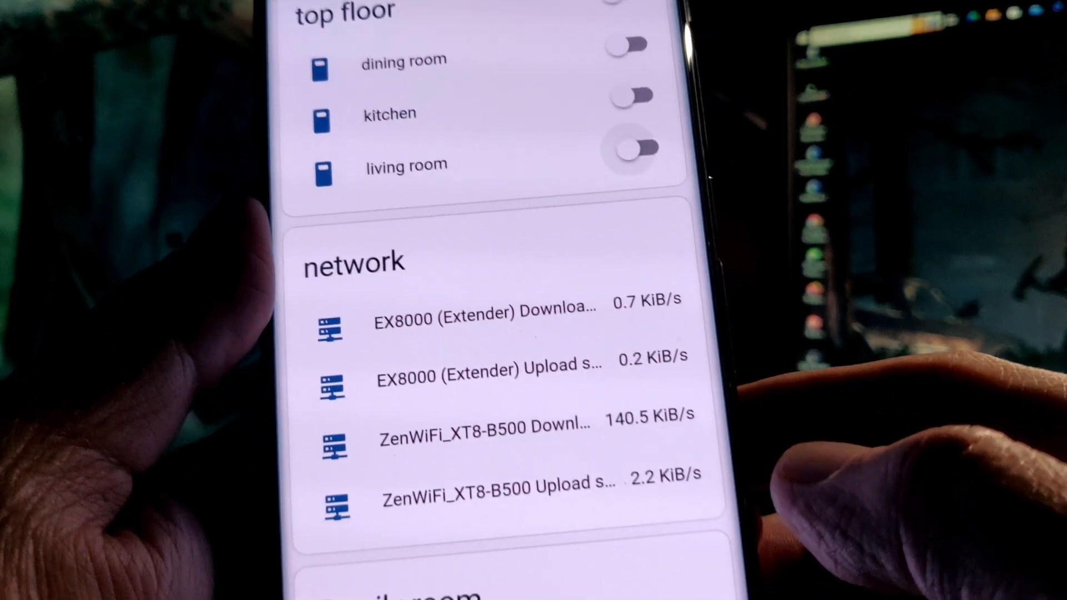
scroll(down, 3)
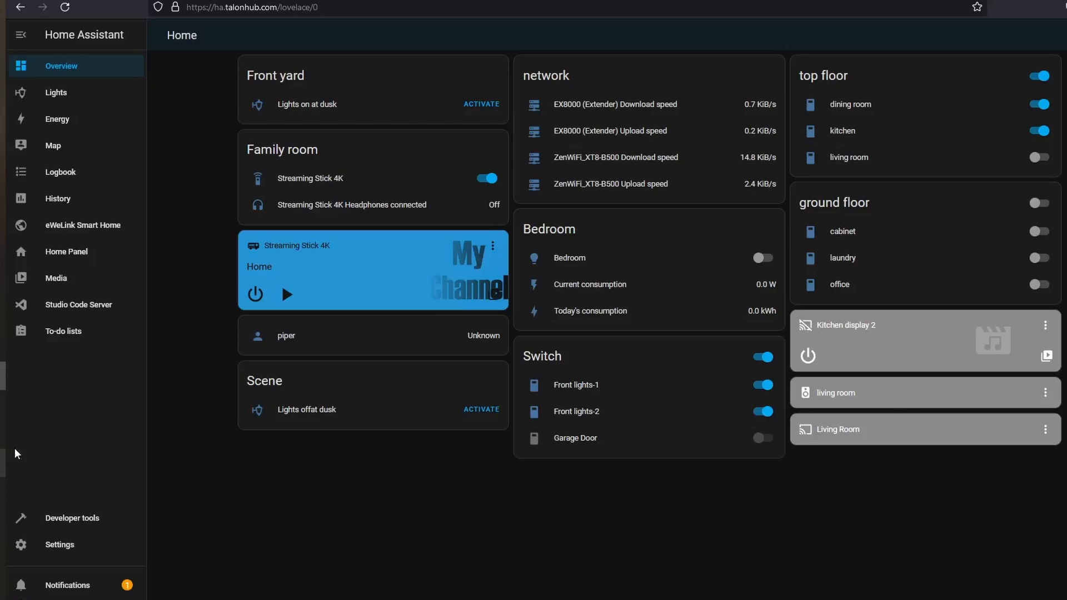
mouse_move(368, 138)
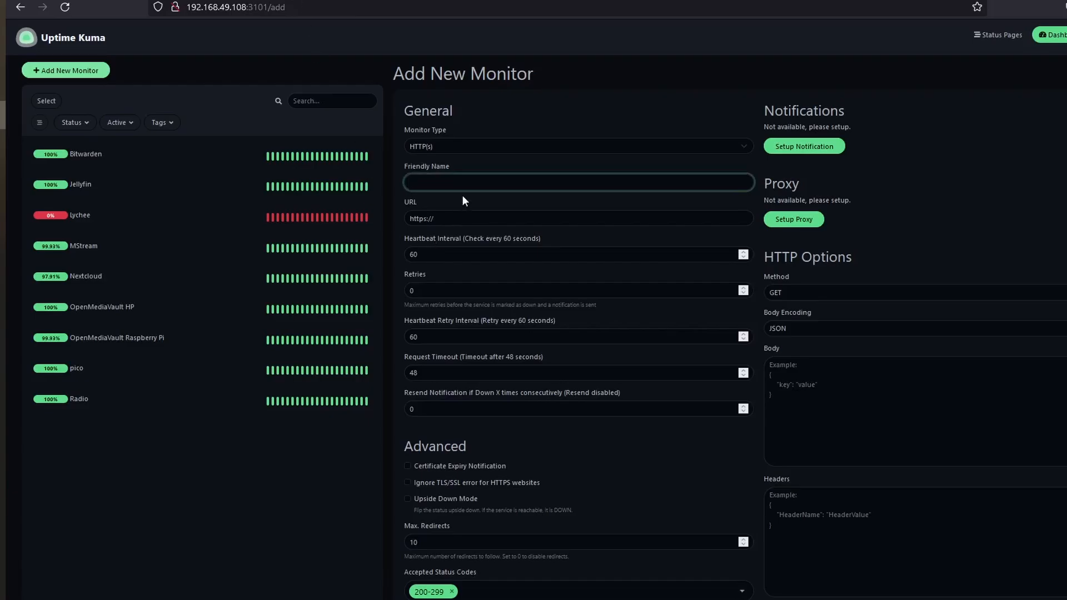
mouse_move(508, 130)
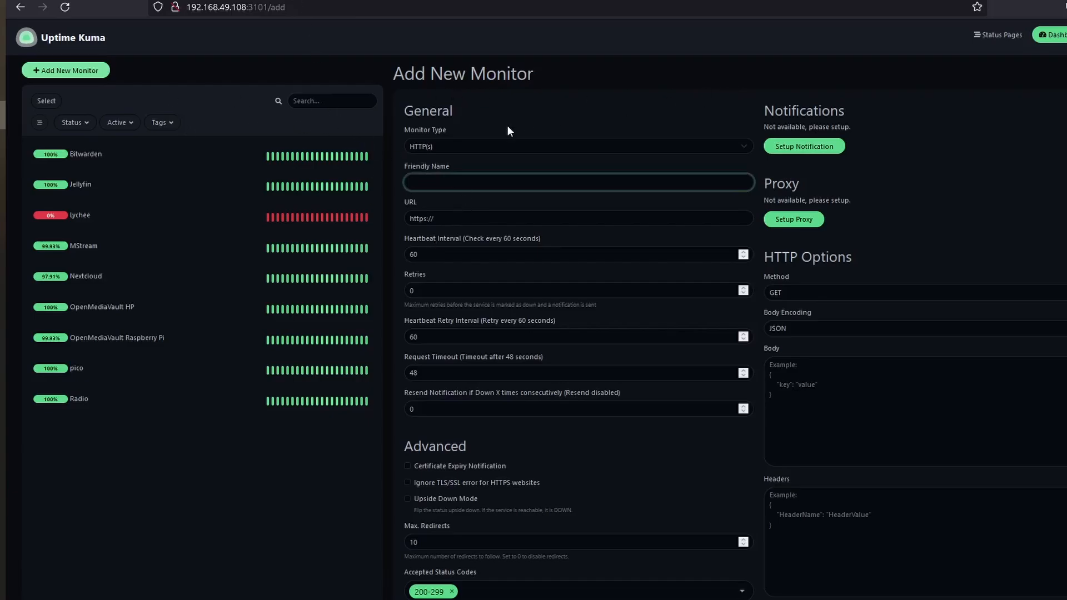
- Add an HTTP(s) monitor with Friendly Name 'home assistant' in Uptime Kuma
click(577, 145)
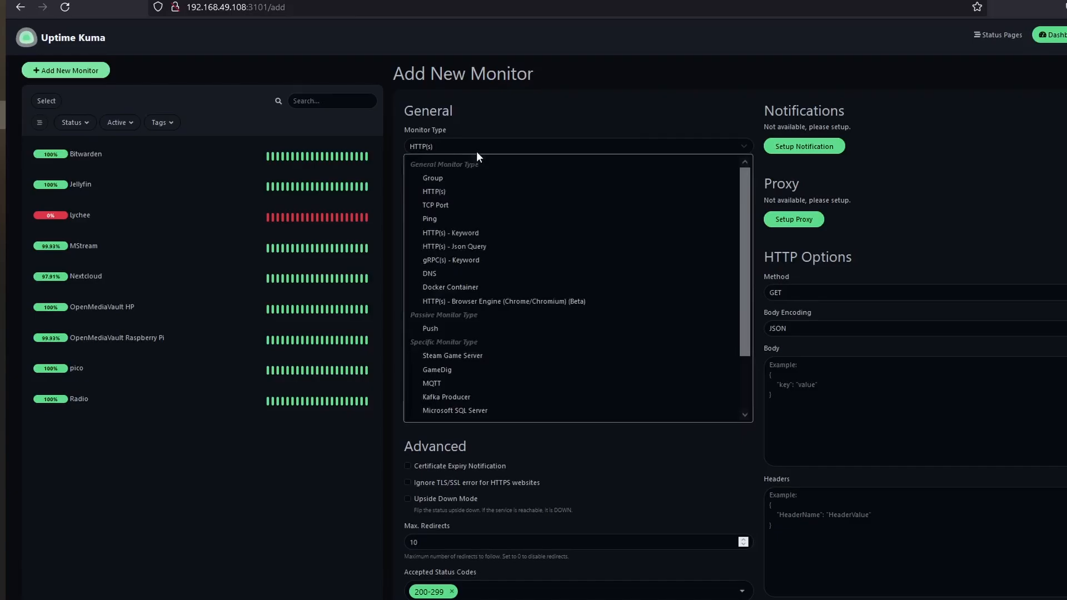
click(434, 191)
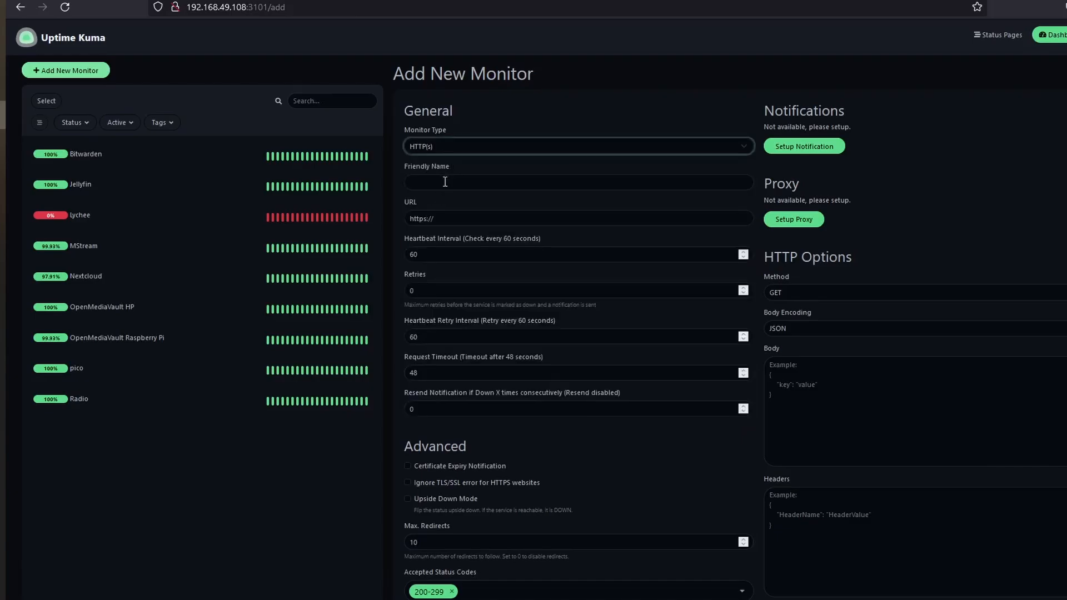
text(hom)
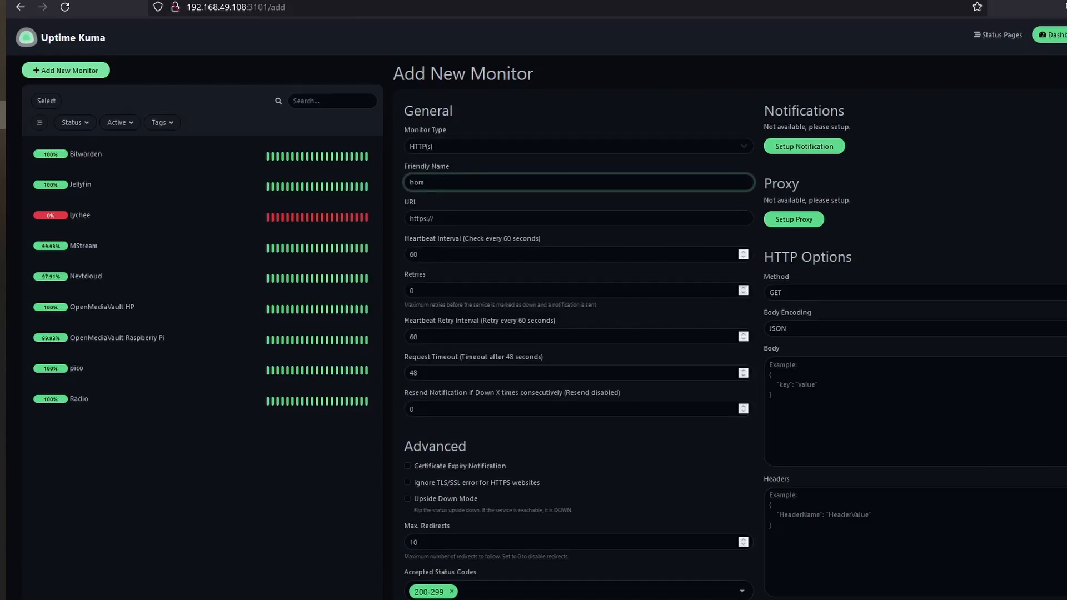
text(e assi)
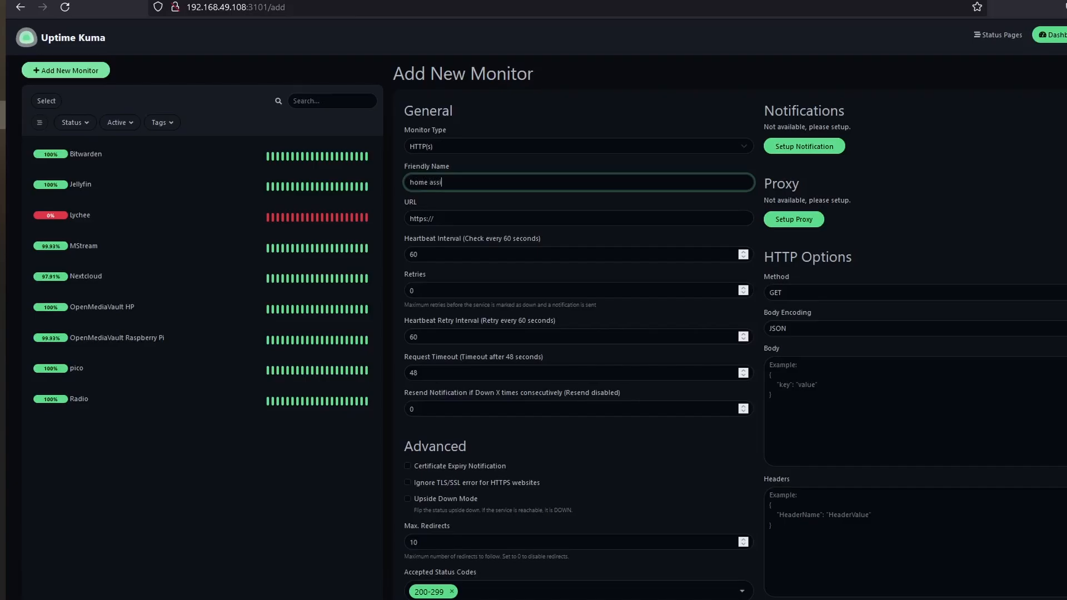
text(stant)
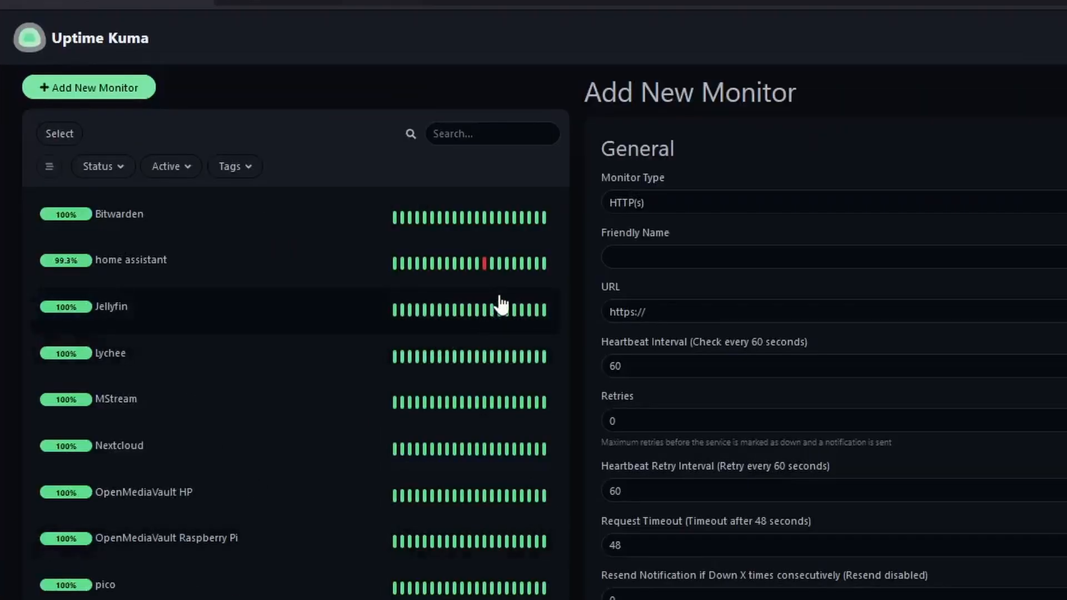
mouse_move(491, 287)
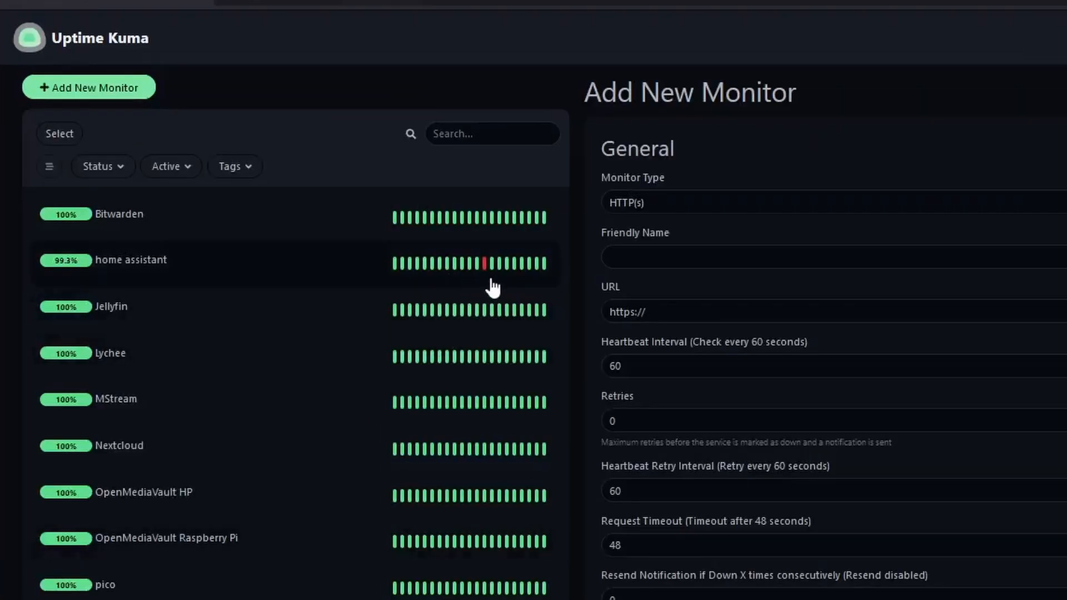